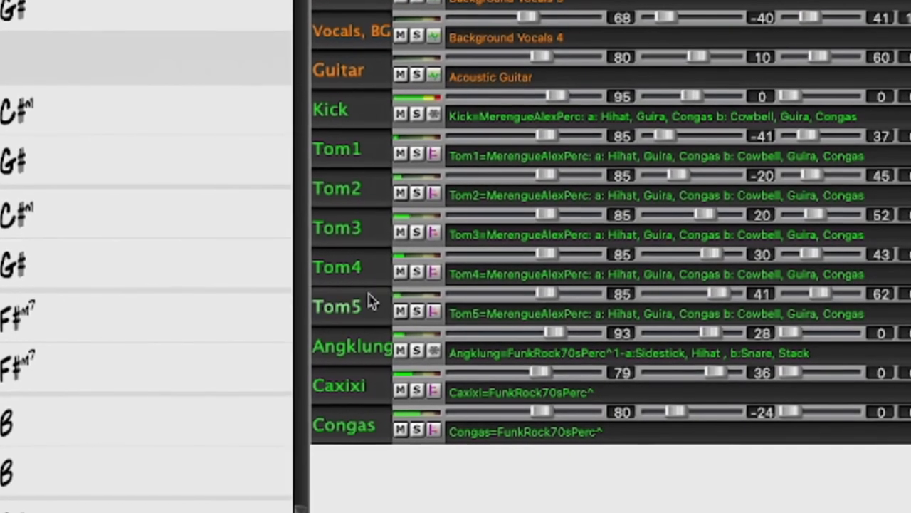
# Step: Show the Kick track's Graphic Equalizer with its low-band boost and play the song
pyautogui.scroll(-3)
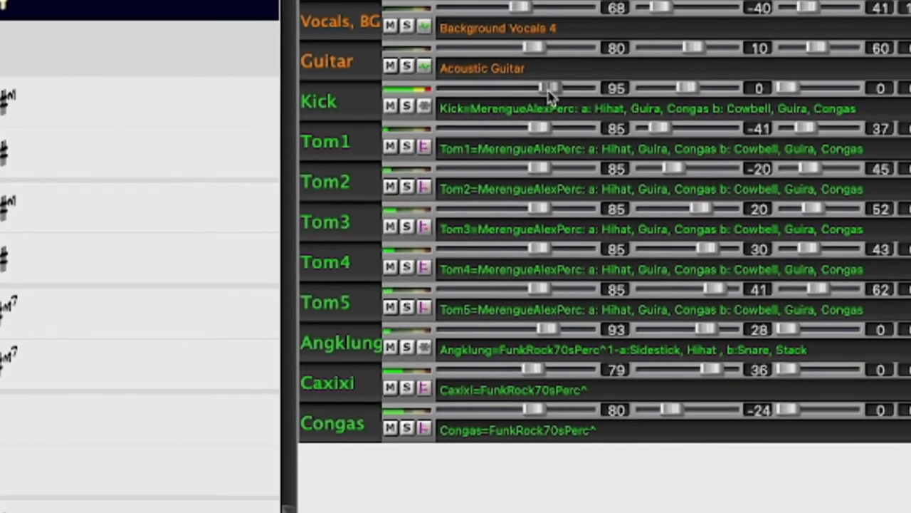
pyautogui.moveTo(556, 89); pyautogui.dragTo(520, 78)
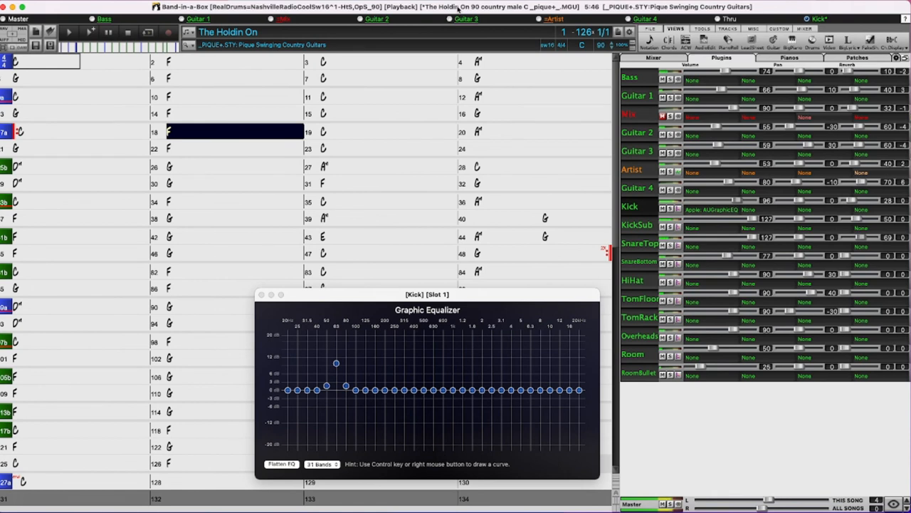
pyautogui.click(388, 131)
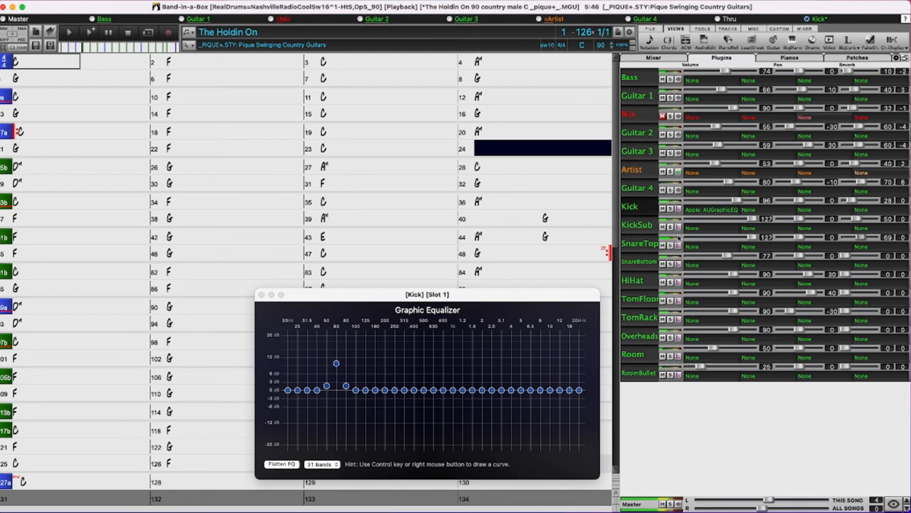
pyautogui.click(42, 165)
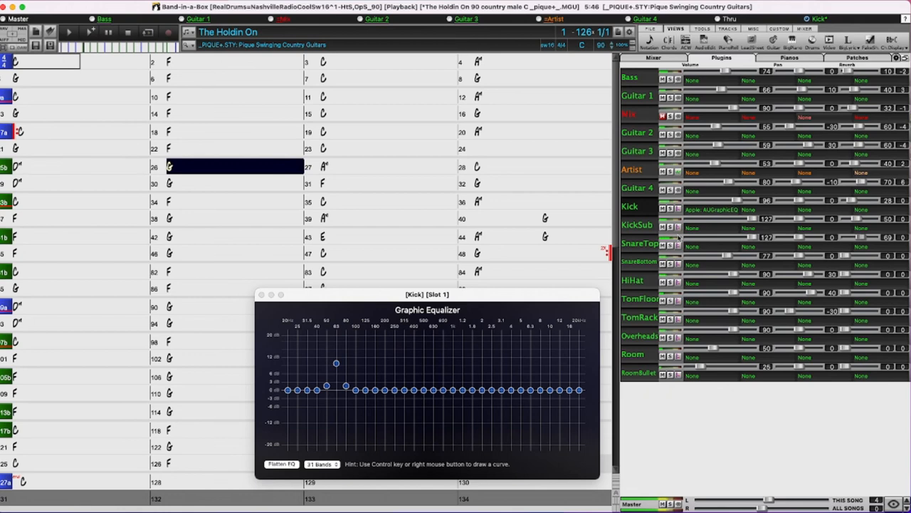
pyautogui.click(387, 165)
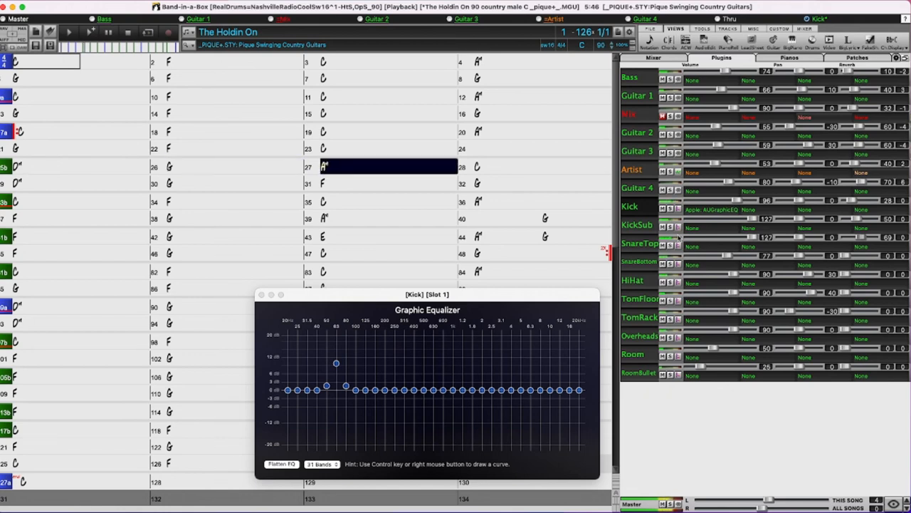
pyautogui.click(541, 165)
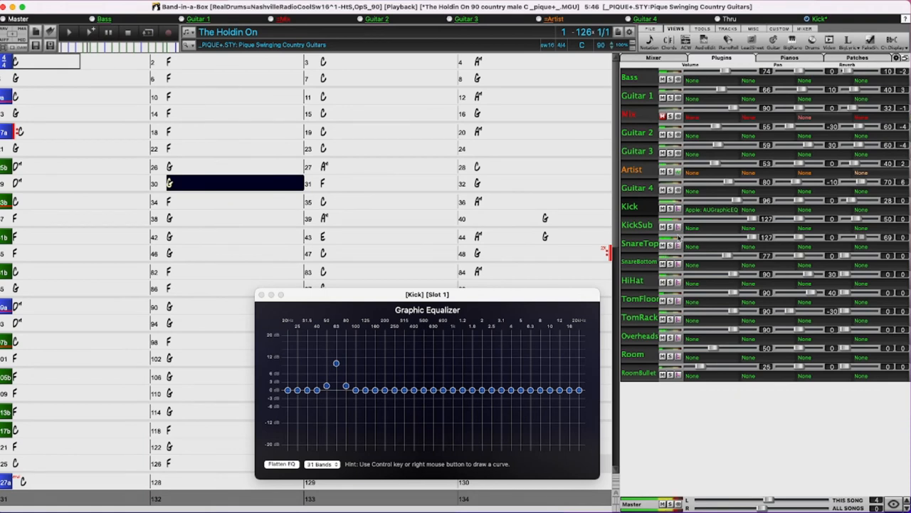
pyautogui.click(389, 182)
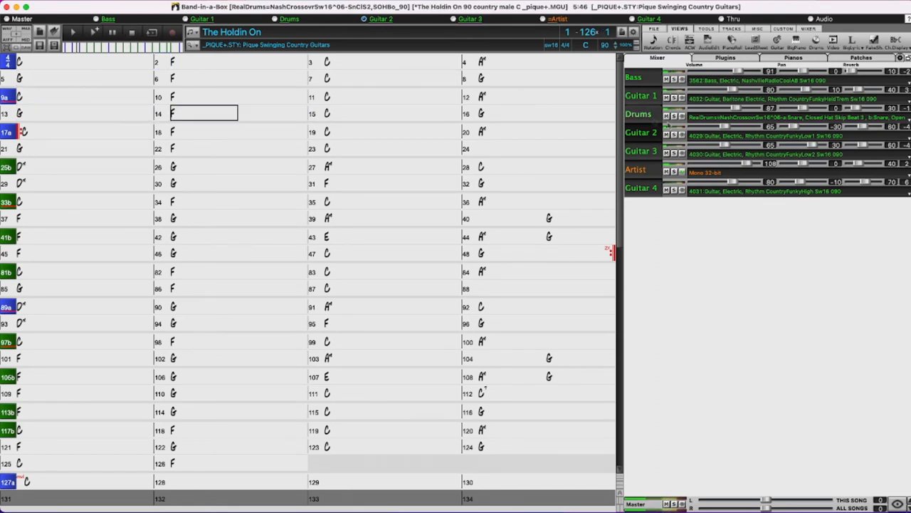
# Step: Bring up the RealDrums Picker from the Drums track's mixer button
pyautogui.rightClick(638, 114)
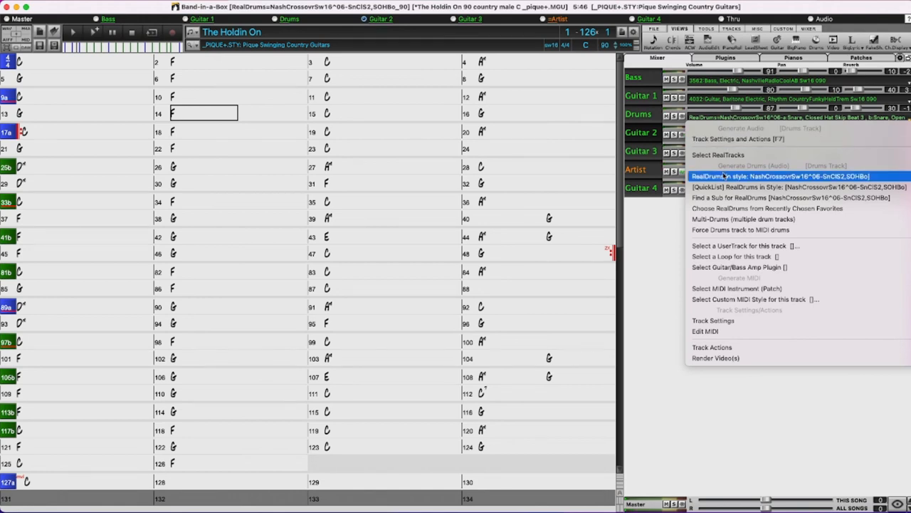
pyautogui.click(777, 177)
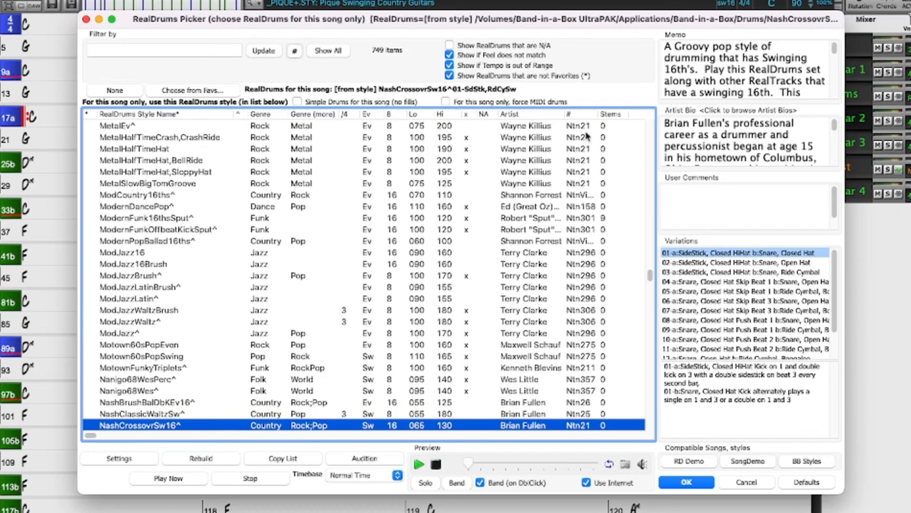
pyautogui.moveTo(610, 194)
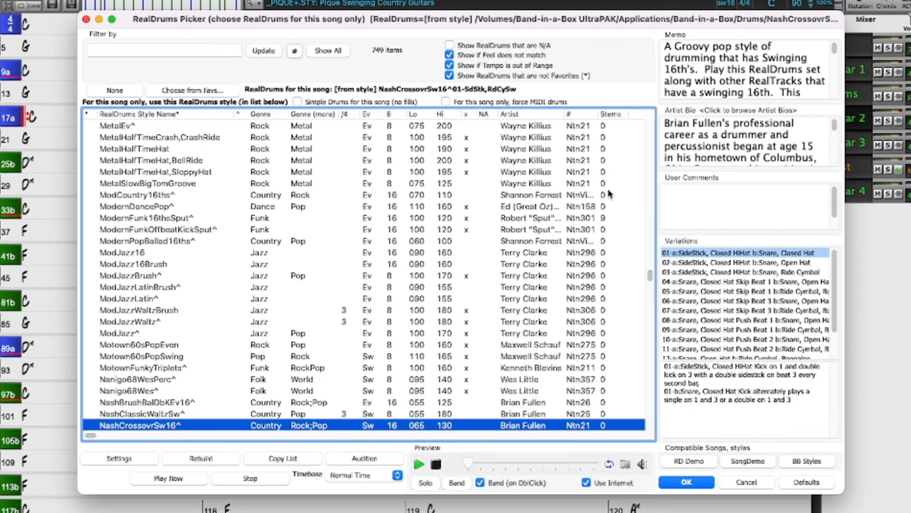
pyautogui.moveTo(610, 193)
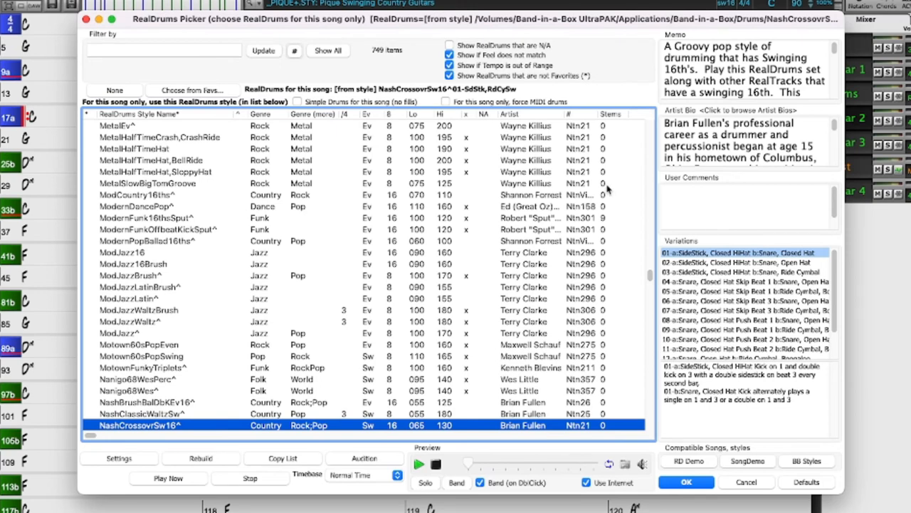
pyautogui.moveTo(615, 221)
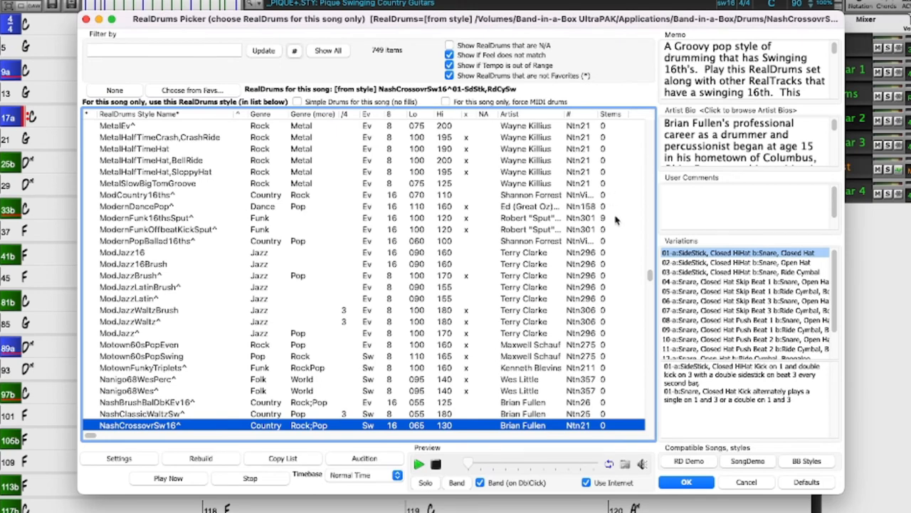
# Step: Select the ModernFunk16thsSput style that comes with separate stems
pyautogui.click(145, 216)
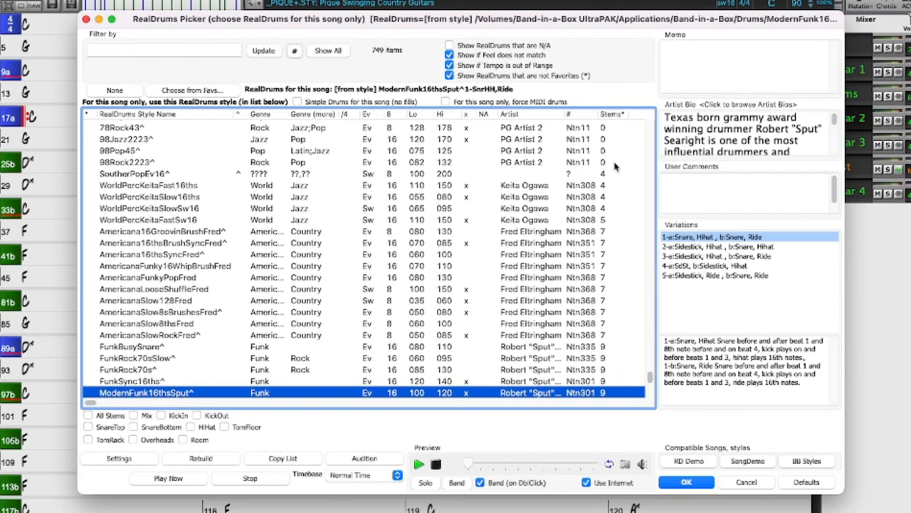
pyautogui.moveTo(613, 196)
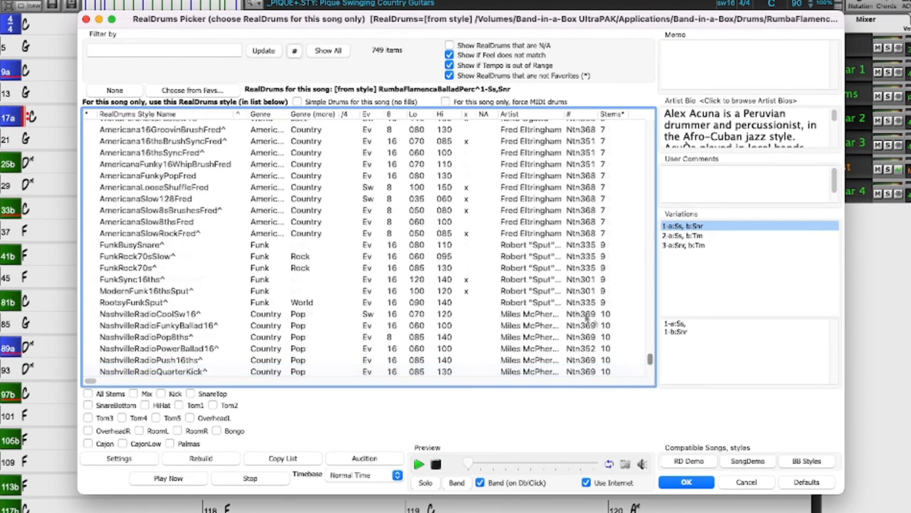
# Step: Select the AmericanaFunkyPopFred drum style to see its seven stems
pyautogui.click(149, 175)
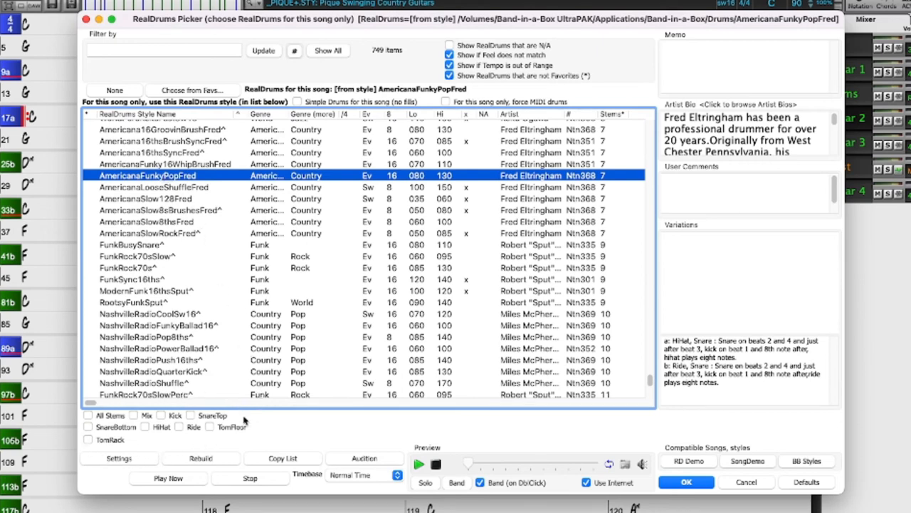
pyautogui.moveTo(135, 420)
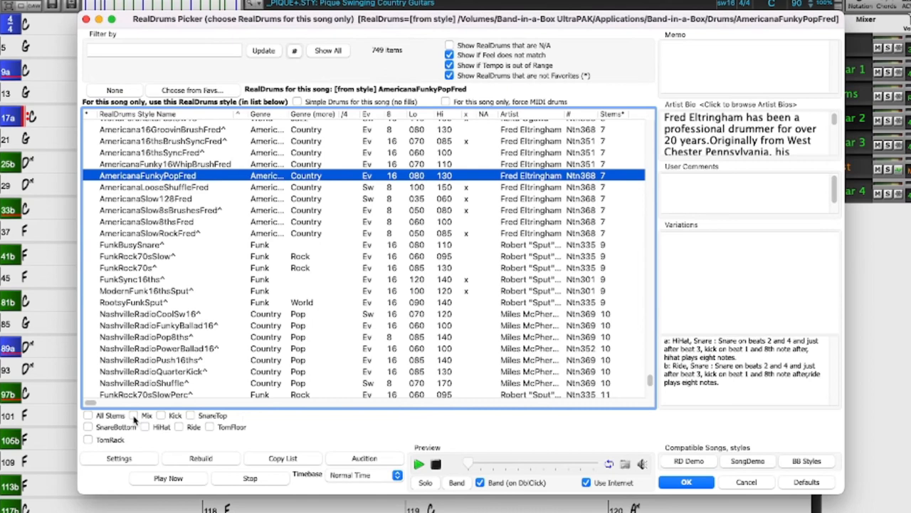
pyautogui.moveTo(146, 425)
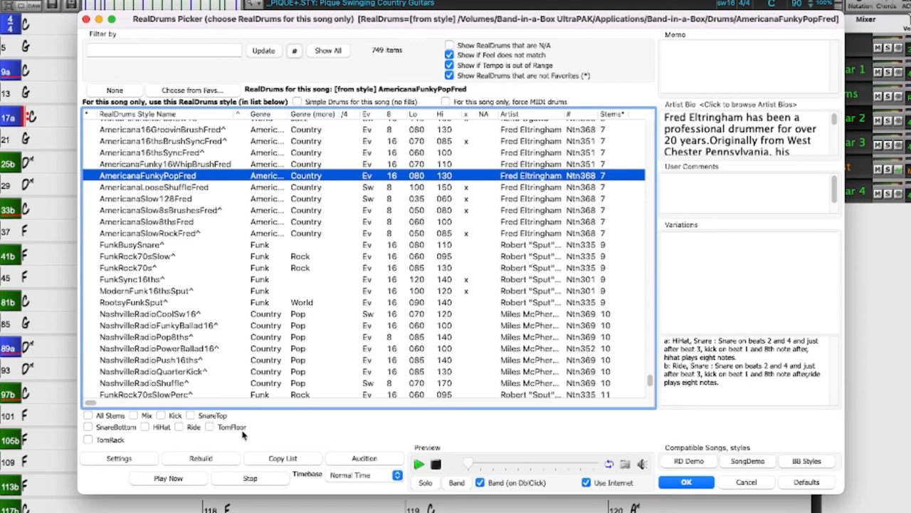
pyautogui.moveTo(131, 442)
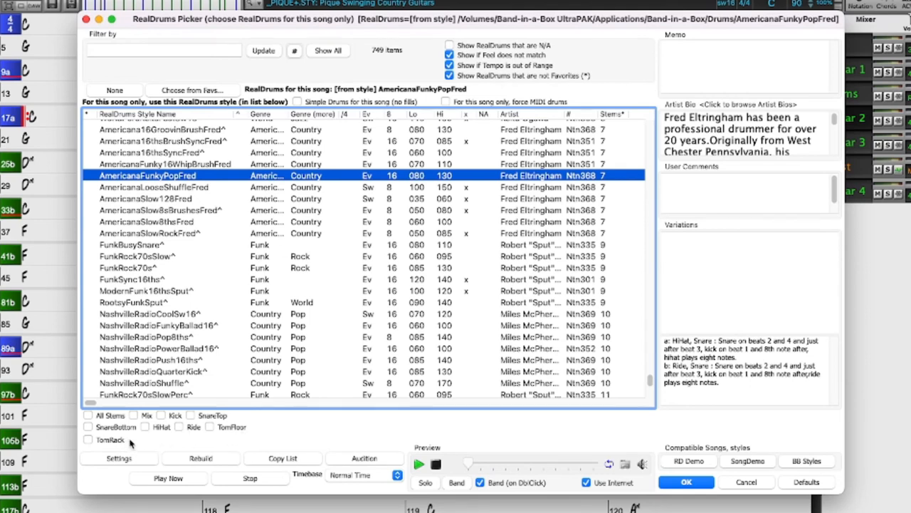
pyautogui.moveTo(208, 425)
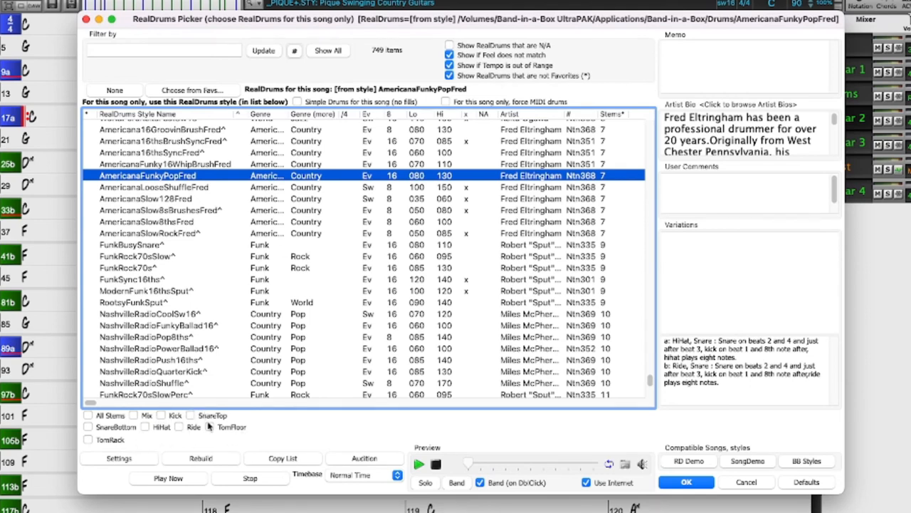
pyautogui.moveTo(156, 440)
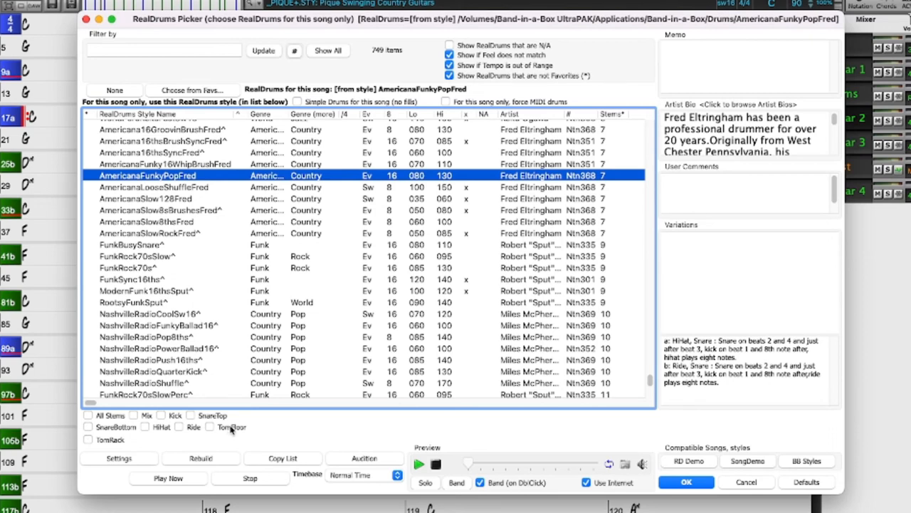
pyautogui.moveTo(235, 433)
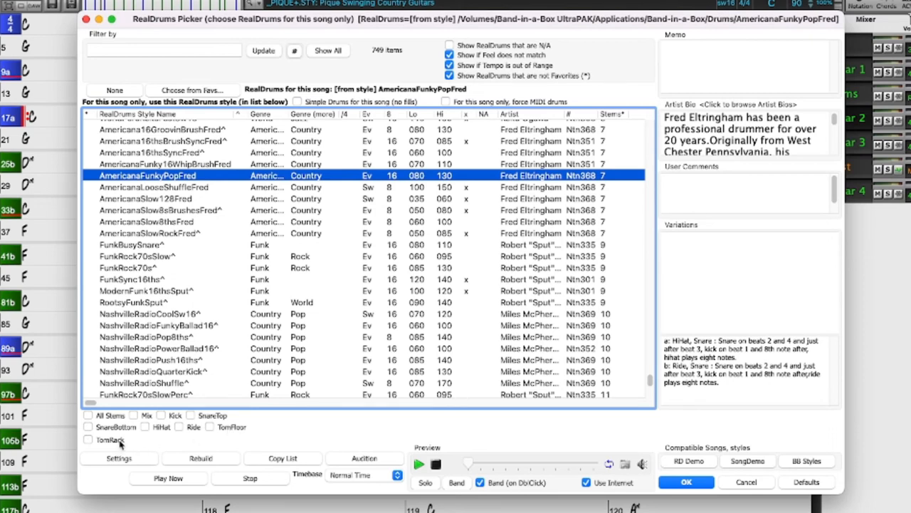
pyautogui.moveTo(406, 440)
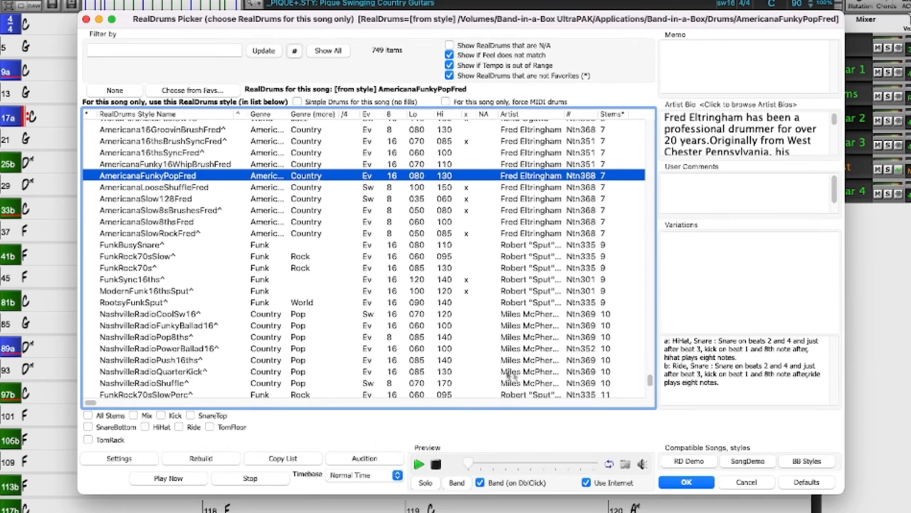
pyautogui.moveTo(85, 354)
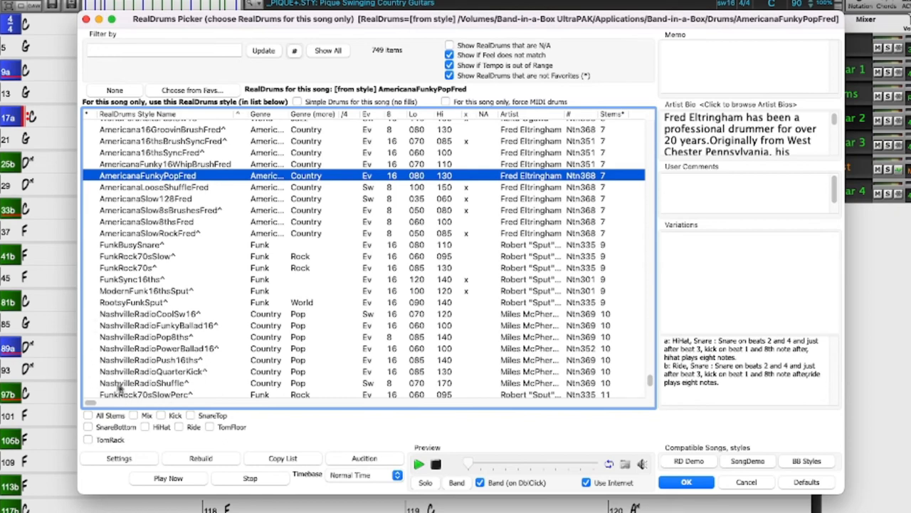
pyautogui.moveTo(609, 359)
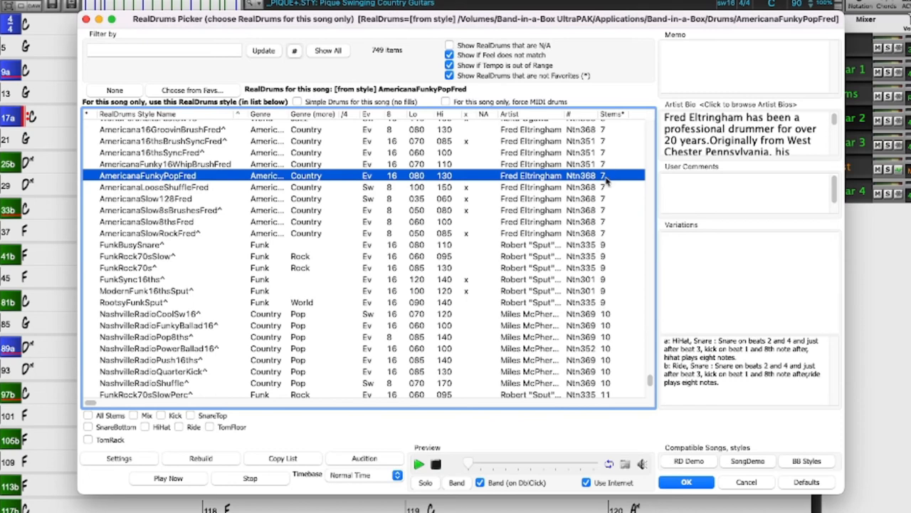
pyautogui.moveTo(609, 176)
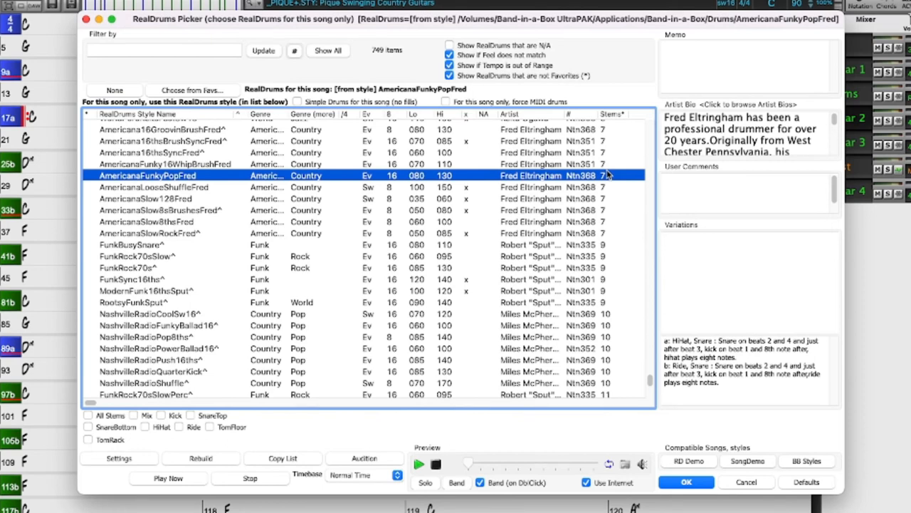
pyautogui.moveTo(615, 173)
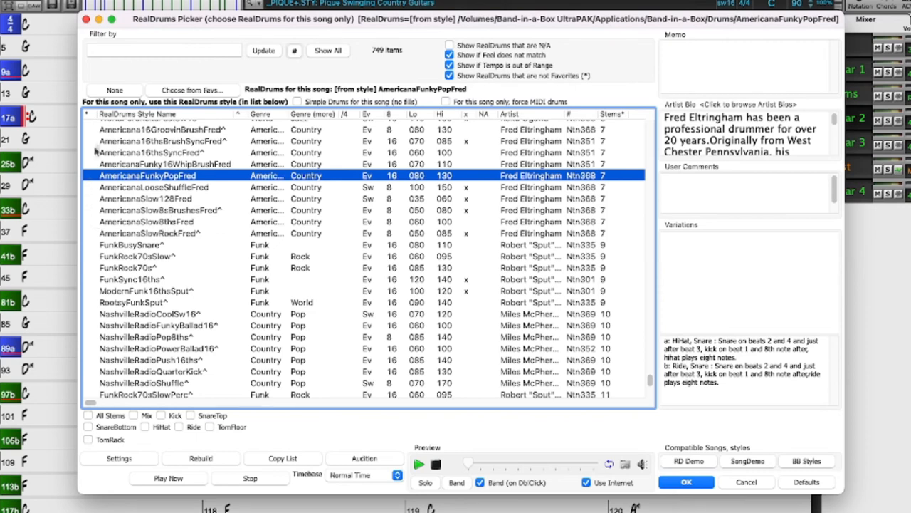
pyautogui.moveTo(188, 207)
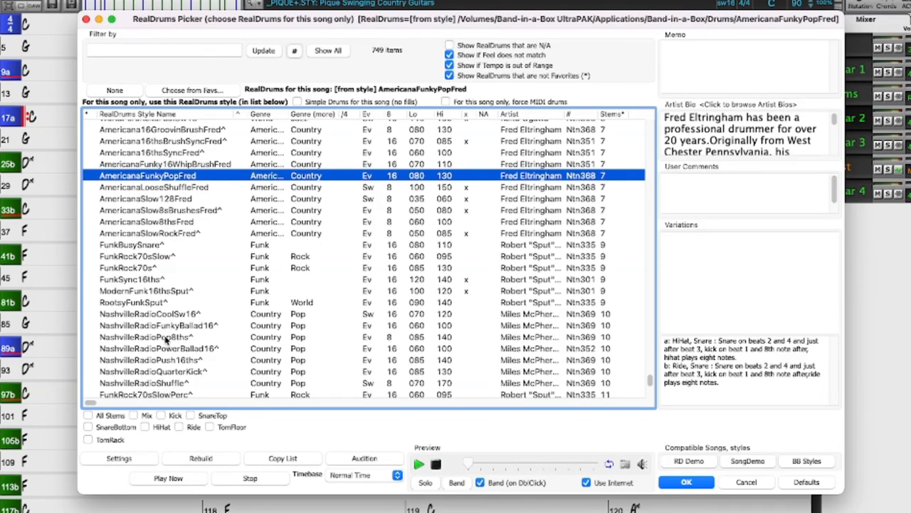
# Step: Select the NashvilleRadioPopBths style to review its kick, snare, tom and room stems
pyautogui.click(149, 336)
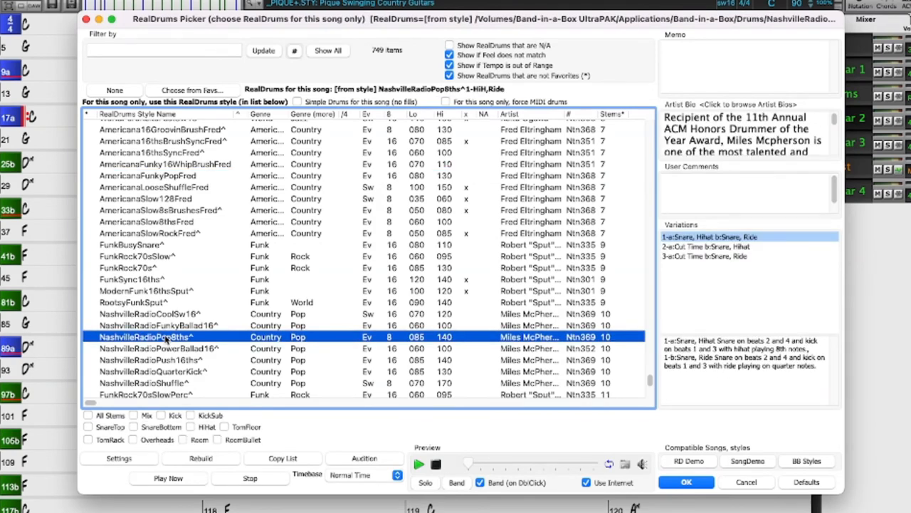
pyautogui.moveTo(171, 370)
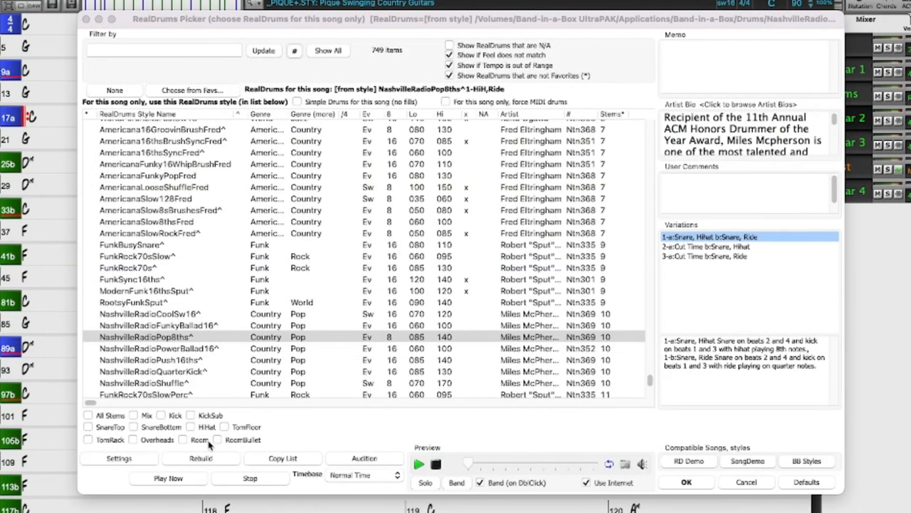
pyautogui.moveTo(558, 307)
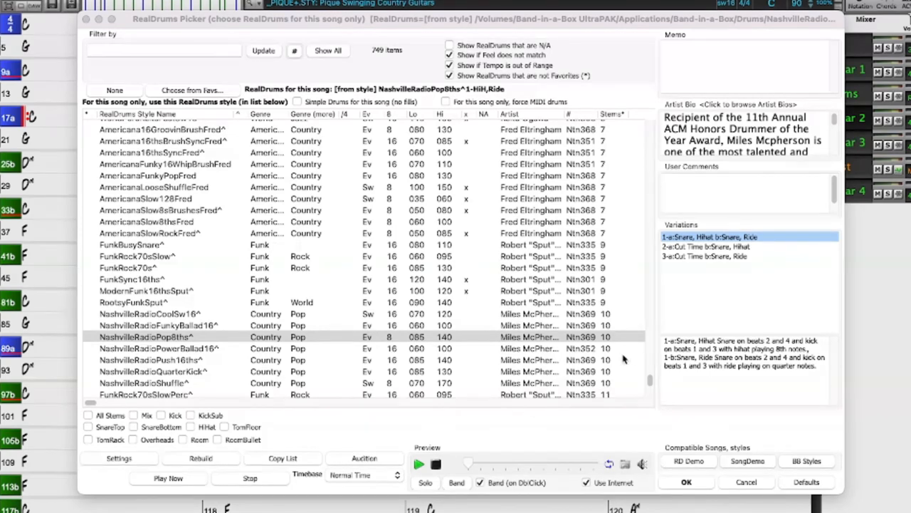
# Step: Scroll the style list down toward the Alex Acuna Latin percussion styles
pyautogui.scroll(-3)
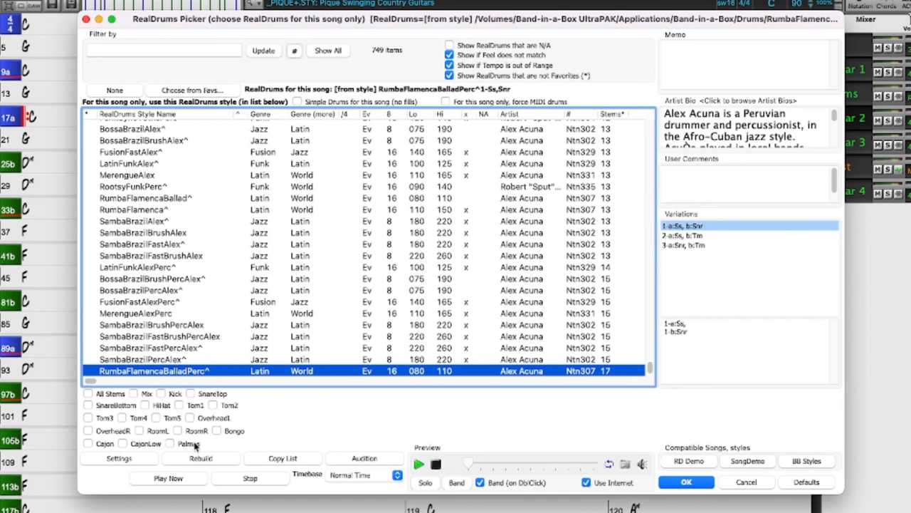
pyautogui.moveTo(192, 445)
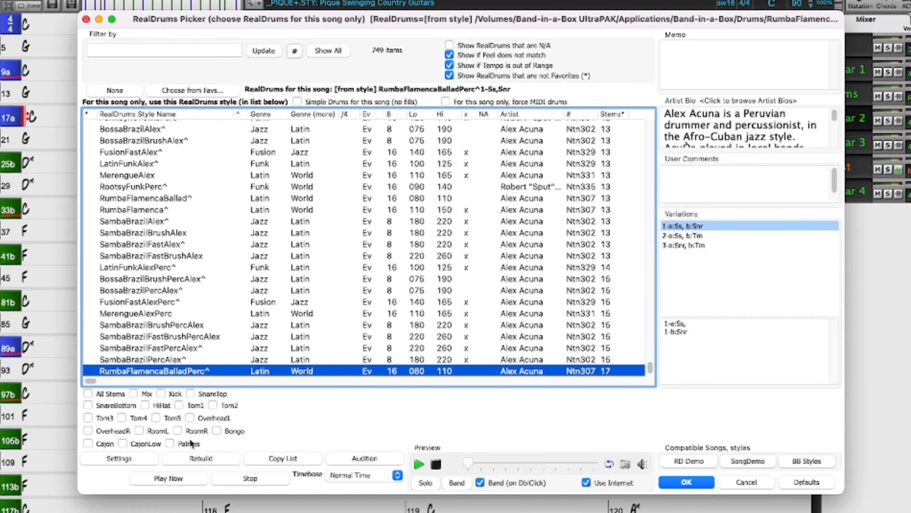
pyautogui.moveTo(120, 427)
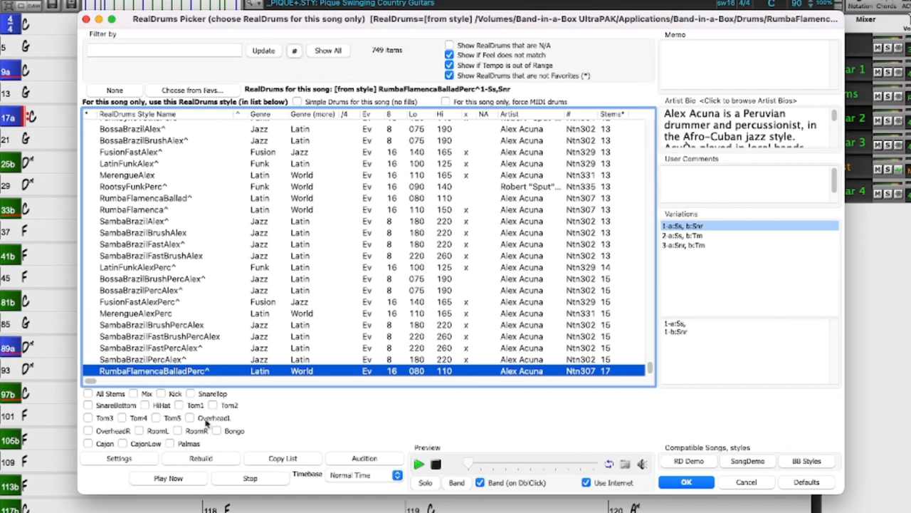
pyautogui.moveTo(192, 433)
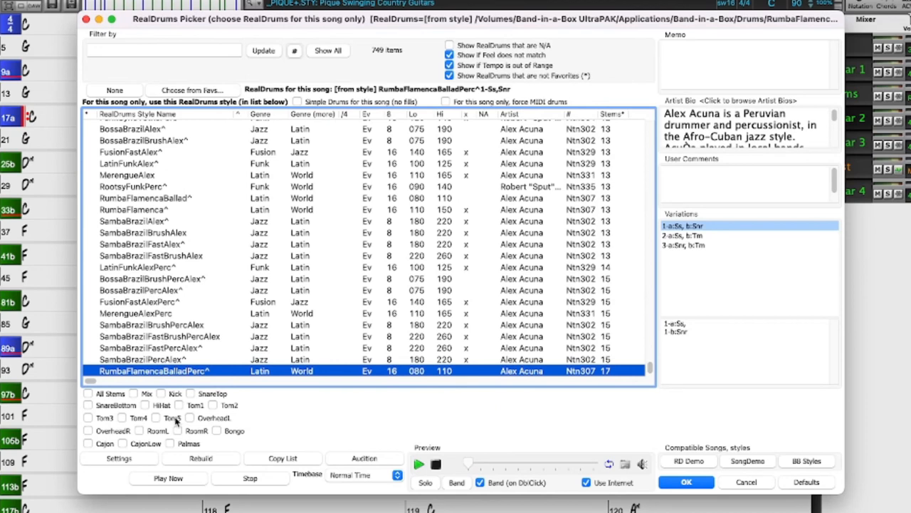
pyautogui.moveTo(176, 420)
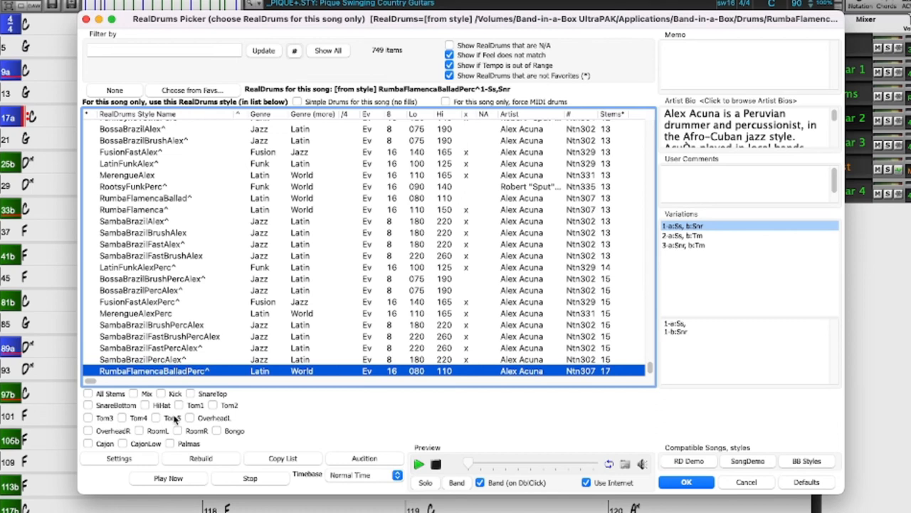
pyautogui.moveTo(226, 427)
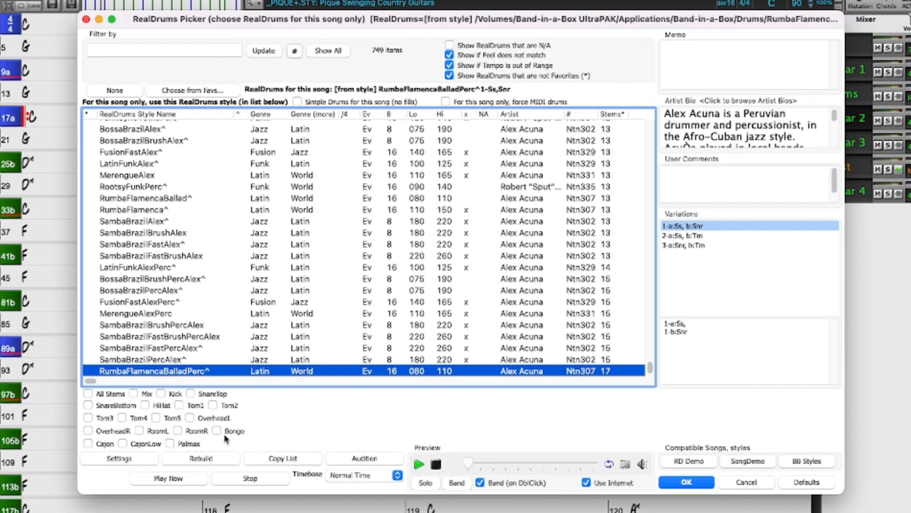
pyautogui.moveTo(225, 439)
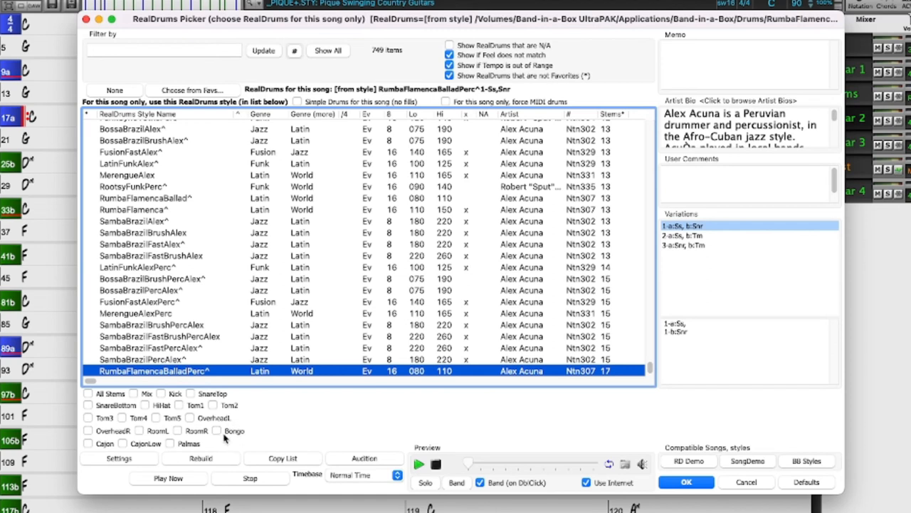
pyautogui.moveTo(241, 430)
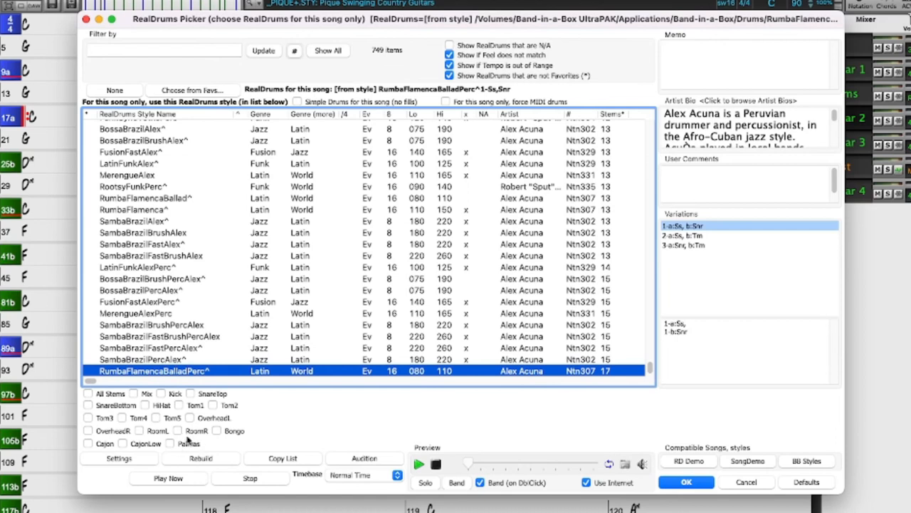
pyautogui.moveTo(206, 441)
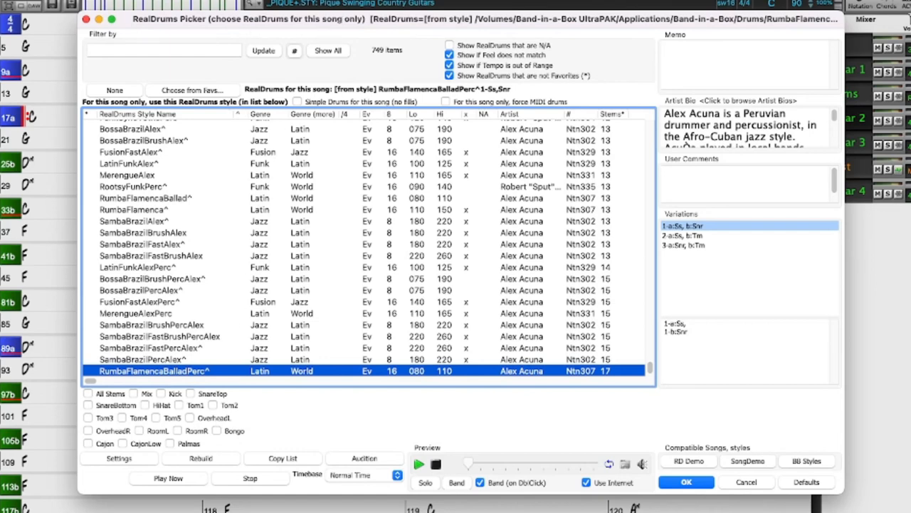
pyautogui.moveTo(240, 22)
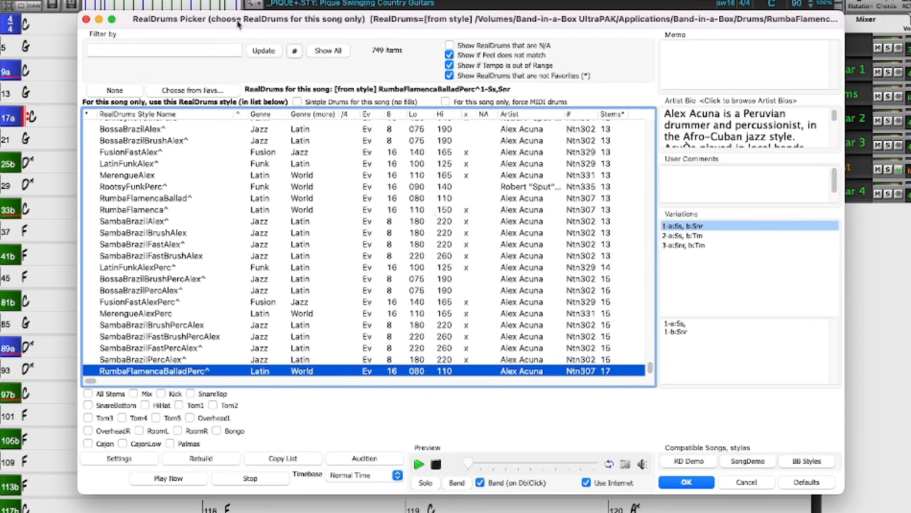
pyautogui.scroll(3)
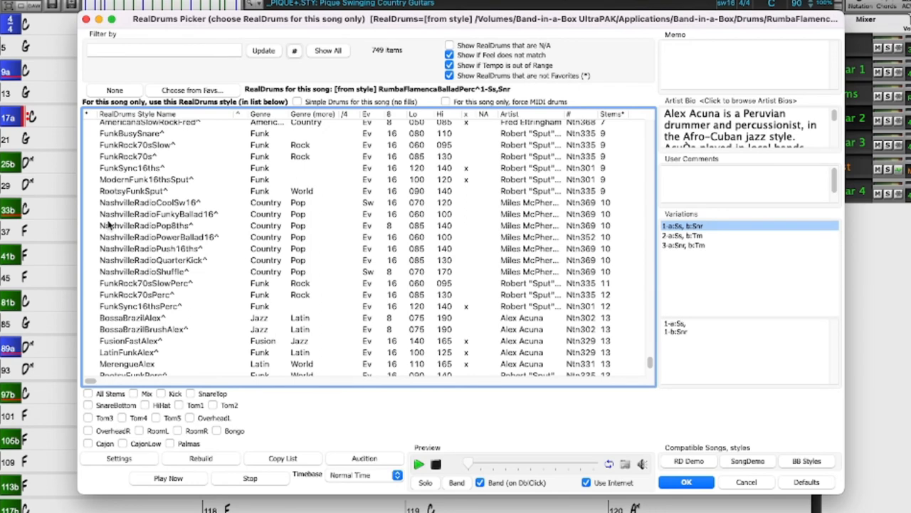
pyautogui.moveTo(109, 225)
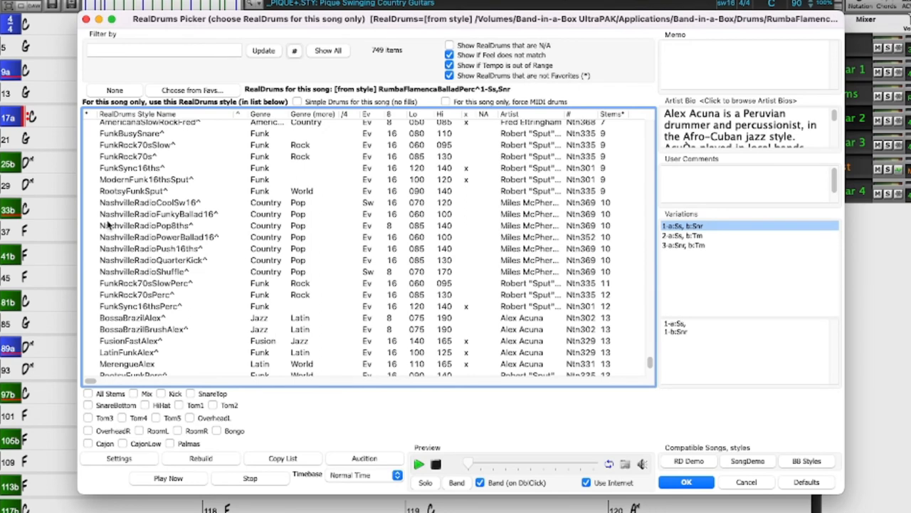
pyautogui.moveTo(106, 225)
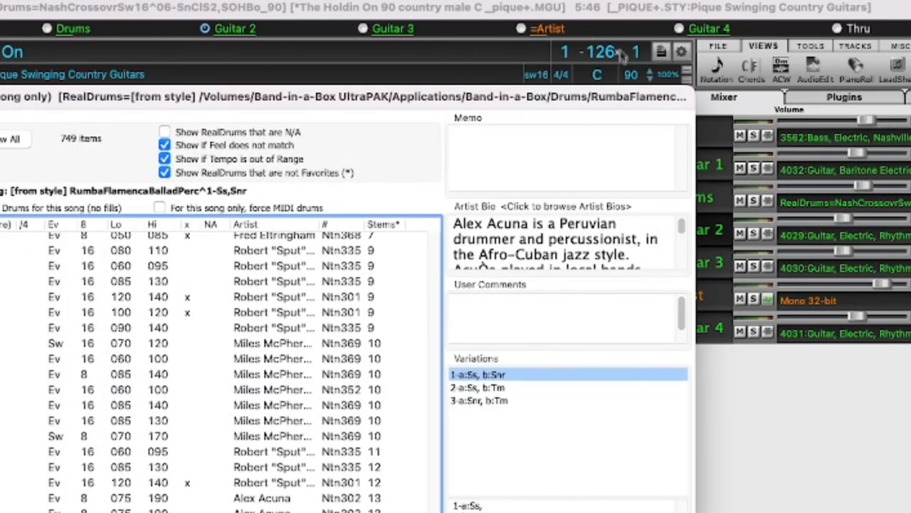
pyautogui.moveTo(501, 56)
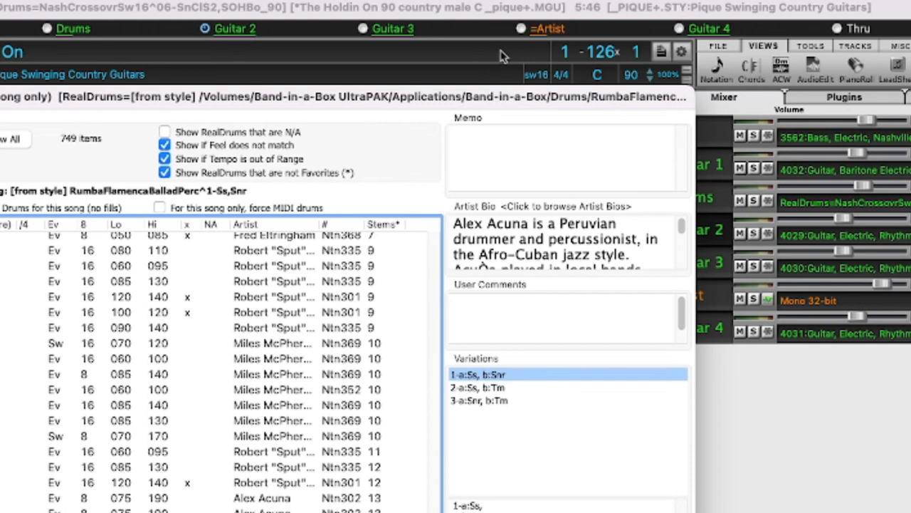
pyautogui.moveTo(504, 55)
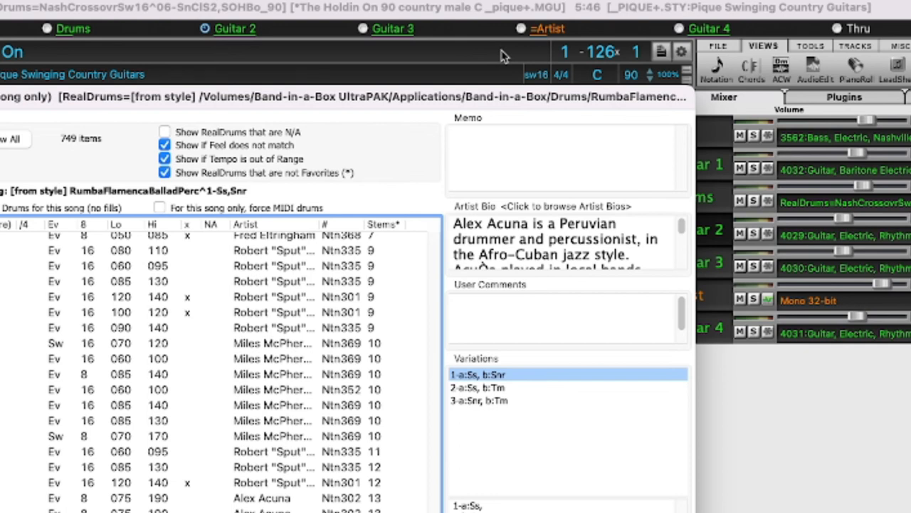
pyautogui.moveTo(610, 98)
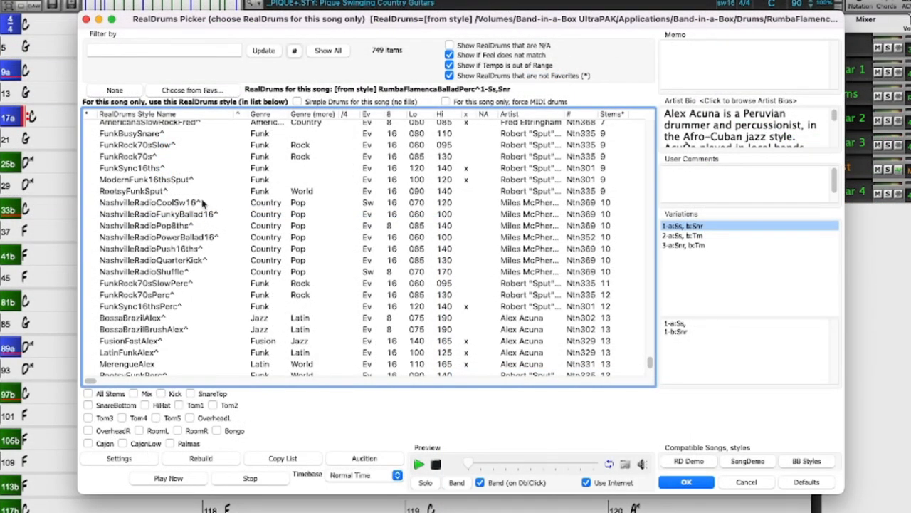
# Step: Load NashvilleRadioCoolSw16 with All Stems so each drum stem gets its own mixer track
pyautogui.click(150, 202)
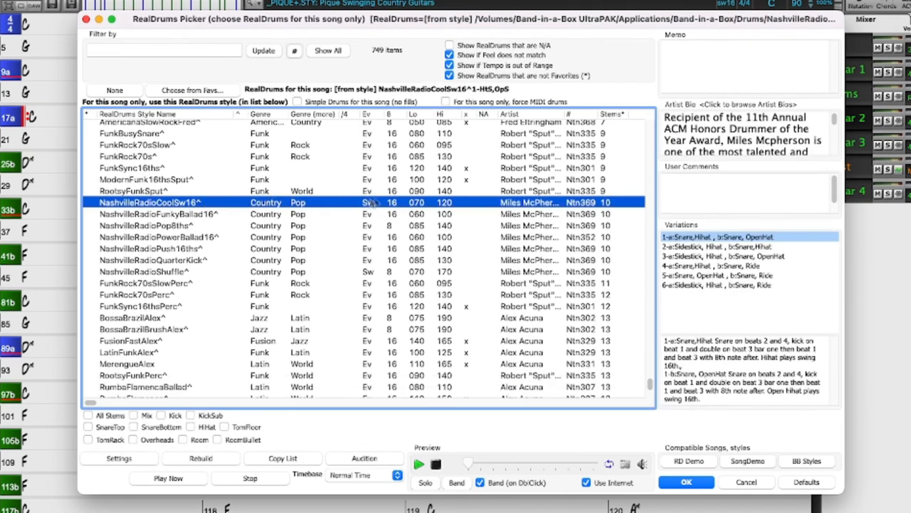
pyautogui.moveTo(405, 208)
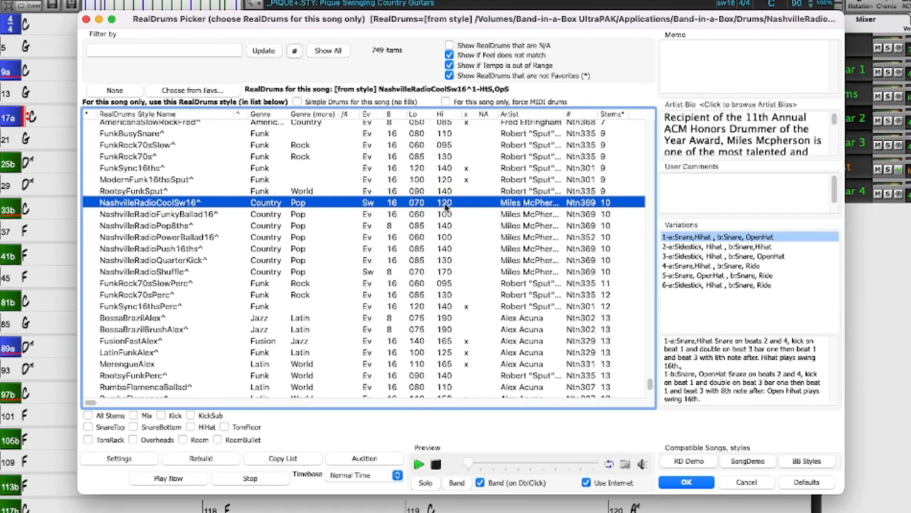
pyautogui.moveTo(447, 206)
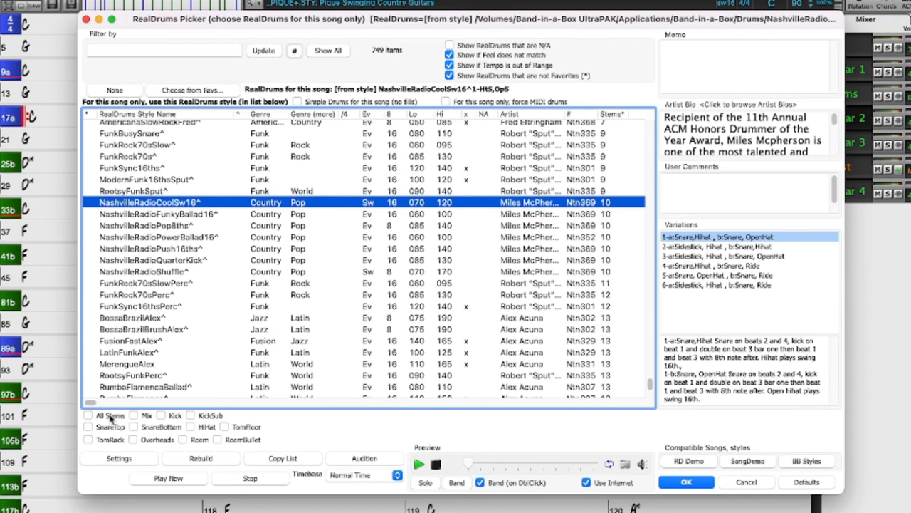
pyautogui.click(89, 415)
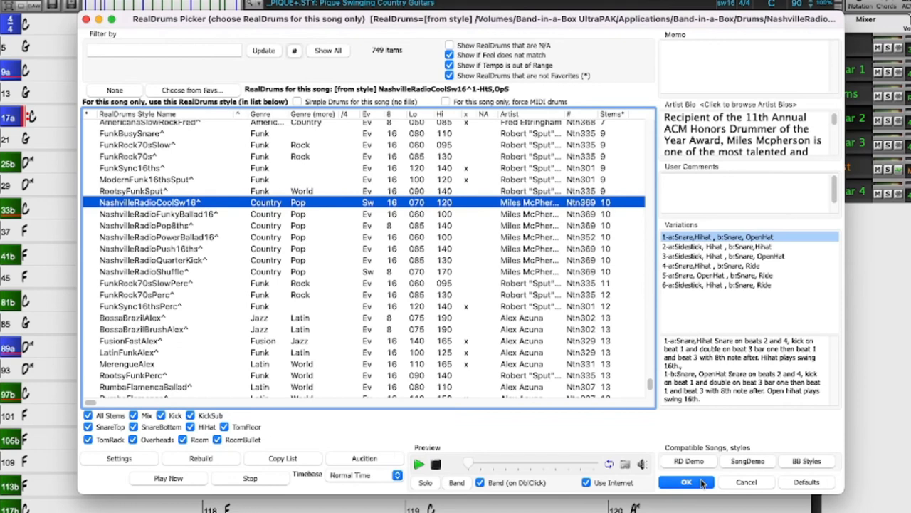
pyautogui.click(685, 481)
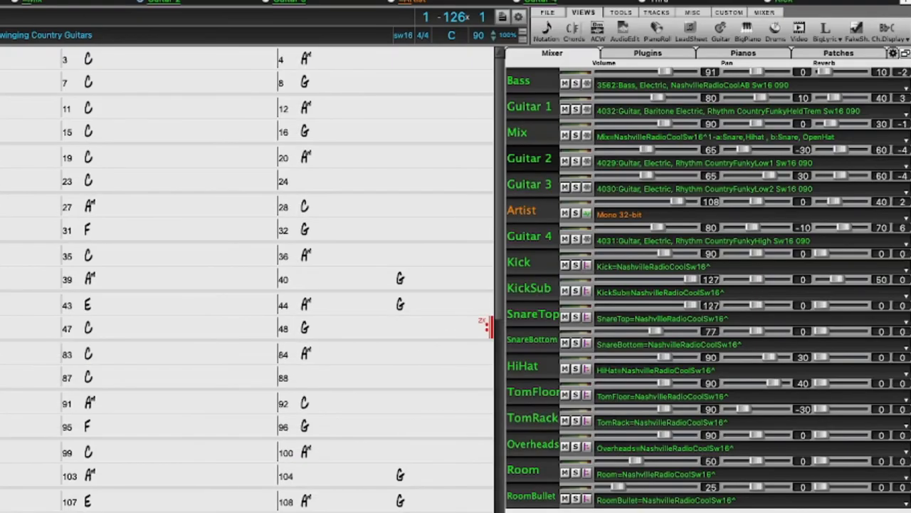
pyautogui.moveTo(595, 239)
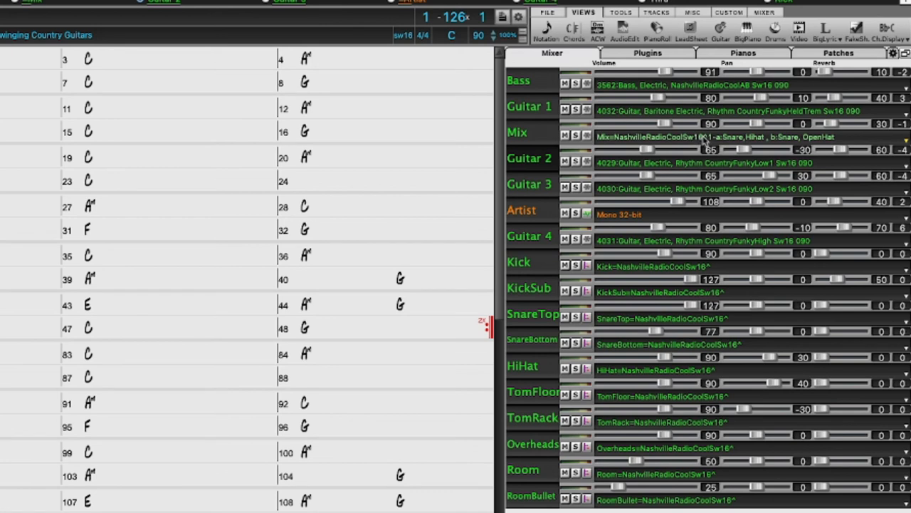
pyautogui.moveTo(715, 141)
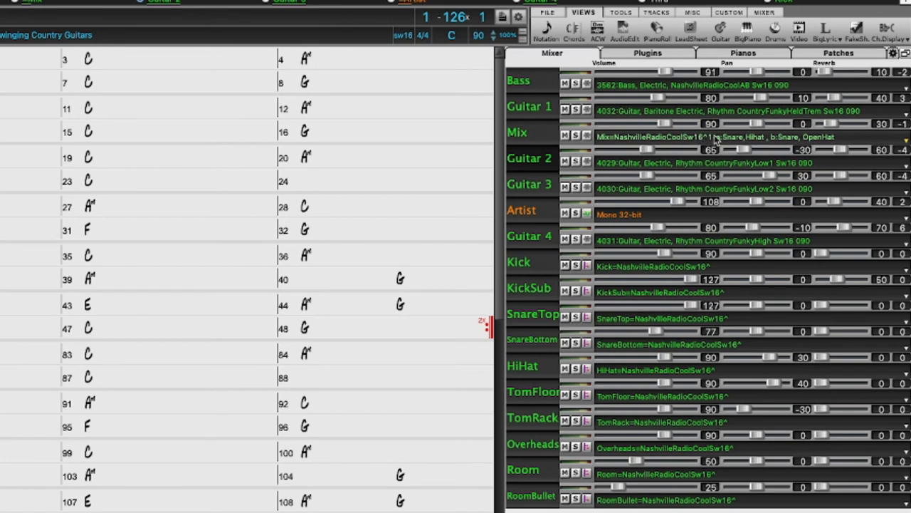
pyautogui.moveTo(712, 141)
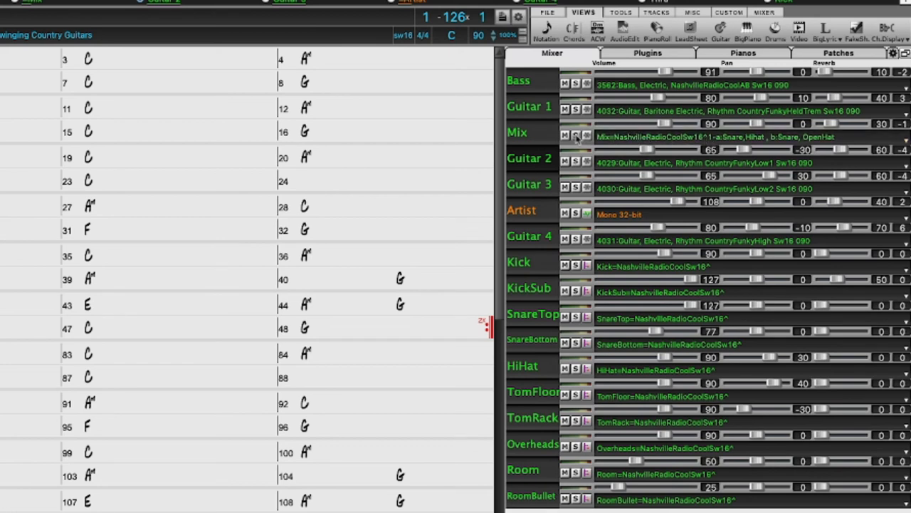
pyautogui.click(564, 137)
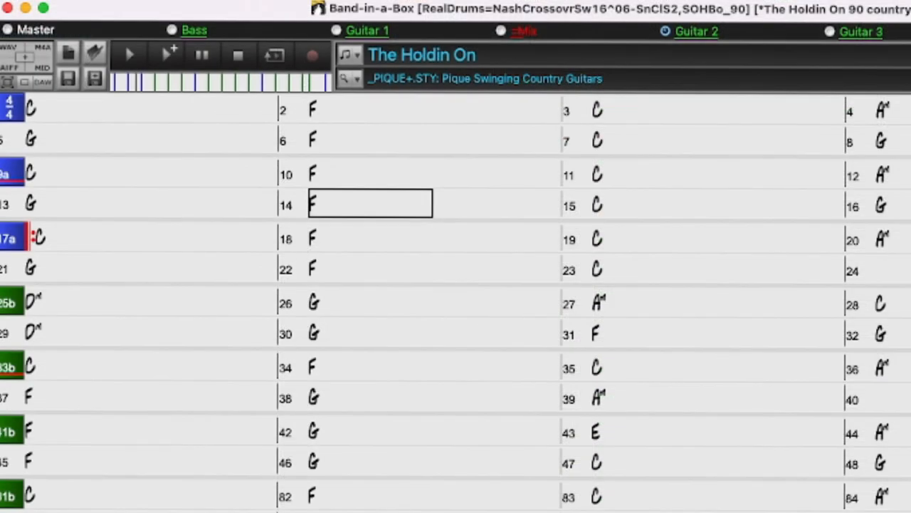
pyautogui.moveTo(171, 63)
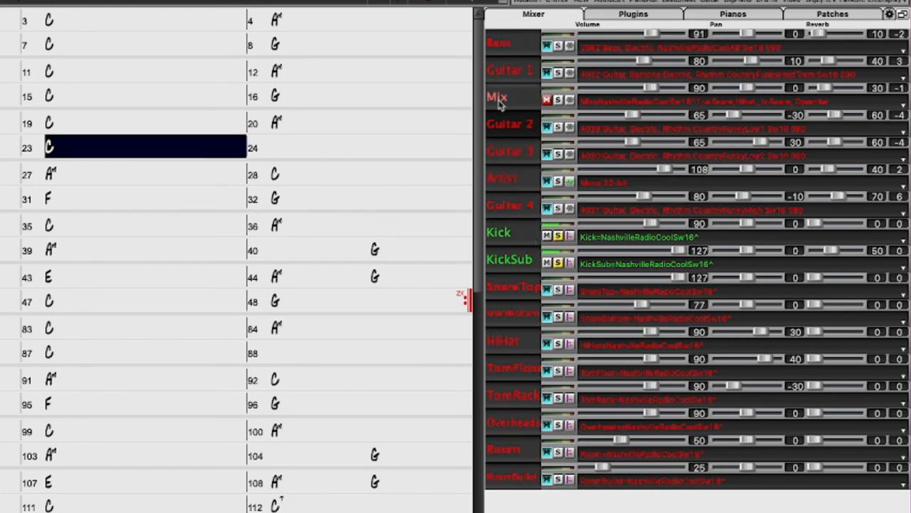
pyautogui.moveTo(520, 102)
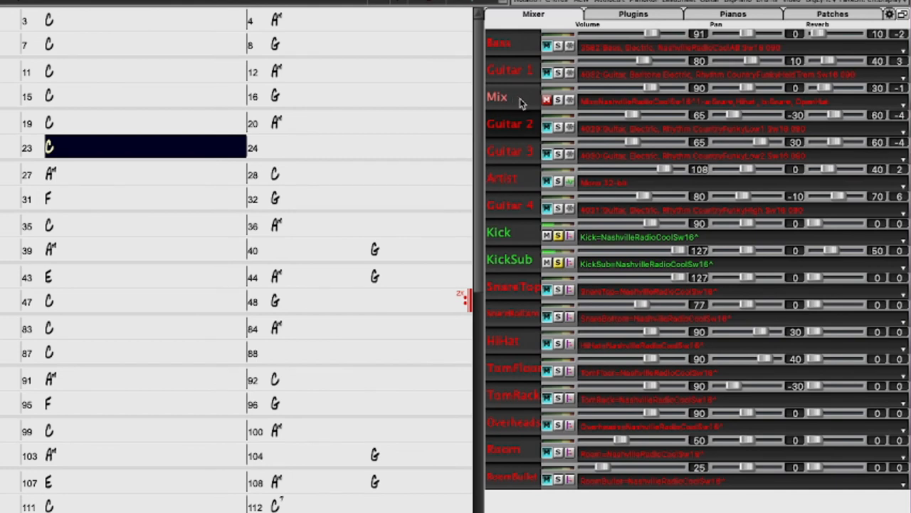
# Step: Switch the mixer to the Plugins view showing each track's plugin slots
pyautogui.click(370, 146)
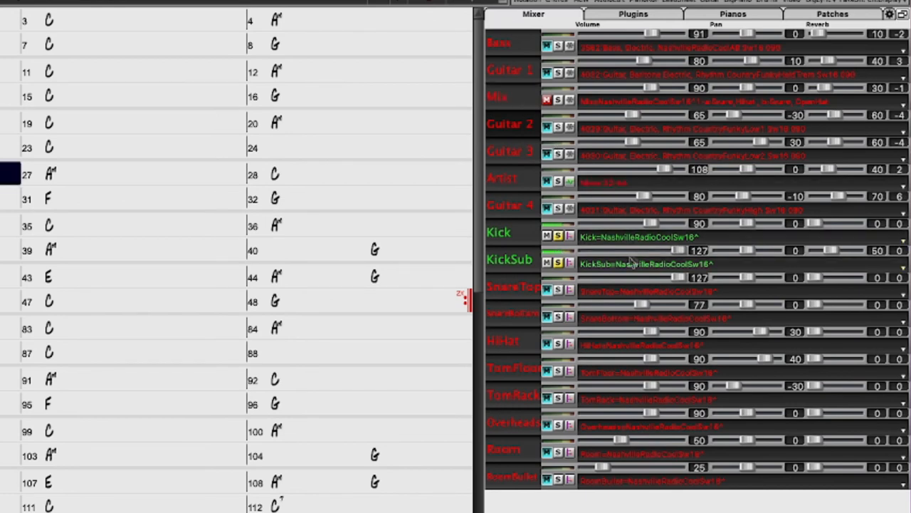
pyautogui.click(50, 174)
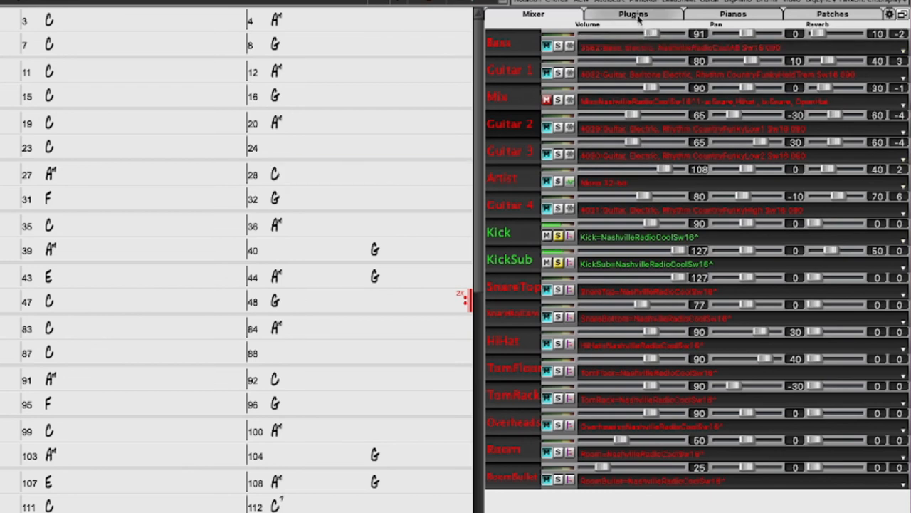
pyautogui.click(632, 14)
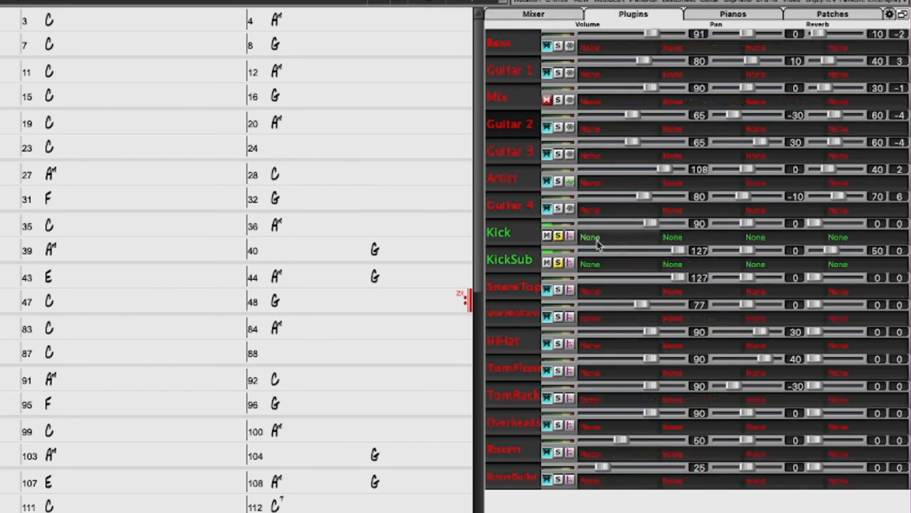
# Step: Load the AUGraphicEQ plugin into the Kick track's first plugin slot
pyautogui.click(589, 237)
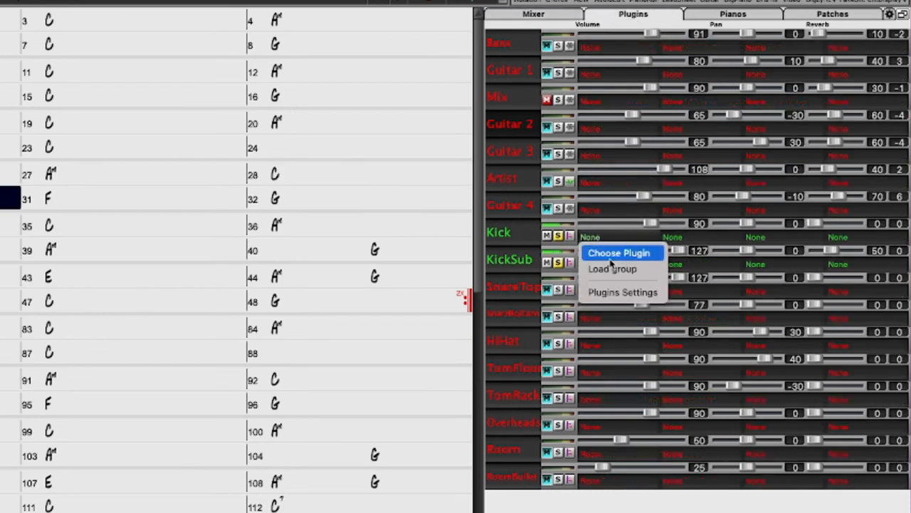
pyautogui.click(618, 253)
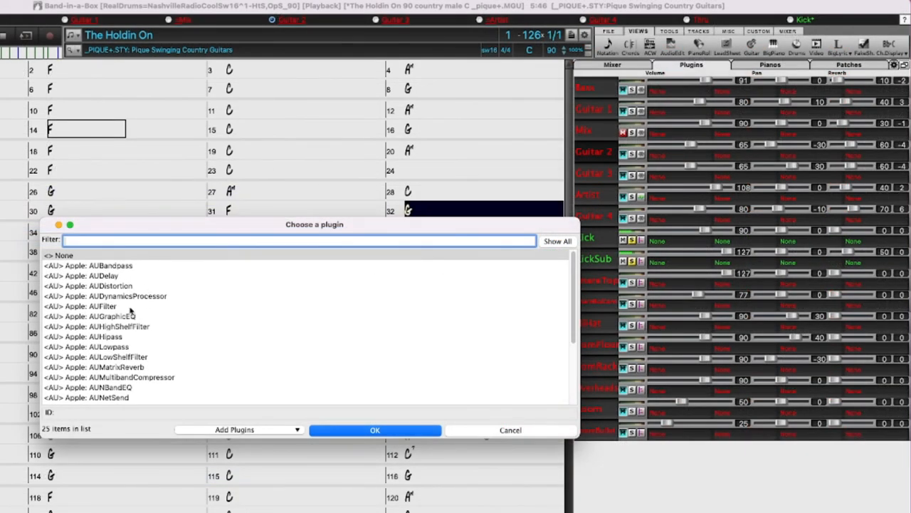
pyautogui.click(376, 430)
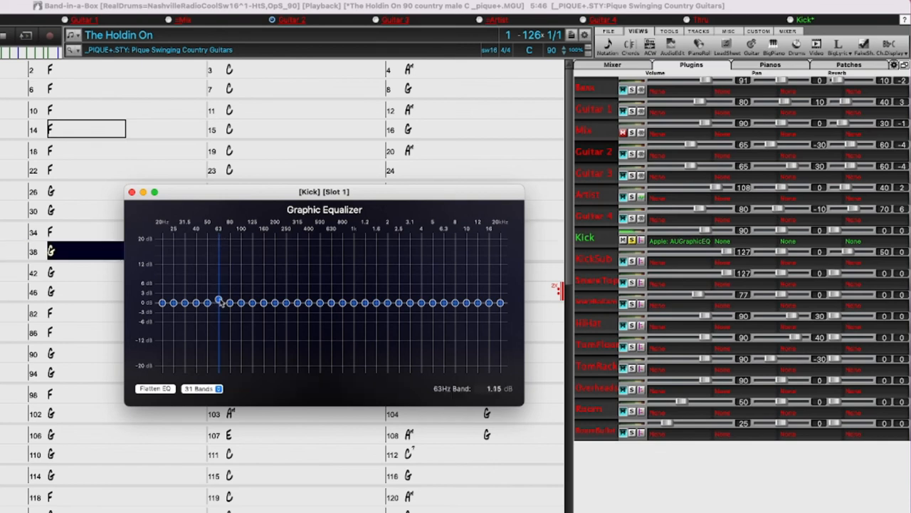
# Step: Boost the Kick EQ's 63 Hz band to about +10 dB, with neighbouring bands slightly lifted
pyautogui.moveTo(219, 302); pyautogui.dragTo(220, 288)
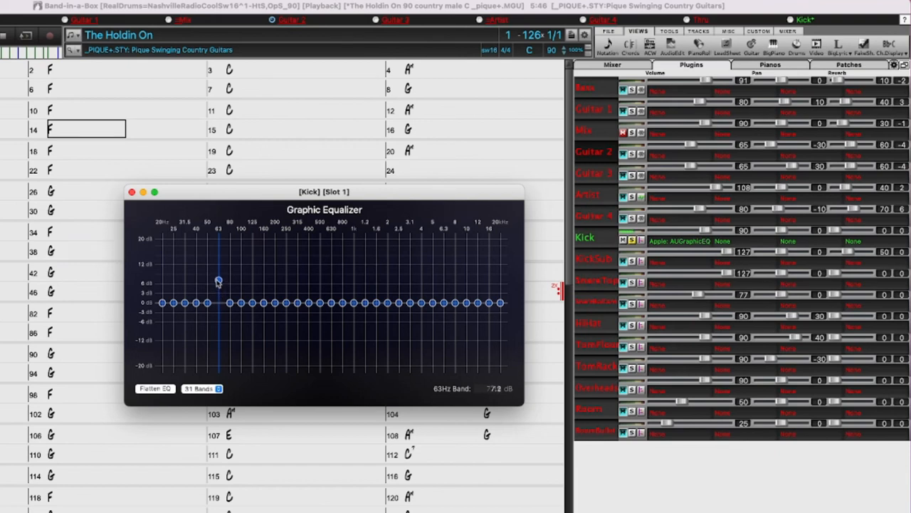
pyautogui.moveTo(220, 279); pyautogui.dragTo(219, 265)
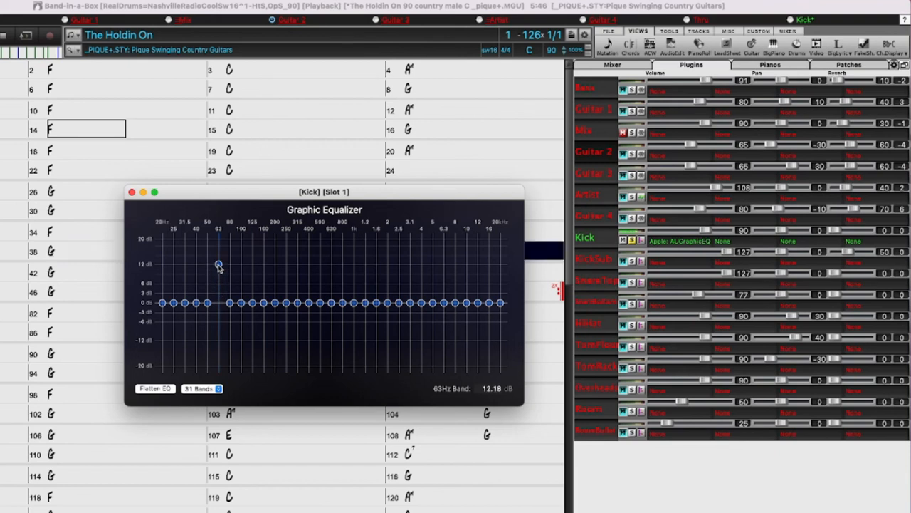
pyautogui.moveTo(219, 265); pyautogui.dragTo(219, 249)
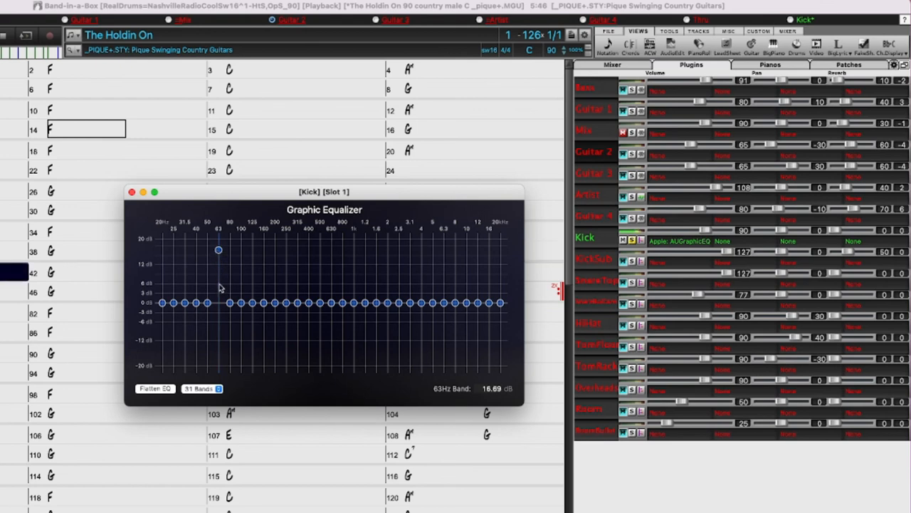
pyautogui.moveTo(220, 250); pyautogui.dragTo(220, 264)
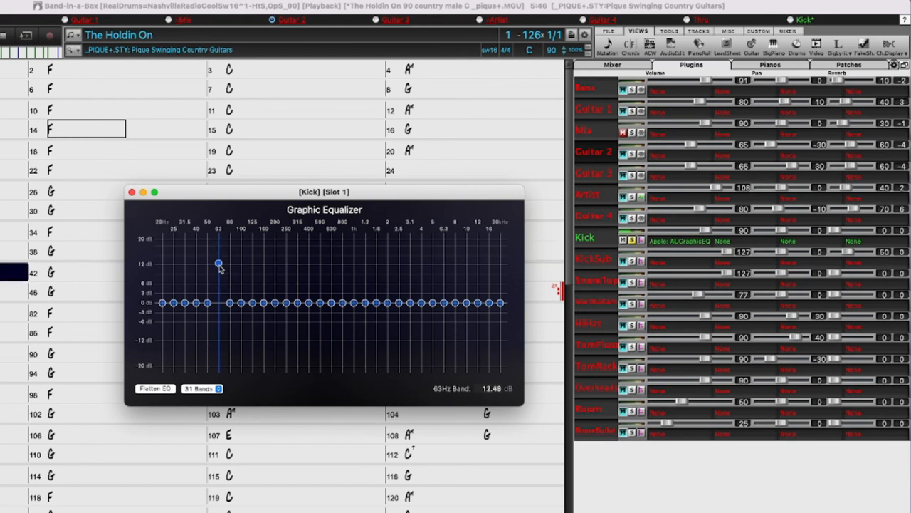
pyautogui.moveTo(219, 263); pyautogui.dragTo(219, 277)
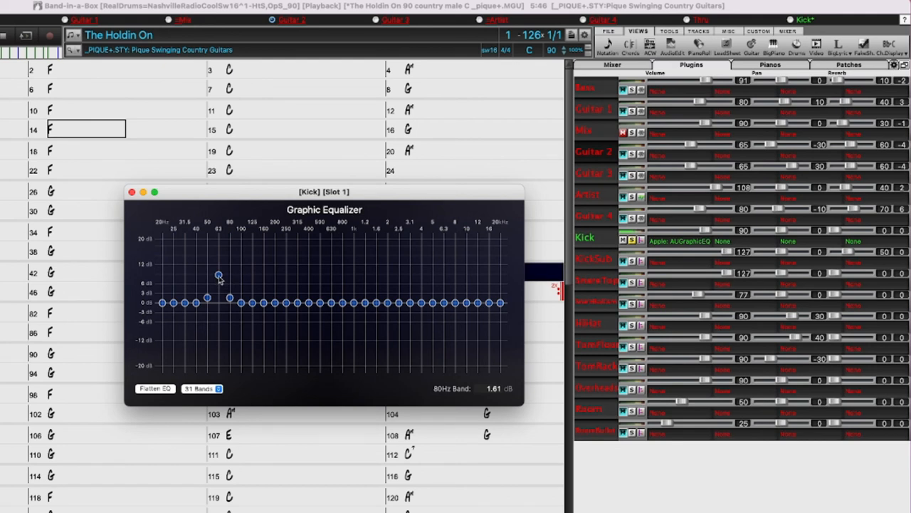
pyautogui.moveTo(219, 288); pyautogui.dragTo(219, 277)
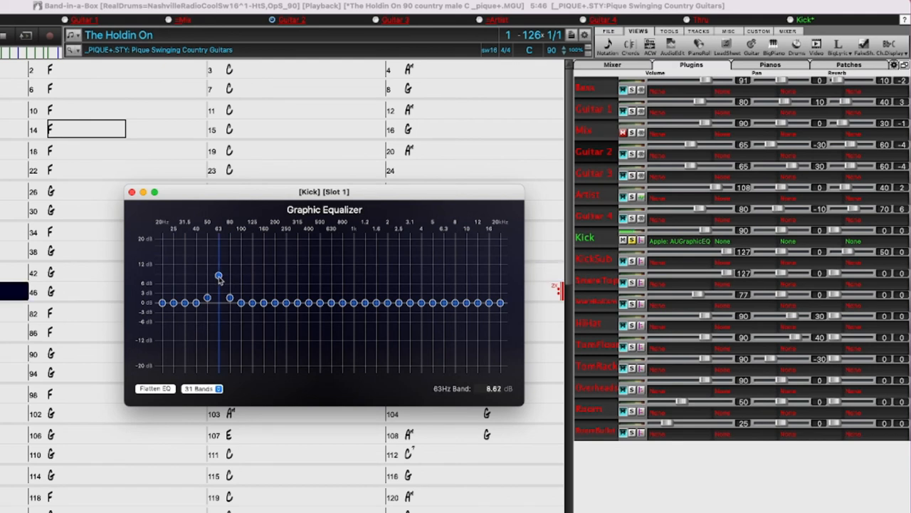
pyautogui.moveTo(219, 277); pyautogui.dragTo(220, 298)
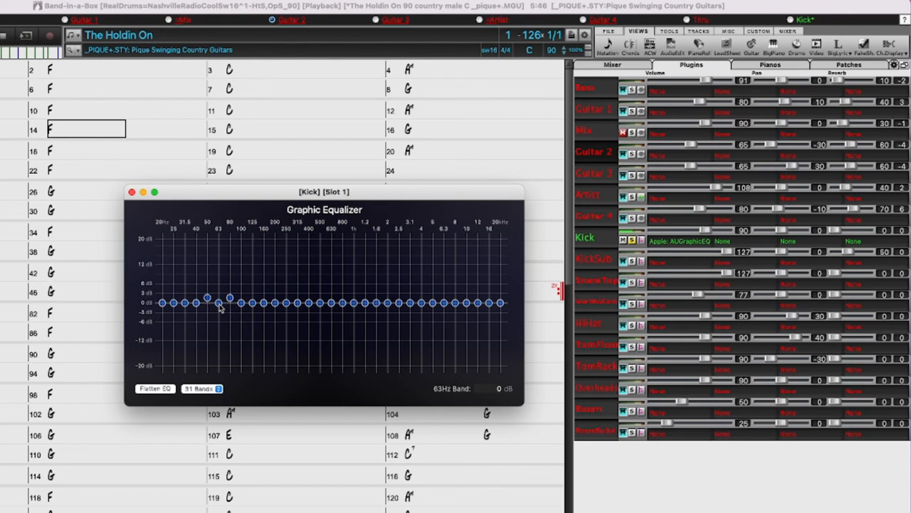
pyautogui.moveTo(219, 302); pyautogui.dragTo(219, 276)
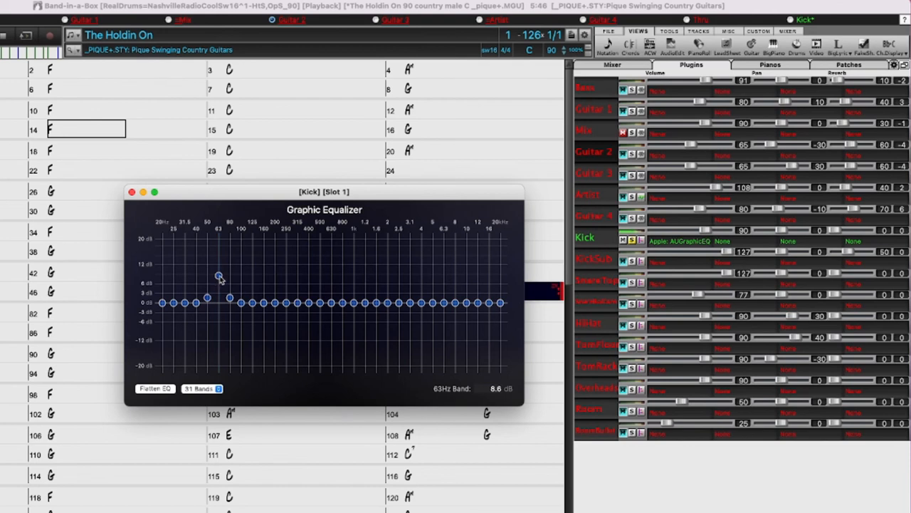
pyautogui.moveTo(219, 277); pyautogui.dragTo(219, 271)
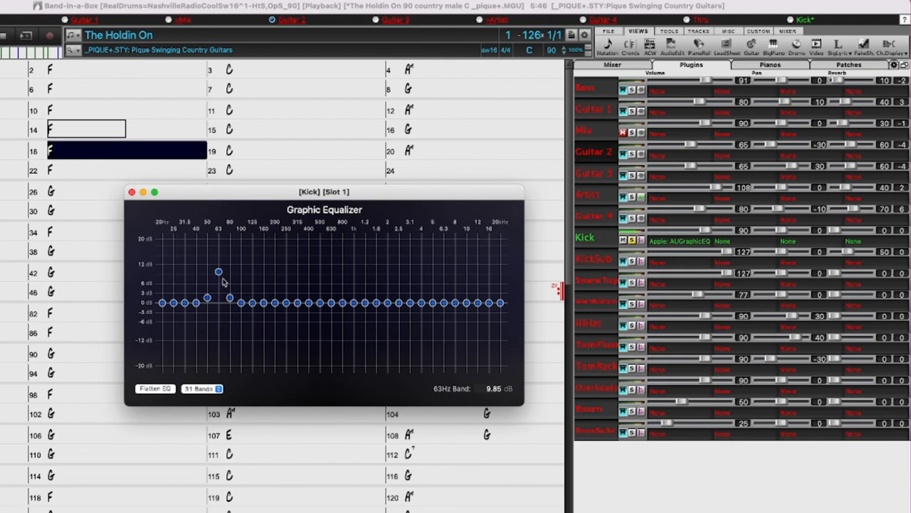
pyautogui.moveTo(271, 287)
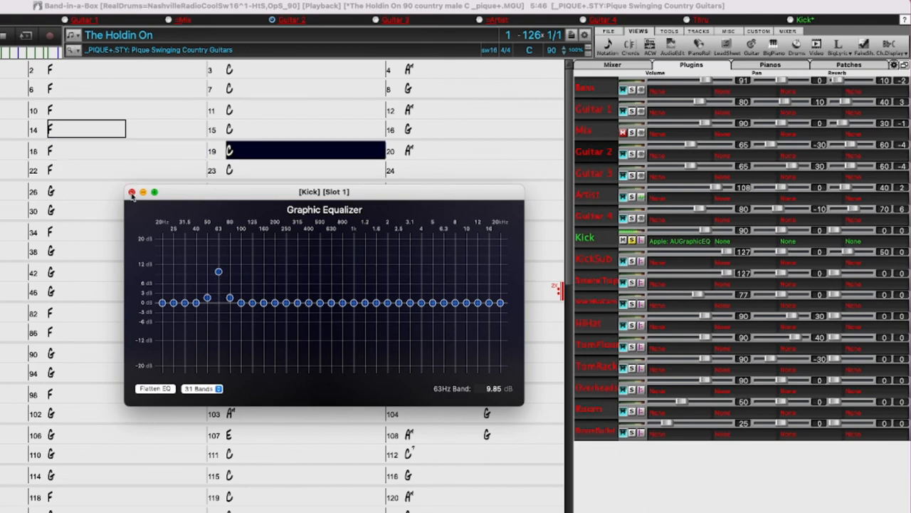
# Step: Close the Kick equalizer window, leaving the EQ in its plugin slot
pyautogui.click(131, 192)
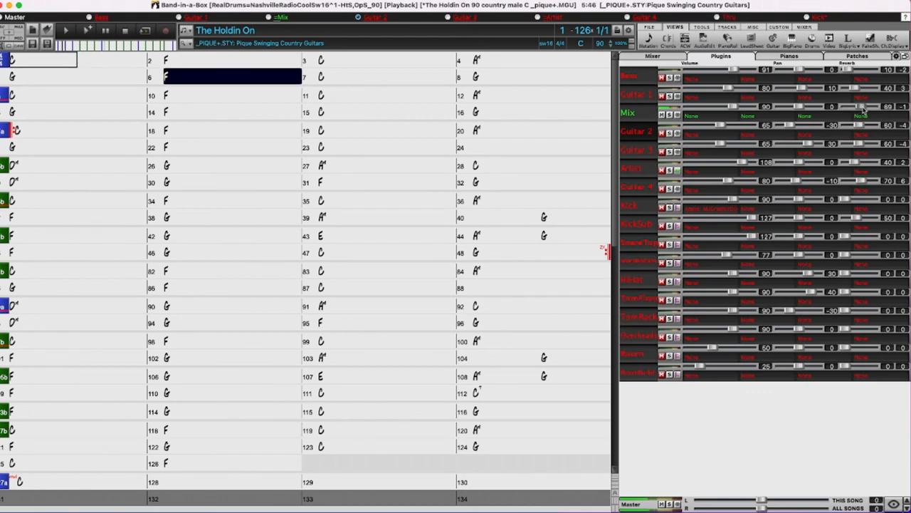
pyautogui.click(387, 77)
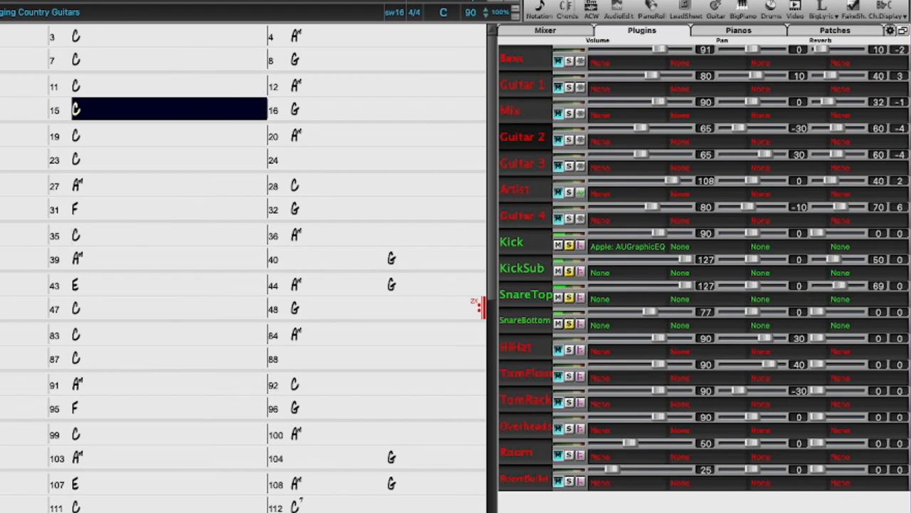
pyautogui.click(339, 109)
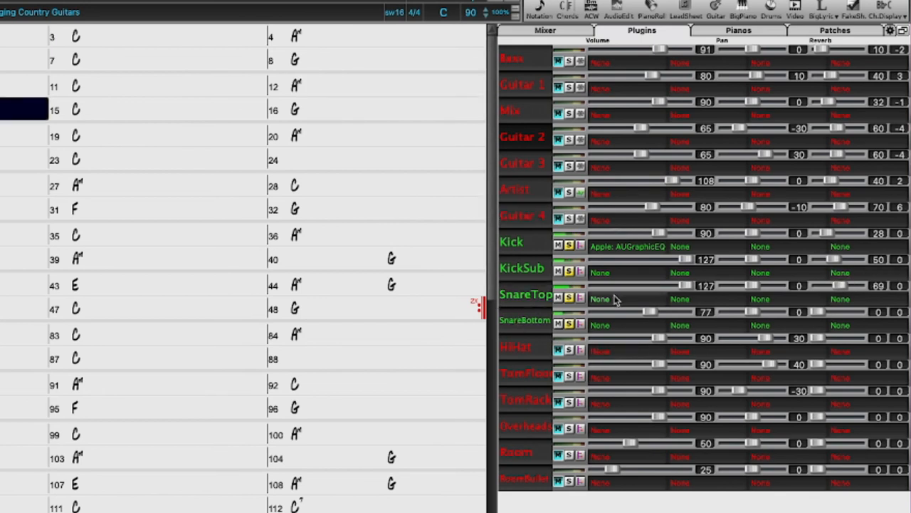
pyautogui.click(168, 109)
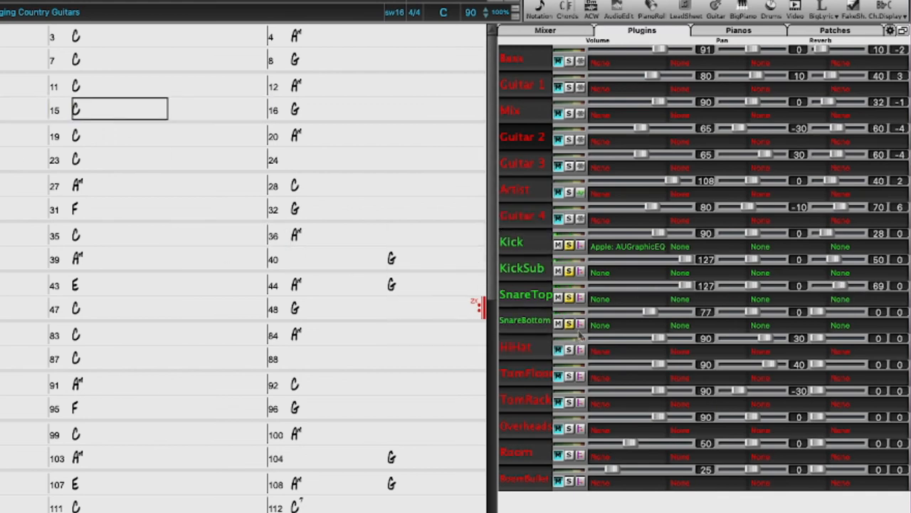
pyautogui.moveTo(495, 222)
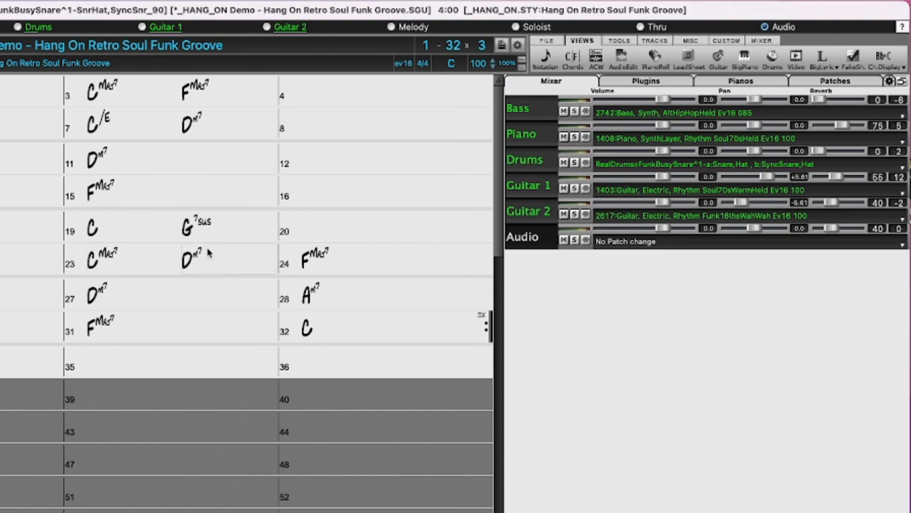
pyautogui.moveTo(208, 252)
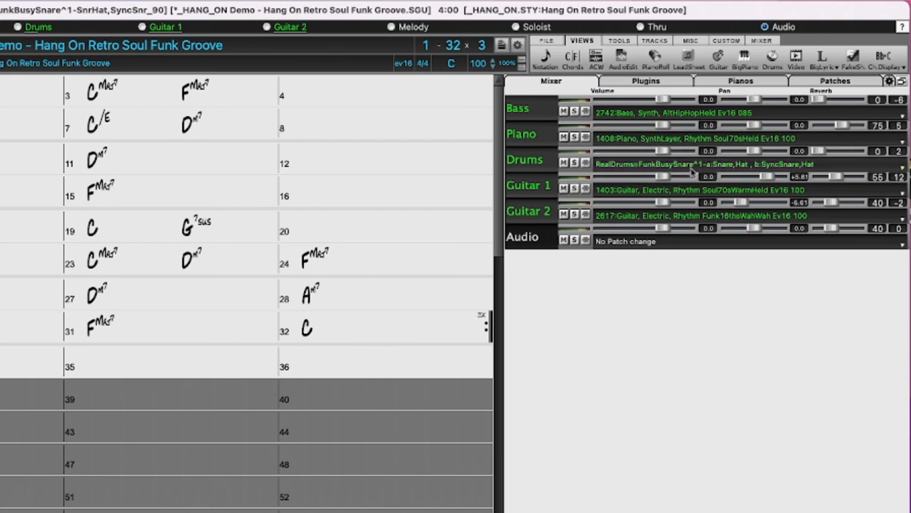
pyautogui.moveTo(696, 169)
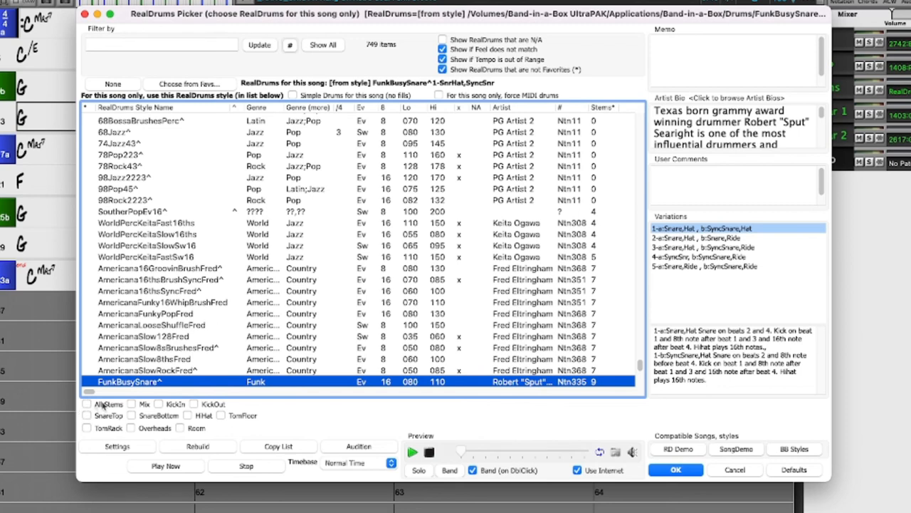
# Step: Enable All Stems for FunkBusySnare and include the KickOut stem
pyautogui.click(132, 404)
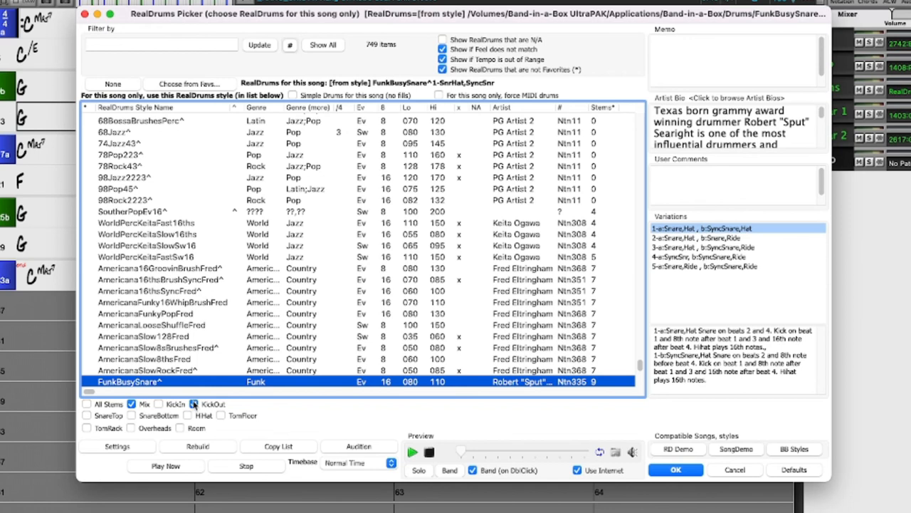
pyautogui.click(87, 416)
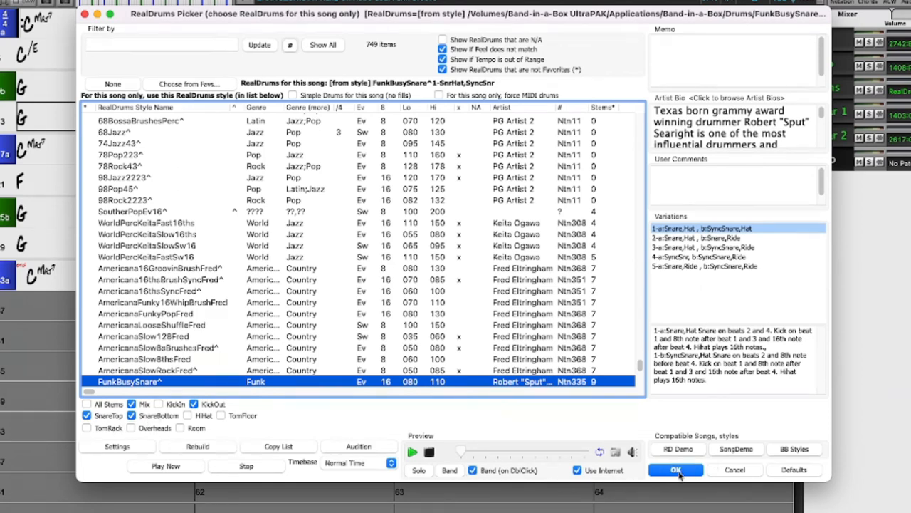
pyautogui.click(675, 470)
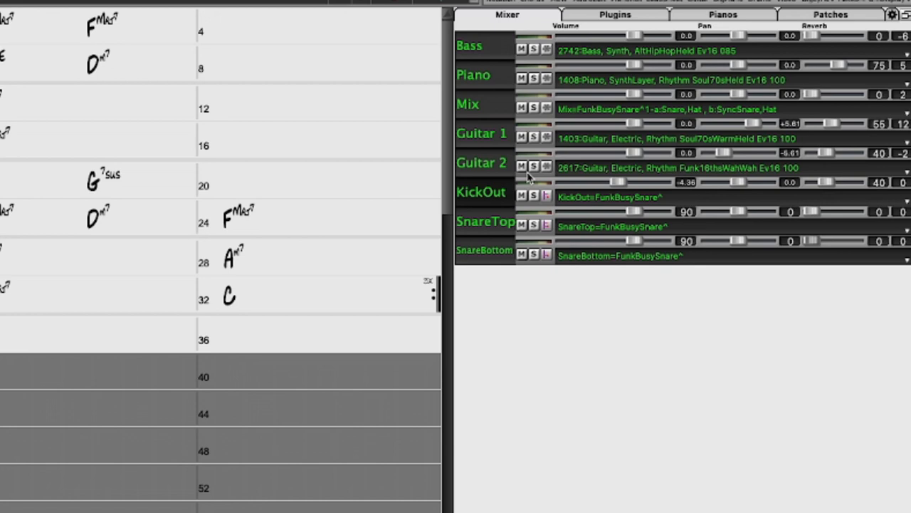
pyautogui.moveTo(547, 202)
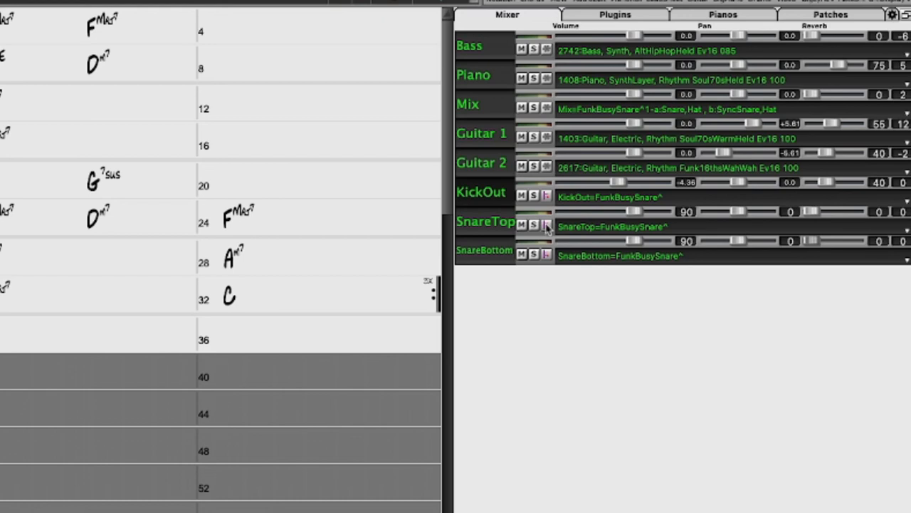
pyautogui.moveTo(550, 228)
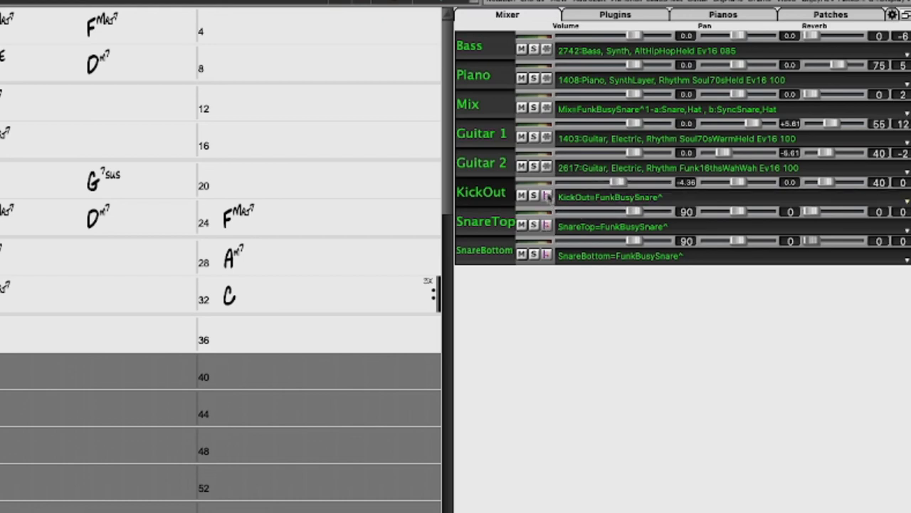
pyautogui.moveTo(555, 117)
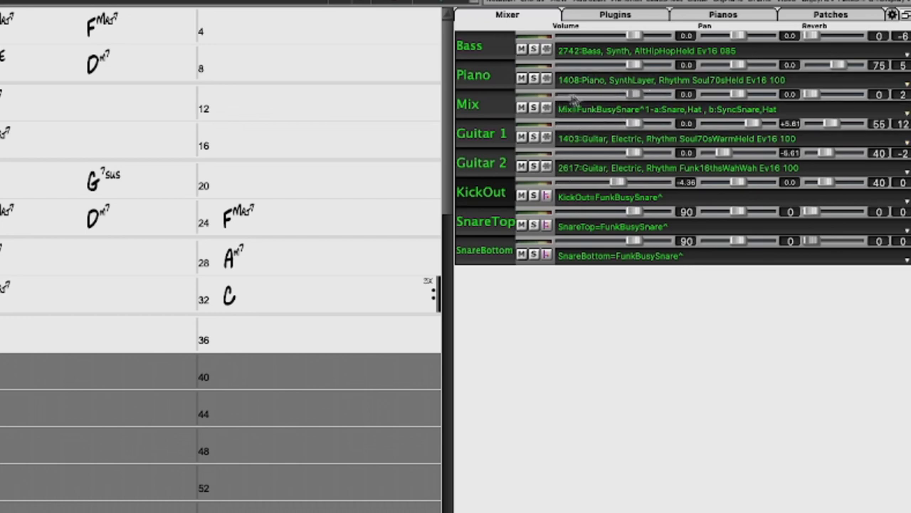
pyautogui.moveTo(597, 98)
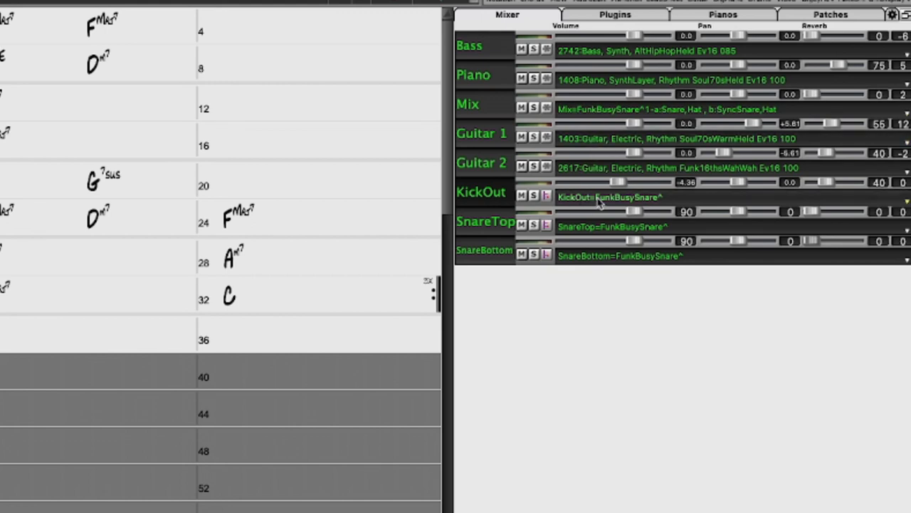
pyautogui.moveTo(611, 205)
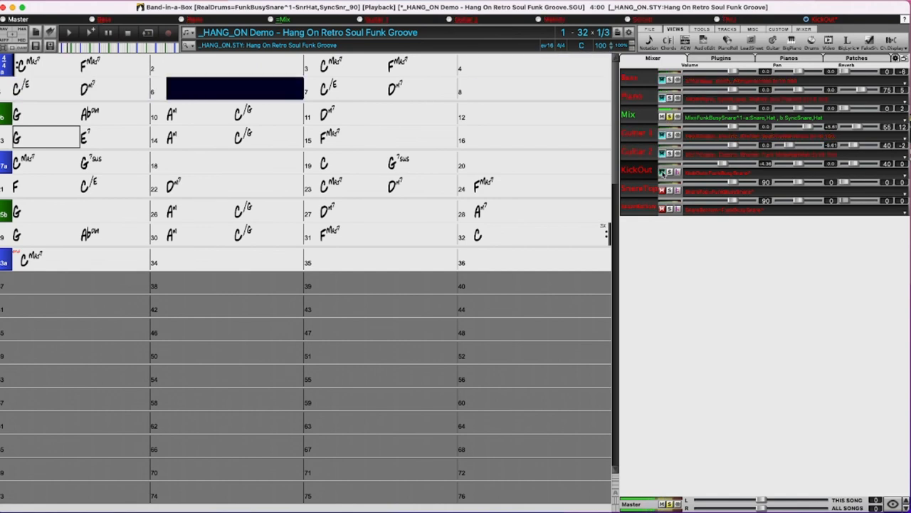
# Step: Select the KickOut track in the Mixer before loading You're Movin On
pyautogui.click(666, 171)
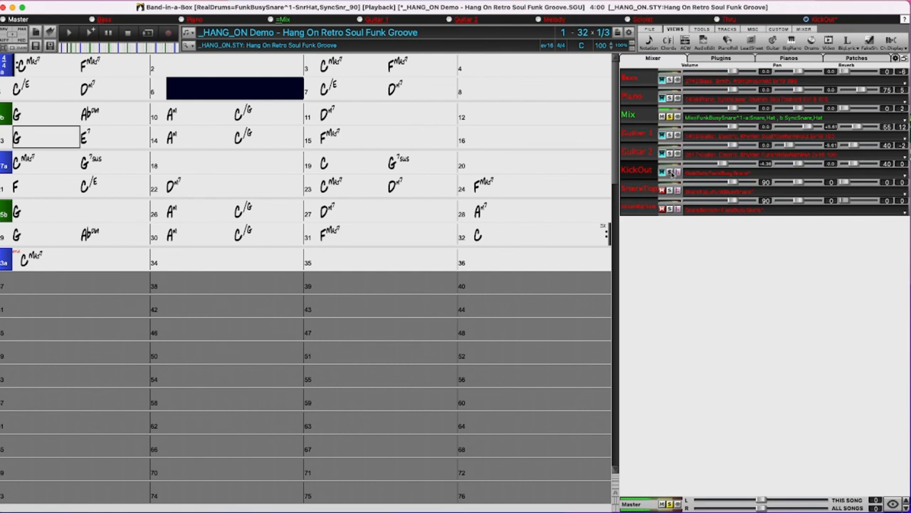
pyautogui.click(636, 169)
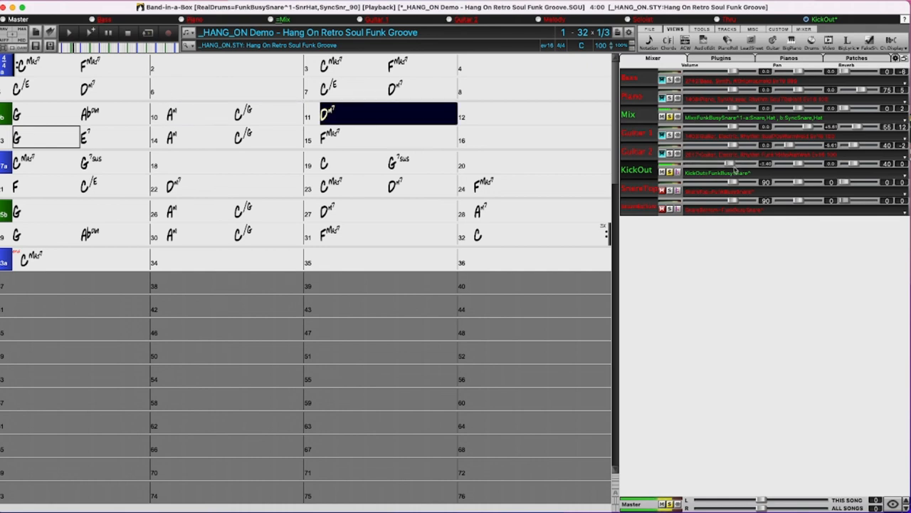
pyautogui.moveTo(726, 164); pyautogui.dragTo(732, 164)
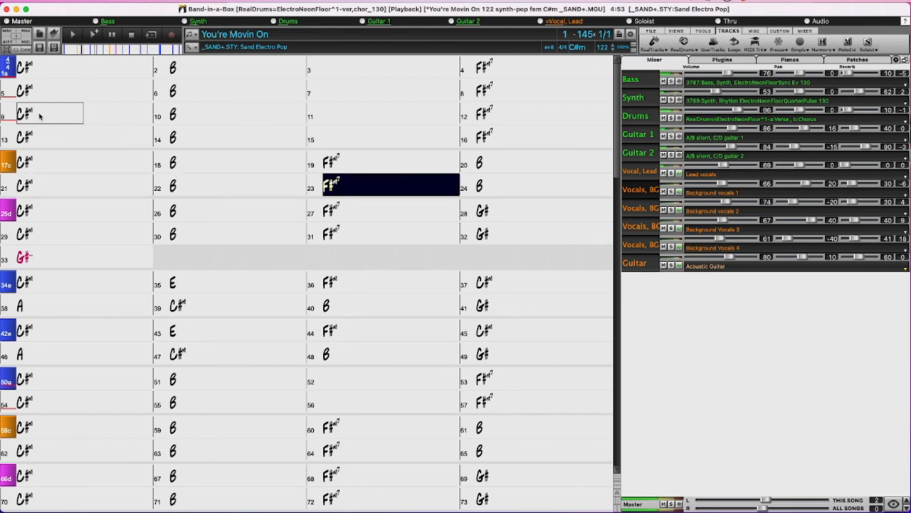
pyautogui.click(544, 185)
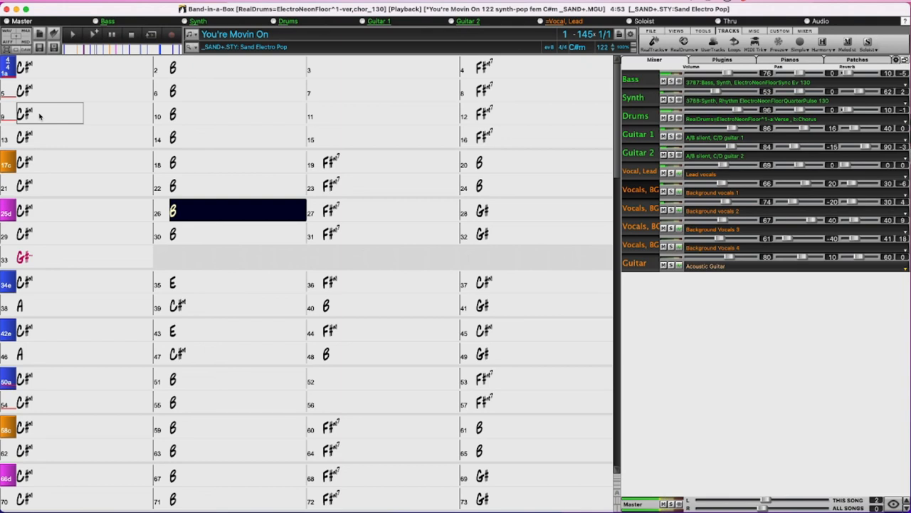
pyautogui.click(390, 211)
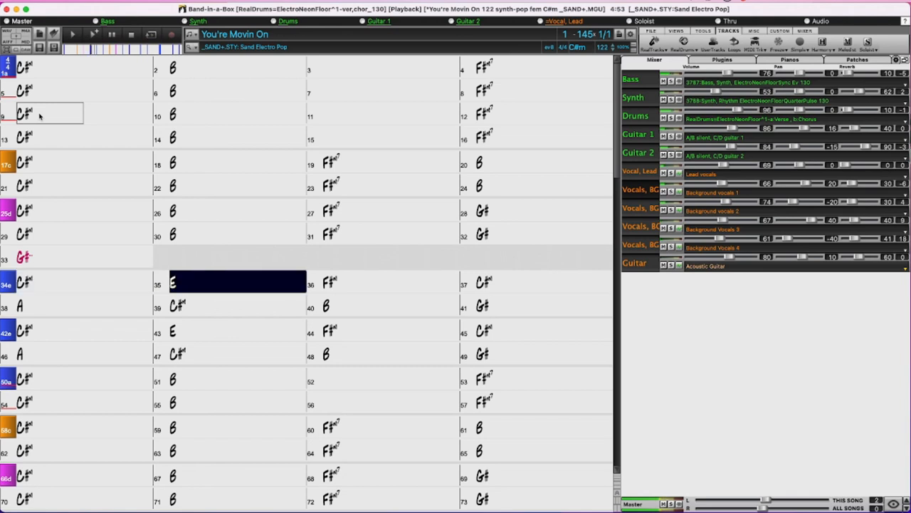
pyautogui.click(390, 282)
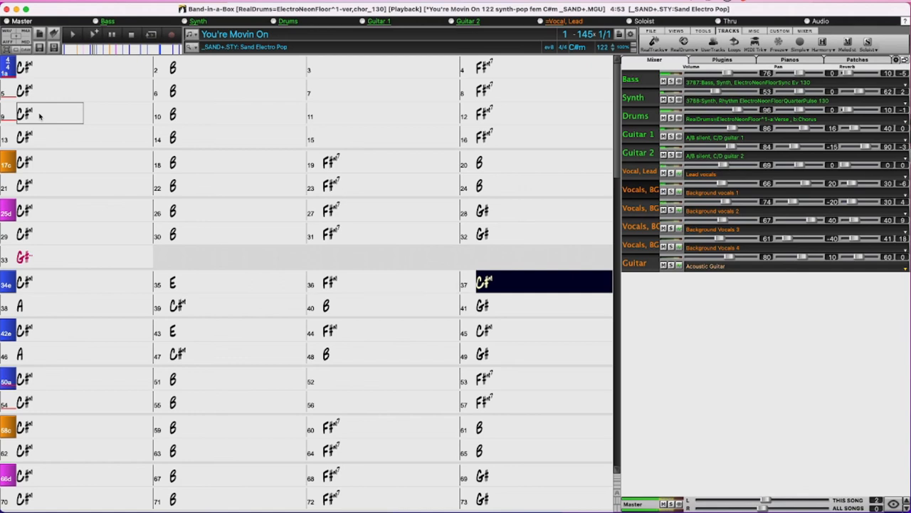
pyautogui.click(21, 304)
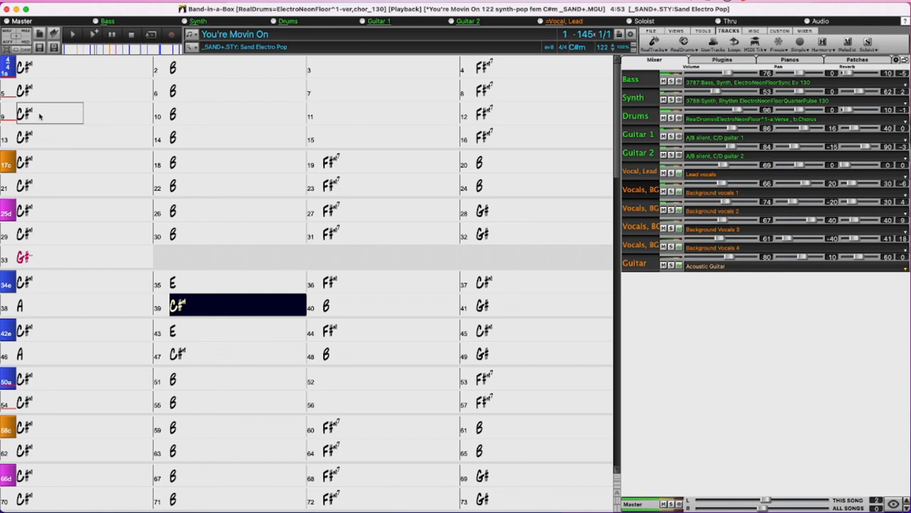
pyautogui.click(390, 306)
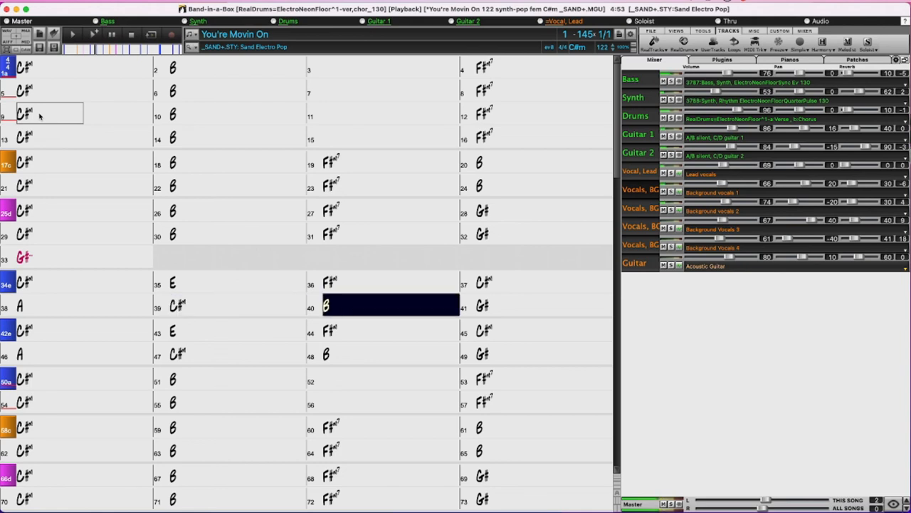
pyautogui.click(544, 305)
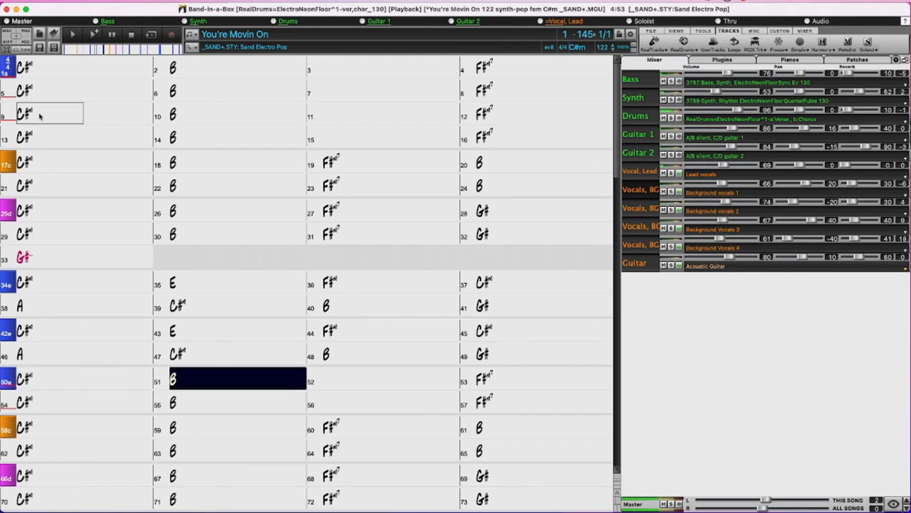
pyautogui.click(390, 379)
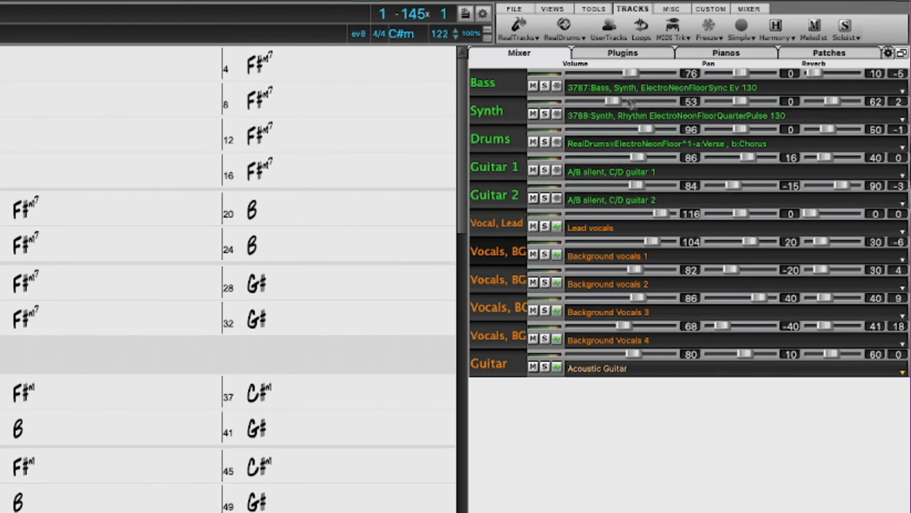
pyautogui.moveTo(715, 169)
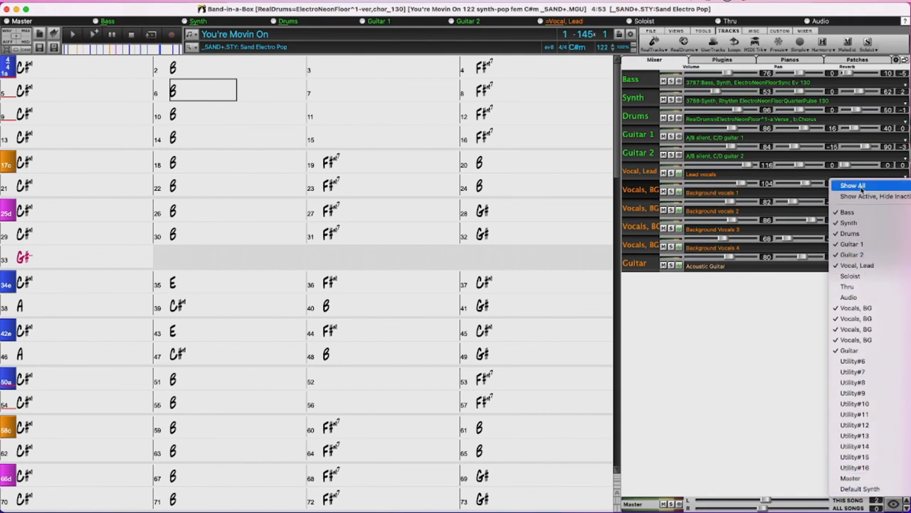
# Step: Show the Utility tracks alongside the song's tracks in the Mixer
pyautogui.click(853, 185)
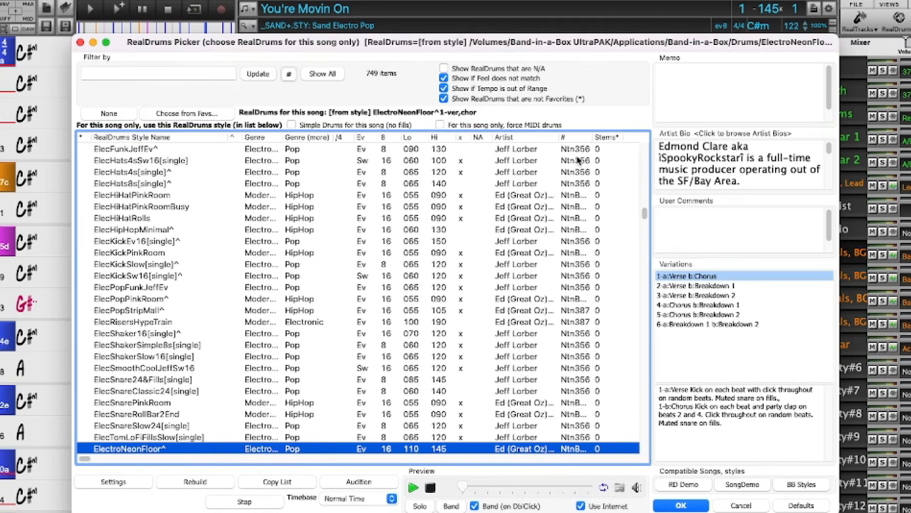
pyautogui.scroll(-3)
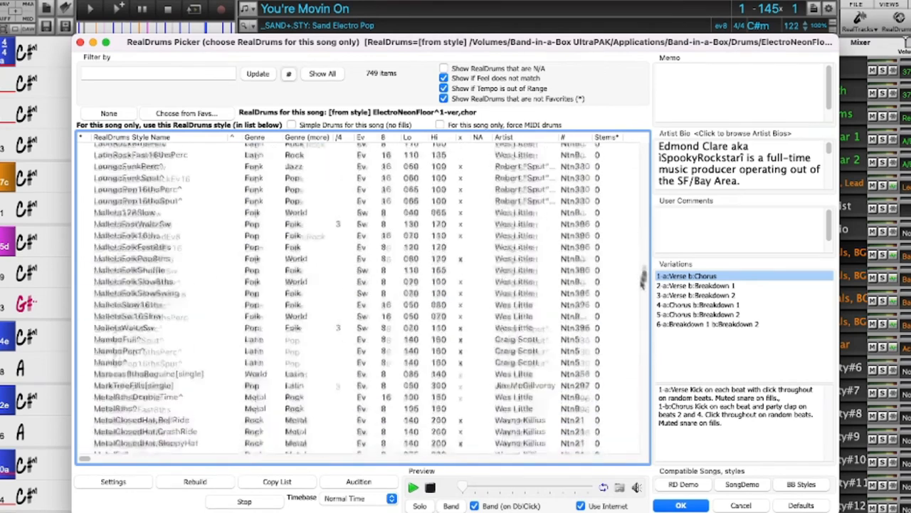
pyautogui.scroll(-3)
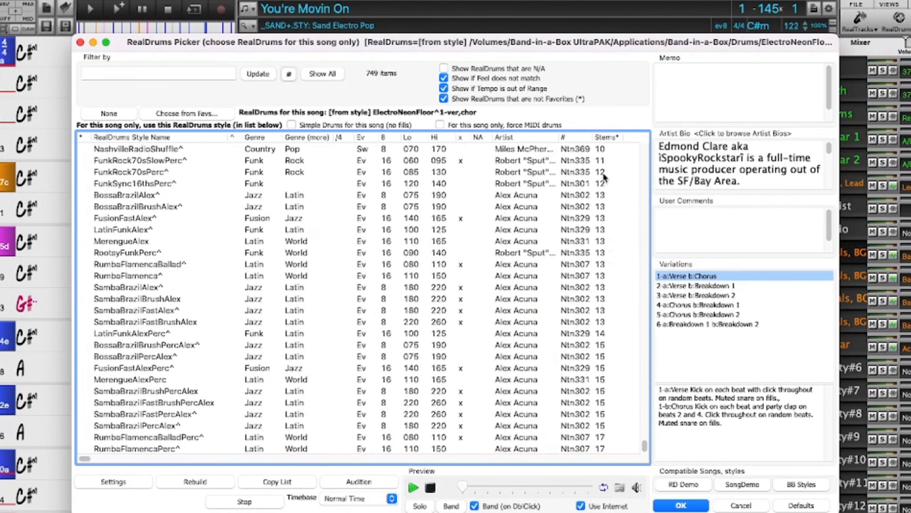
pyautogui.moveTo(597, 393)
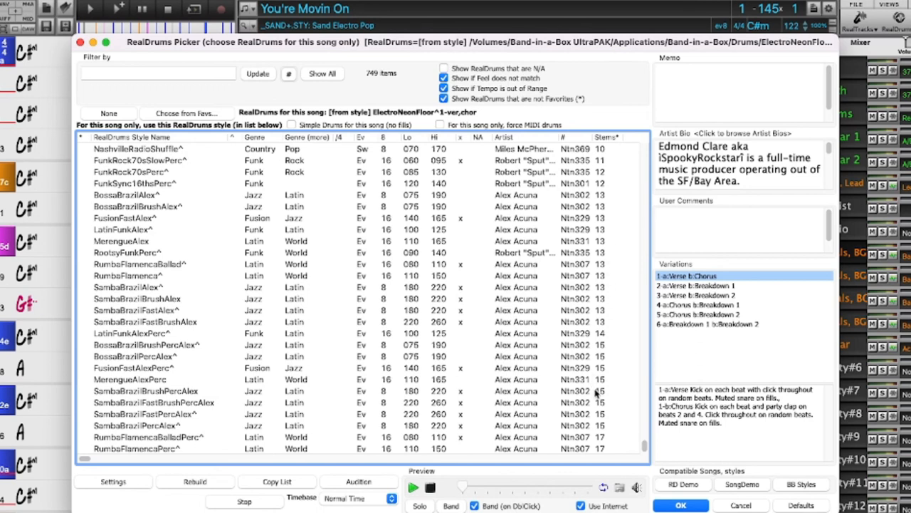
pyautogui.moveTo(595, 393)
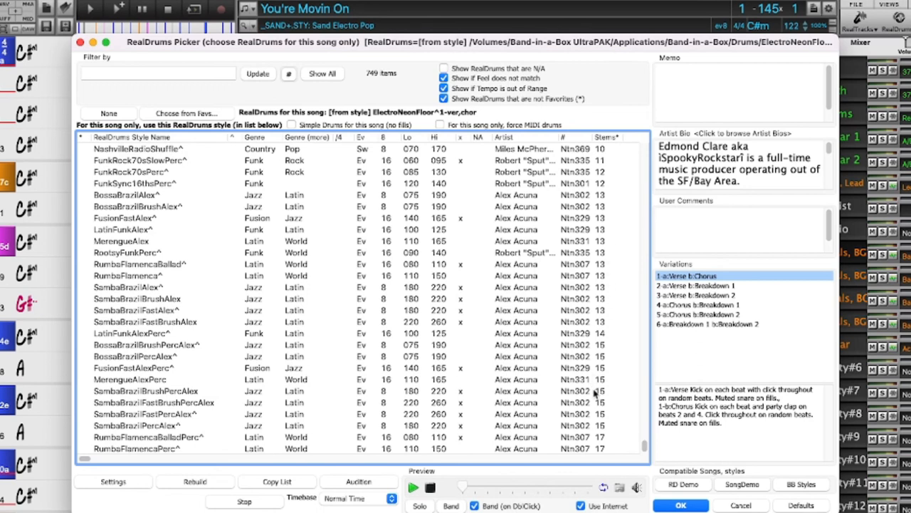
pyautogui.moveTo(672, 27)
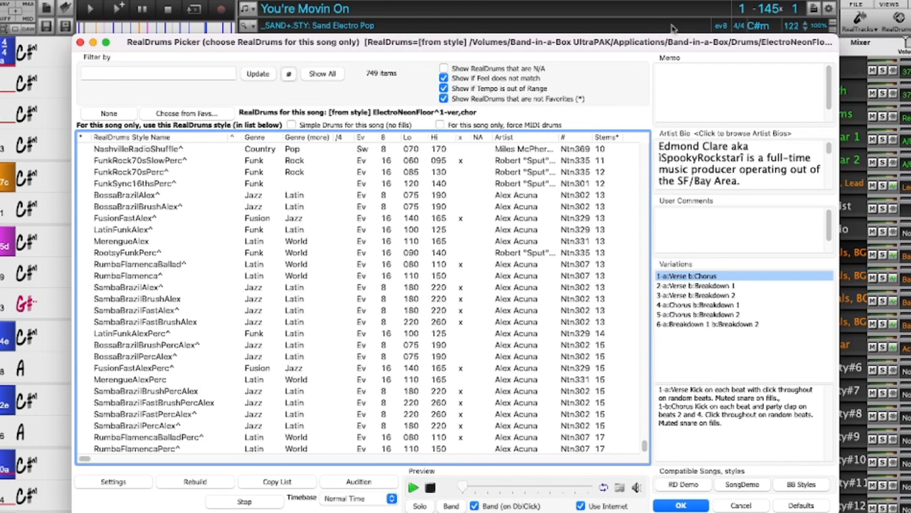
pyautogui.moveTo(689, 17)
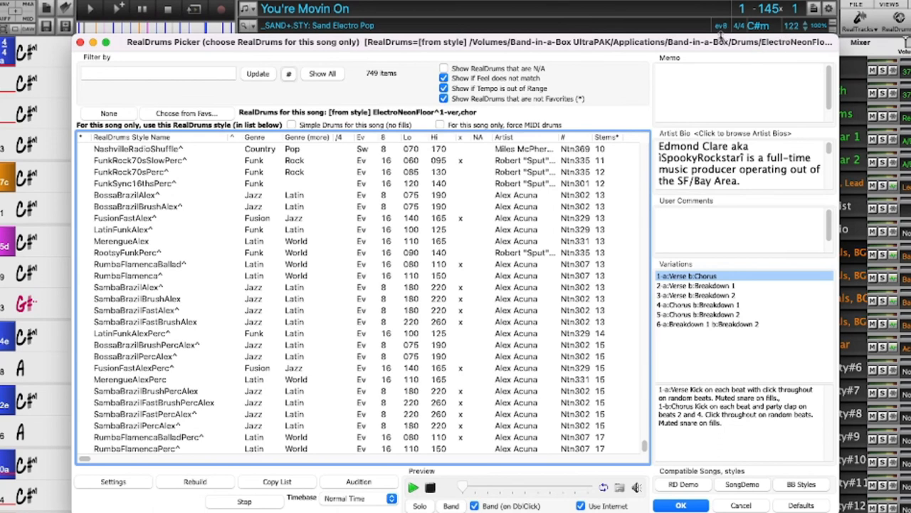
pyautogui.moveTo(721, 35)
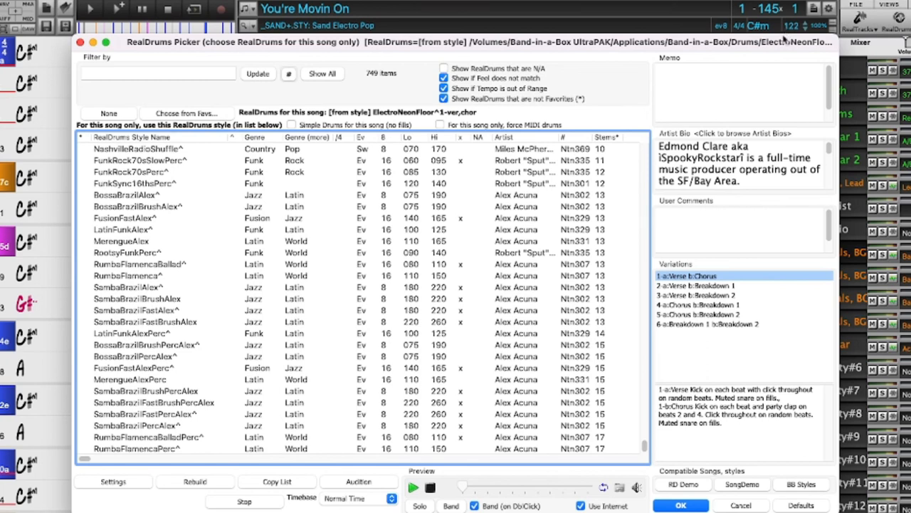
# Step: Audition SambaBrazilFastAlex, LatinFunkAlexPerc and RootsyFunkPerc, then settle on MerengueAlex
pyautogui.click(142, 310)
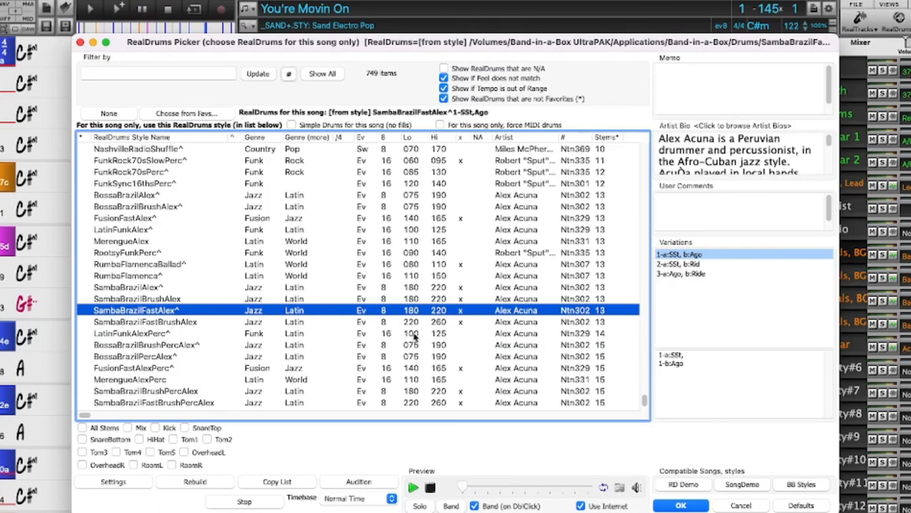
pyautogui.moveTo(439, 339)
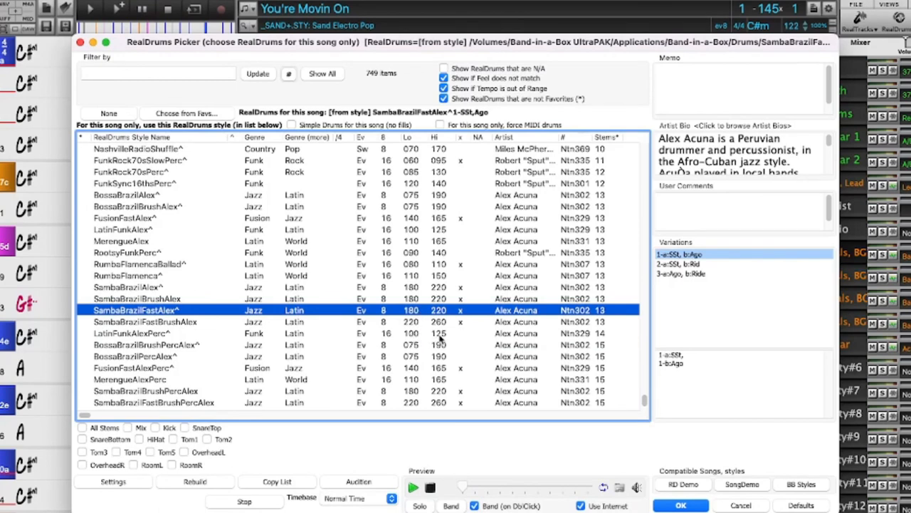
pyautogui.moveTo(439, 338)
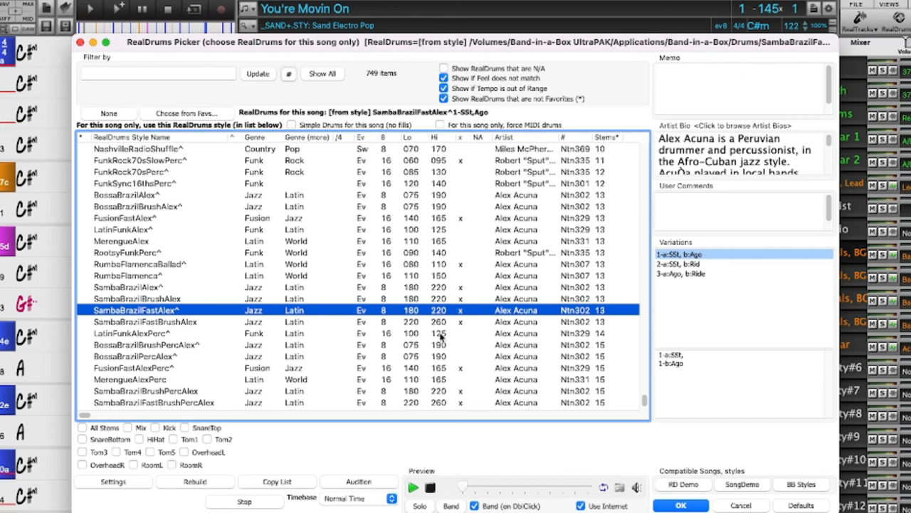
pyautogui.click(131, 333)
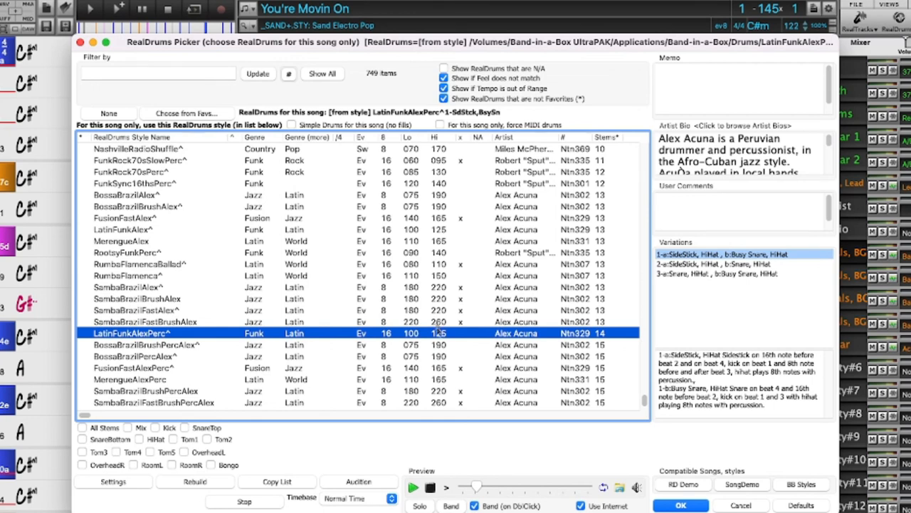
pyautogui.click(127, 252)
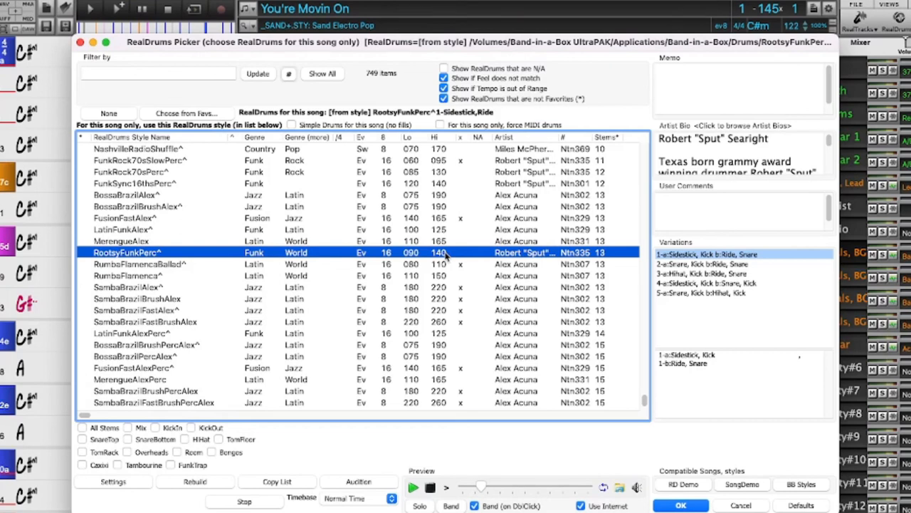
pyautogui.moveTo(444, 257)
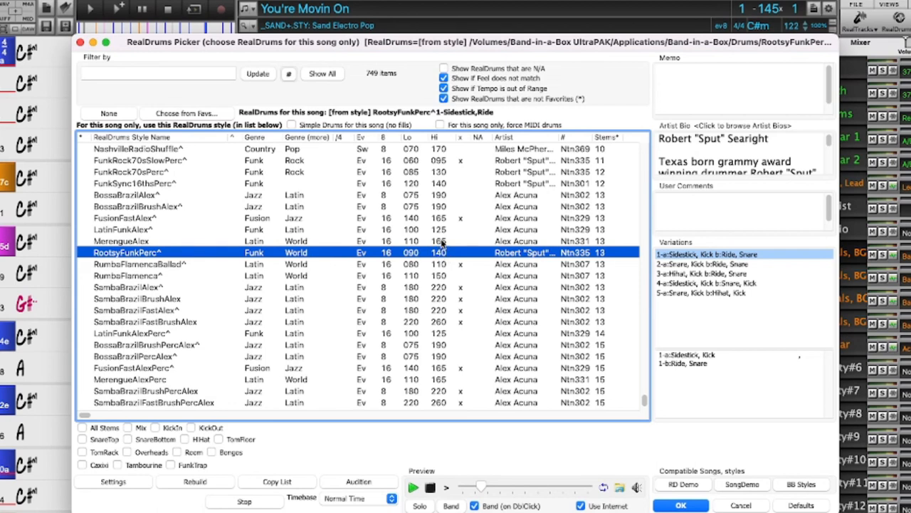
pyautogui.click(121, 240)
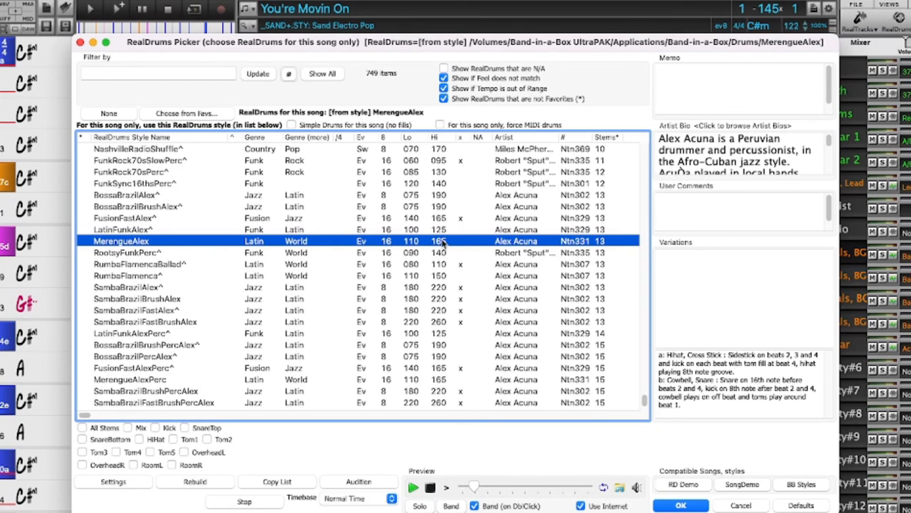
pyautogui.moveTo(435, 322)
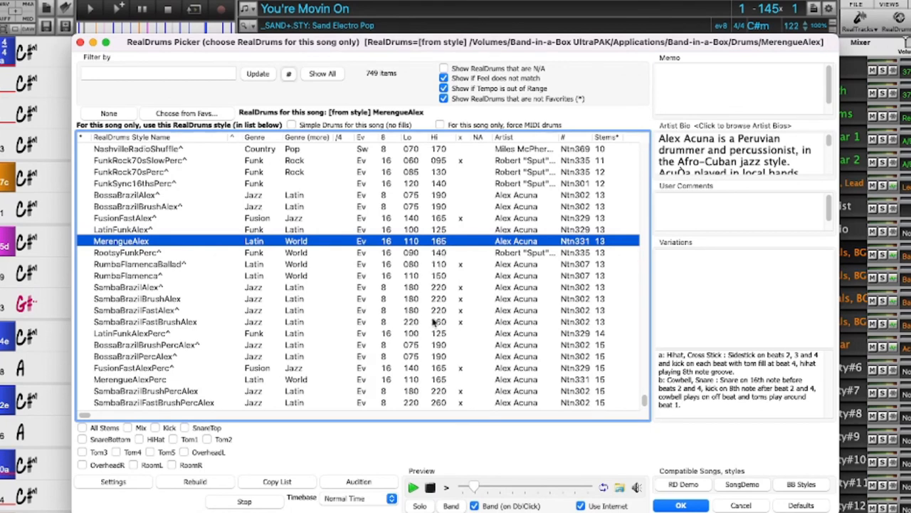
# Step: Select MerengueAlexPerc with its Kick and Tom1–Tom5 stems and apply them to the song
pyautogui.click(131, 379)
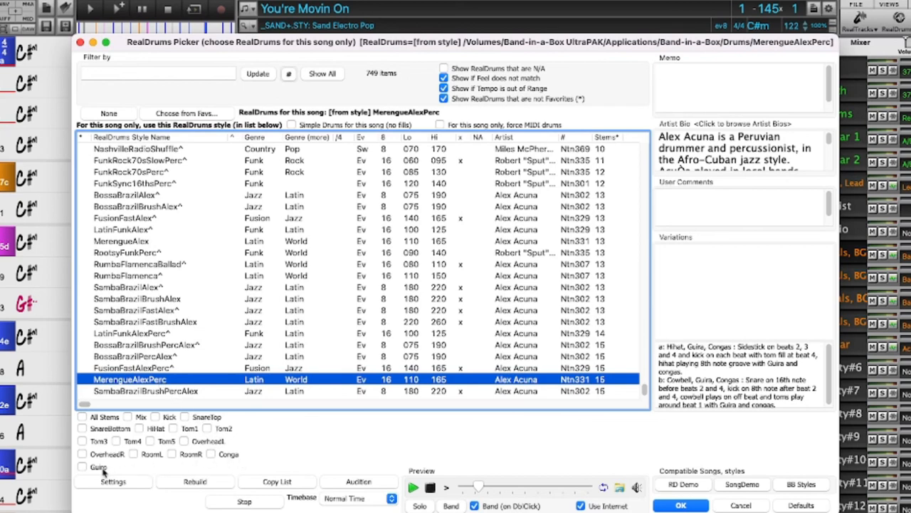
pyautogui.moveTo(102, 473)
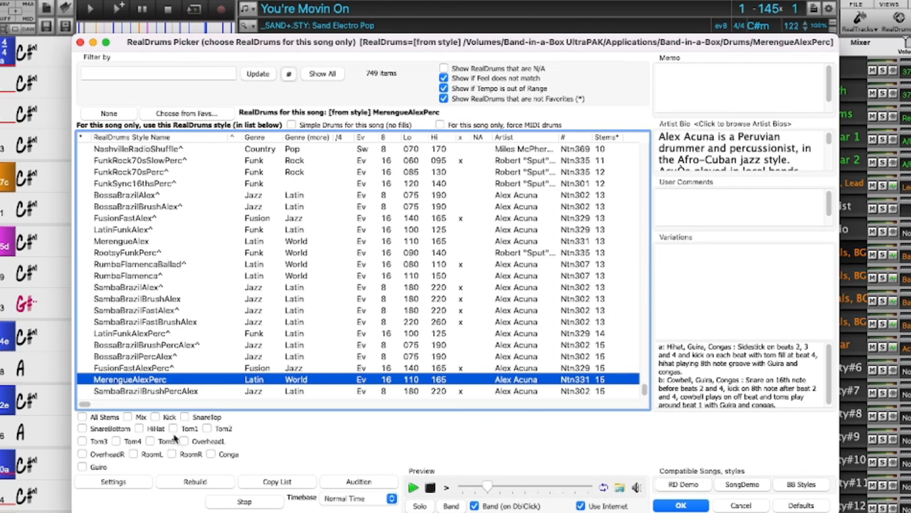
pyautogui.click(174, 427)
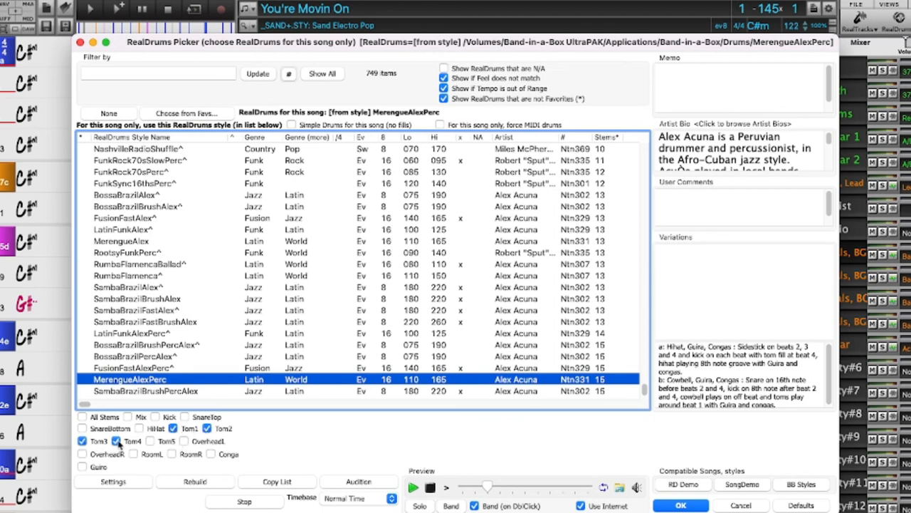
pyautogui.click(151, 441)
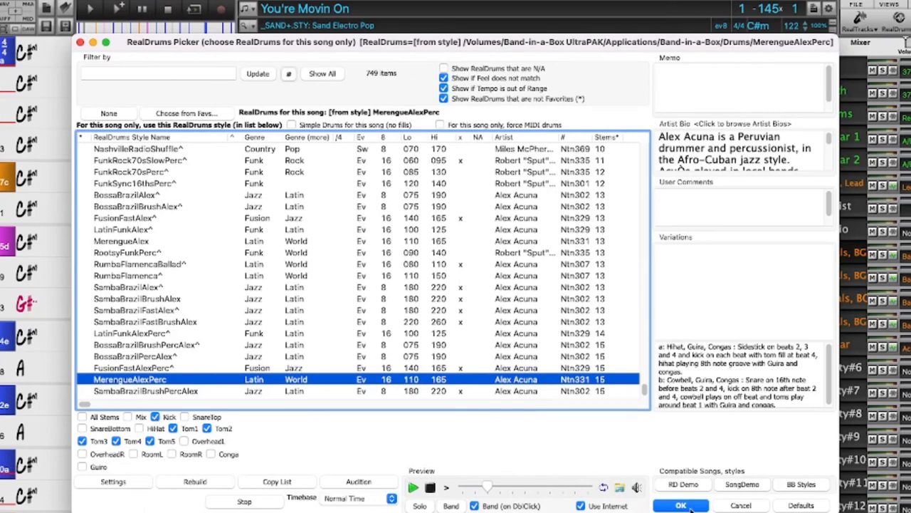
pyautogui.click(681, 504)
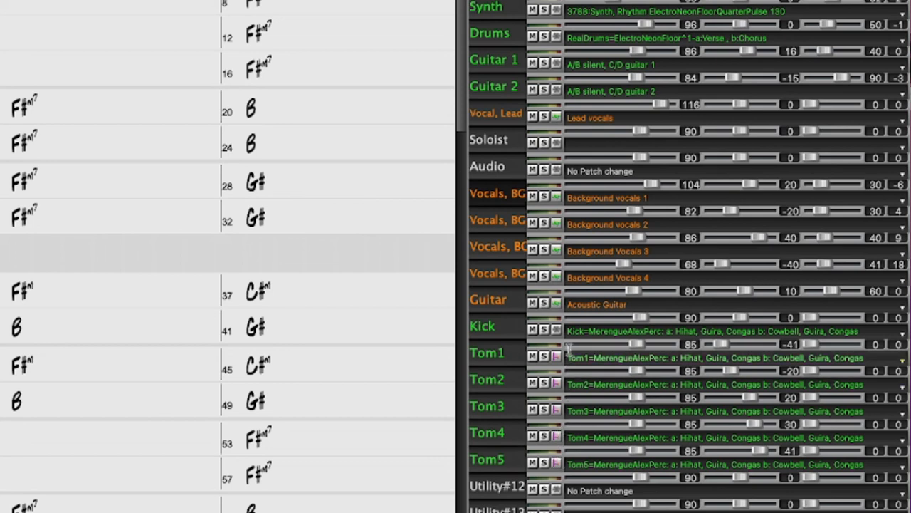
pyautogui.moveTo(577, 330)
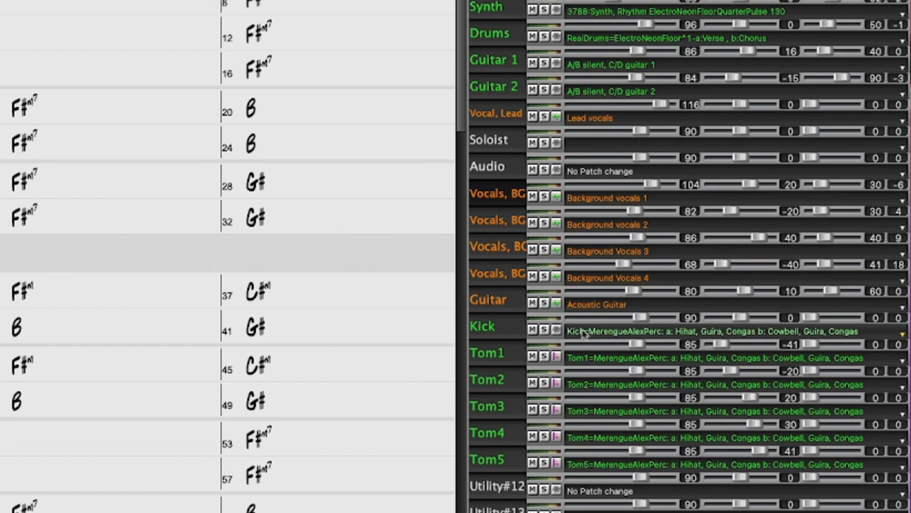
pyautogui.moveTo(710, 336)
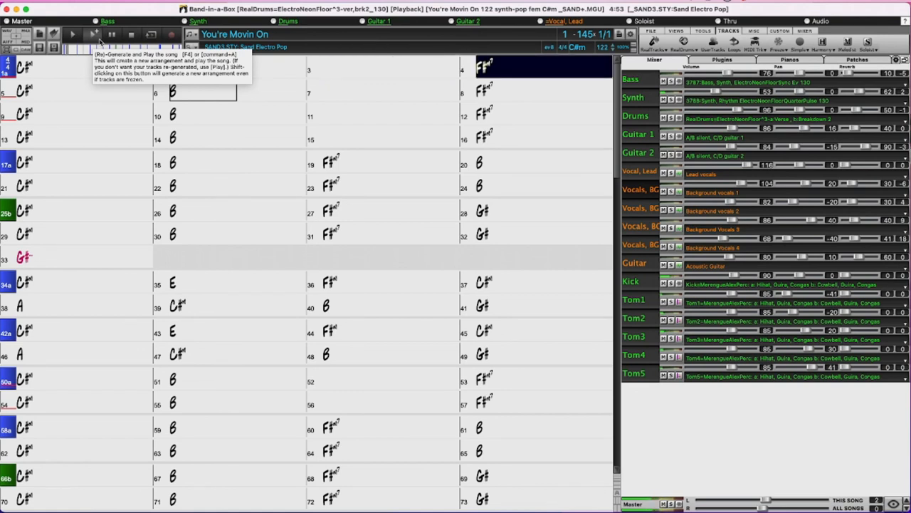
# Step: Generate and play the arrangement with the new kick and tom stems, then stop playback
pyautogui.click(21, 92)
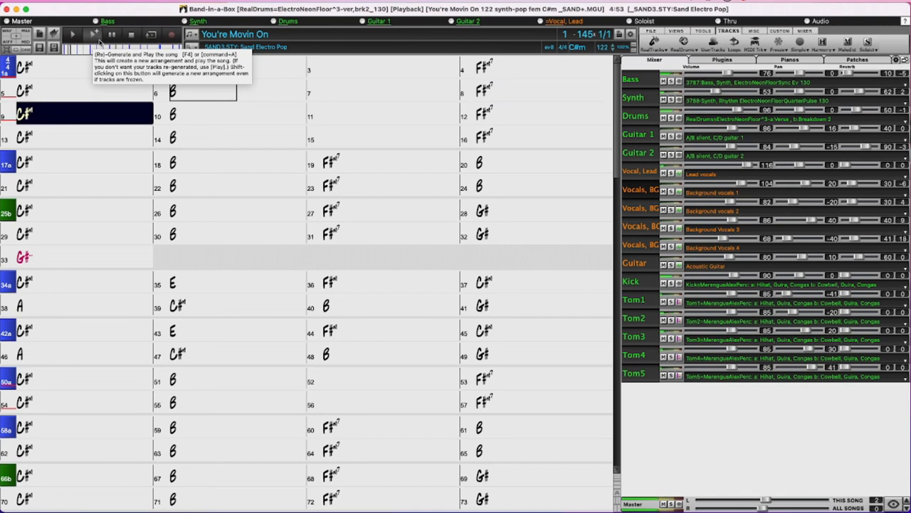
pyautogui.click(237, 116)
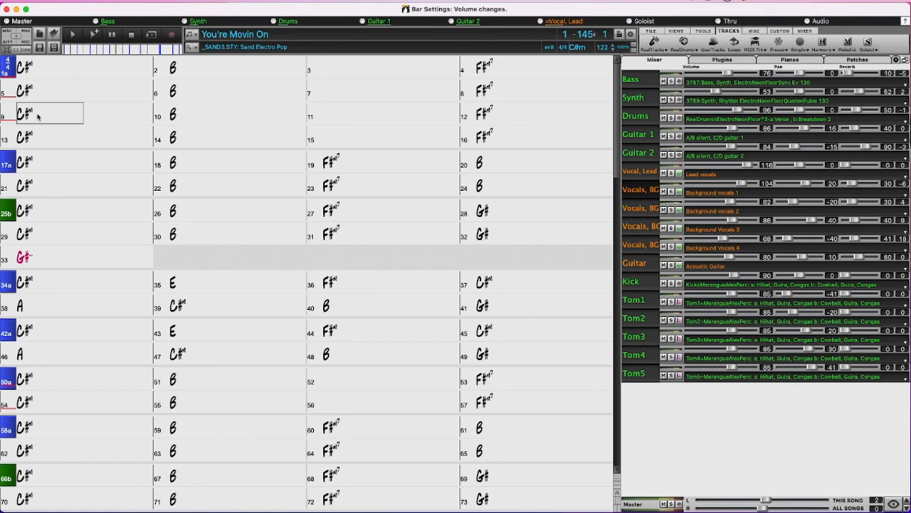
pyautogui.moveTo(40, 117)
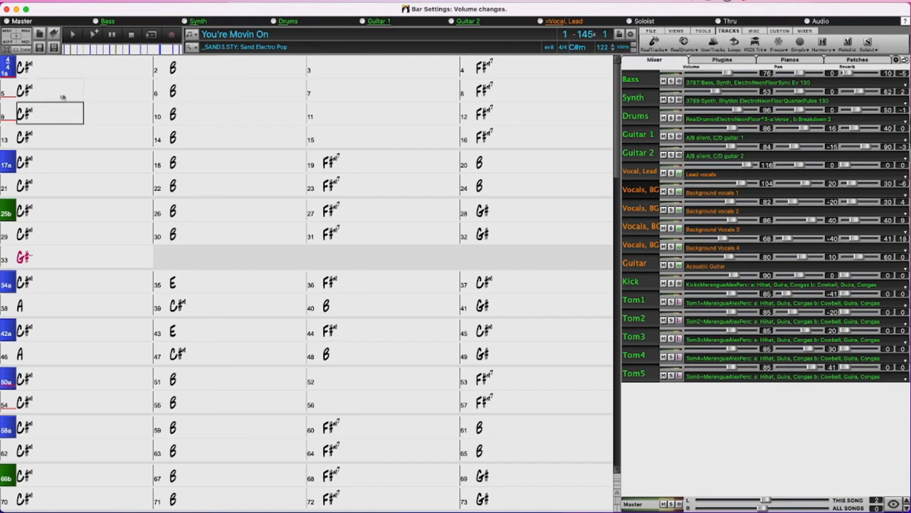
pyautogui.moveTo(91, 87)
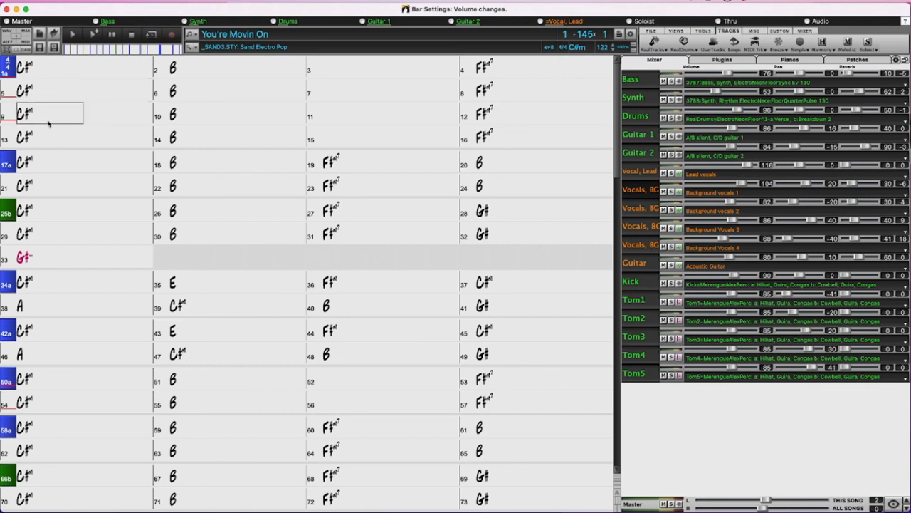
pyautogui.moveTo(48, 120)
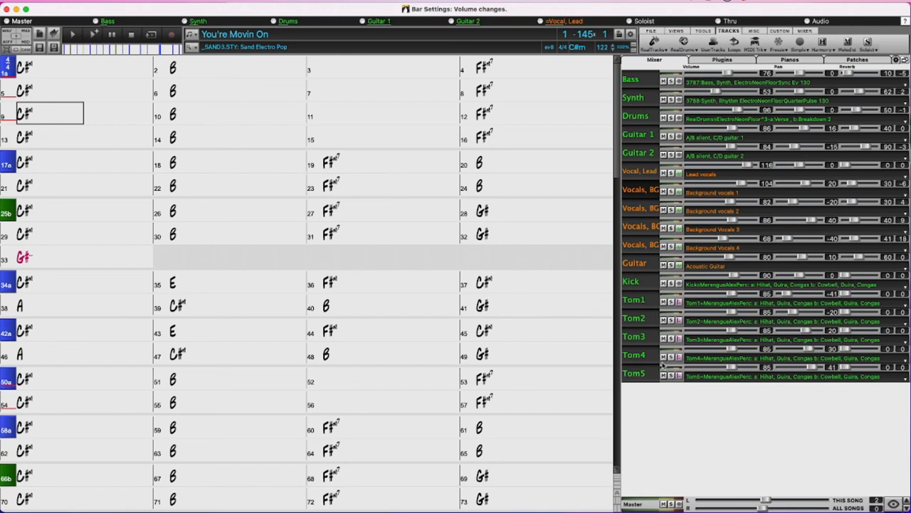
pyautogui.moveTo(870, 359)
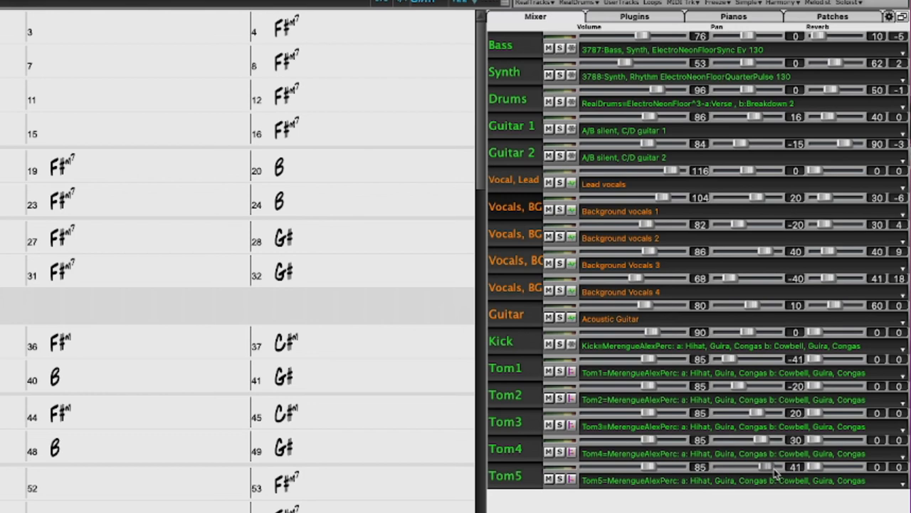
pyautogui.moveTo(775, 472)
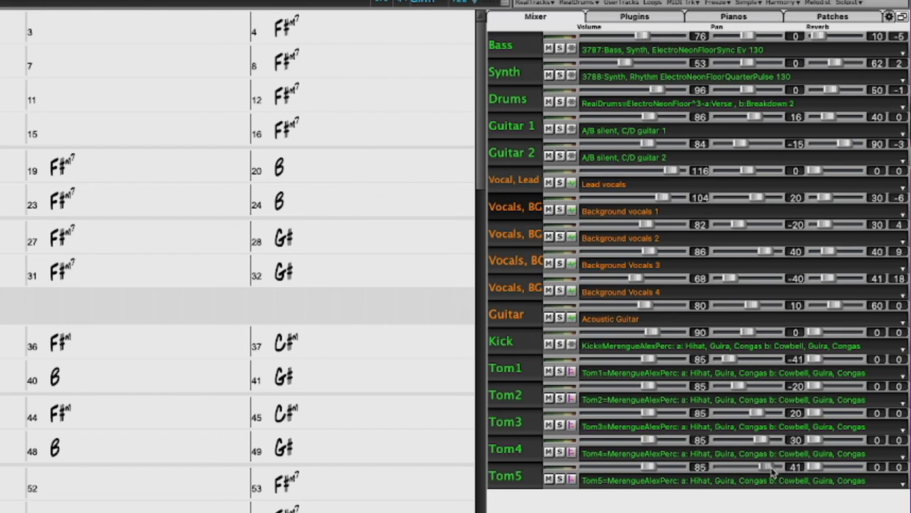
pyautogui.moveTo(852, 487)
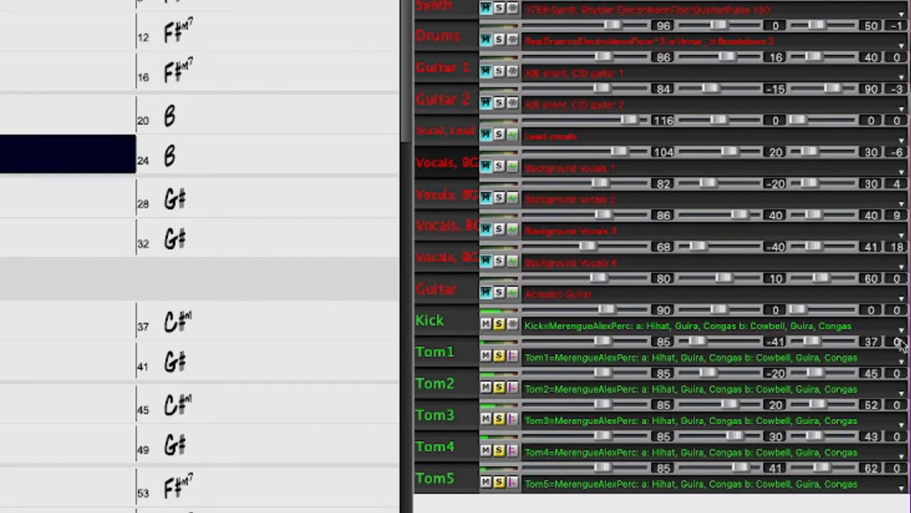
# Step: Solo the Kick track so only the kick stem is heard
pyautogui.click(171, 155)
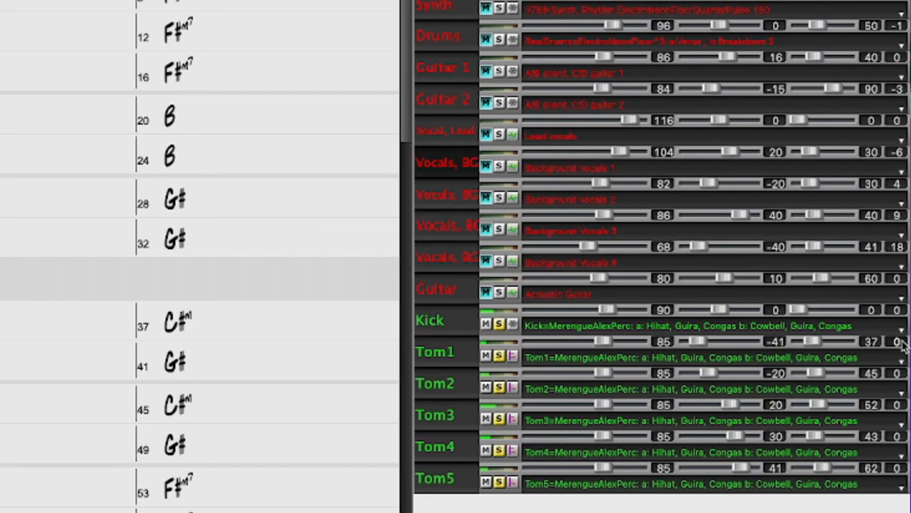
pyautogui.click(68, 198)
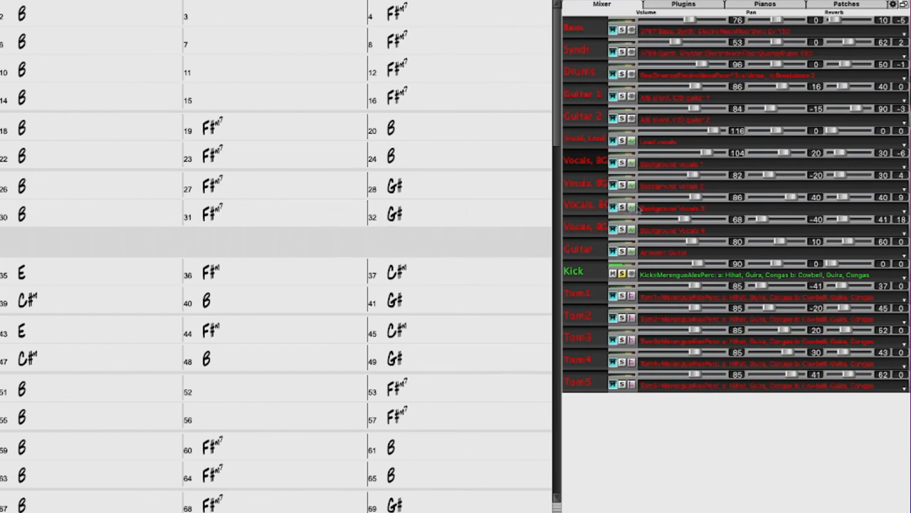
# Step: Load Apple's AUGraphicEQ plugin into the Kick track's first plugin slot
pyautogui.click(682, 4)
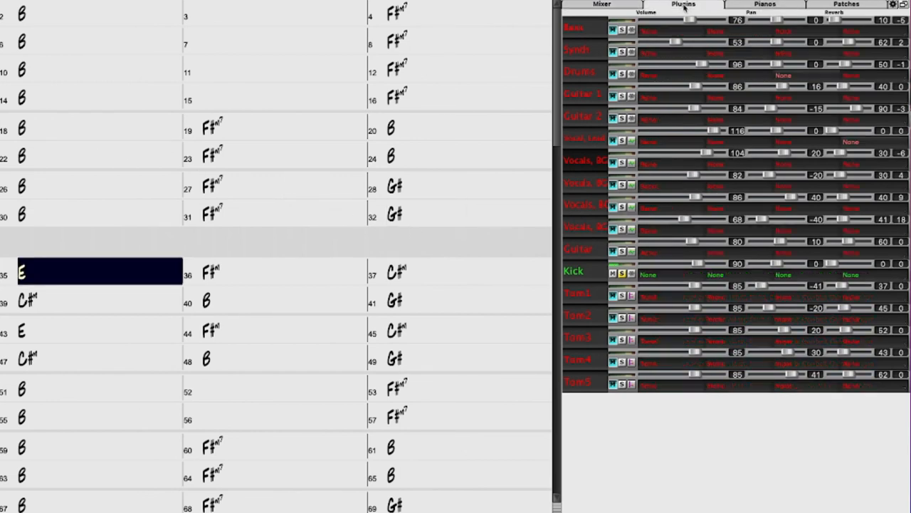
pyautogui.click(648, 274)
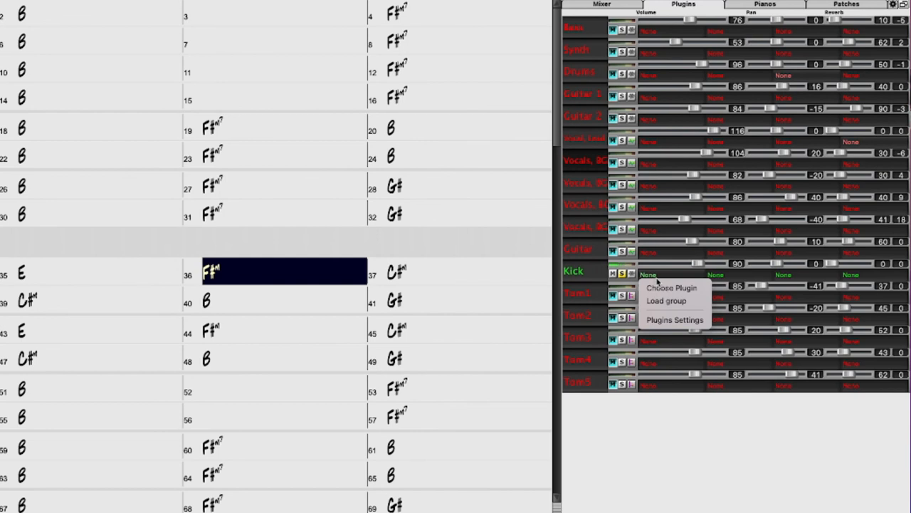
pyautogui.click(672, 287)
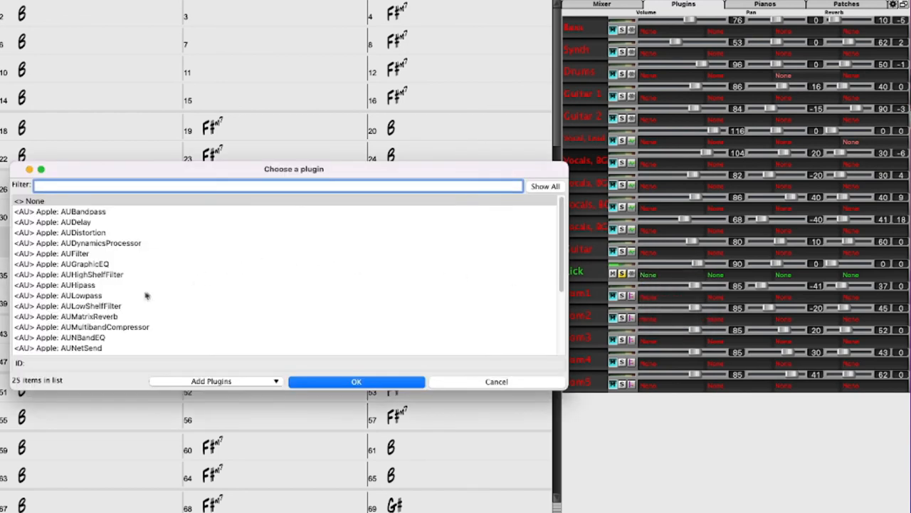
pyautogui.click(77, 263)
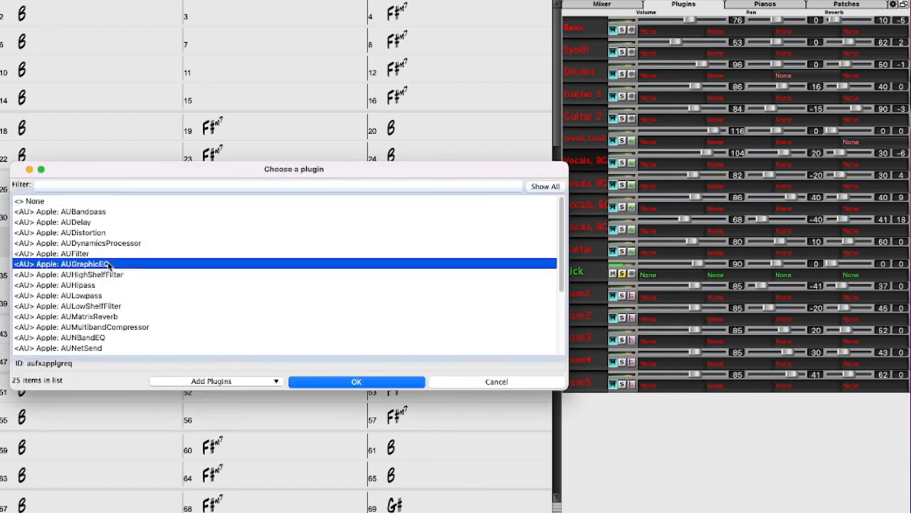
pyautogui.click(356, 382)
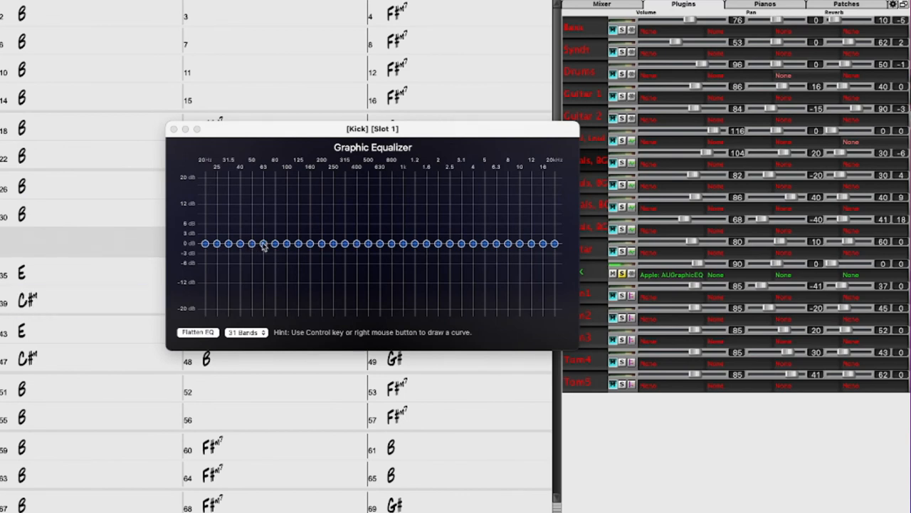
# Step: Boost the Kick EQ around 63 Hz by about 10 dB, cut 3–8 kHz, then close the equalizer
pyautogui.moveTo(262, 243); pyautogui.dragTo(262, 211)
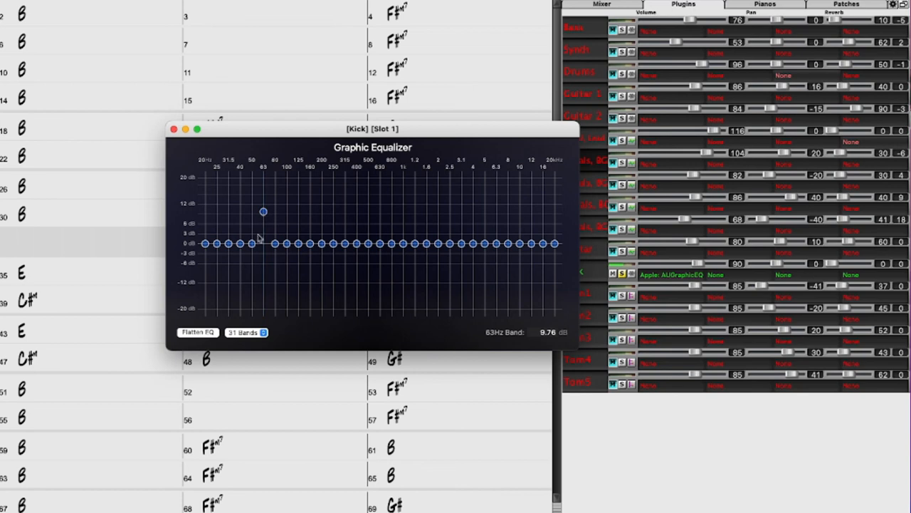
pyautogui.moveTo(274, 242); pyautogui.dragTo(274, 229)
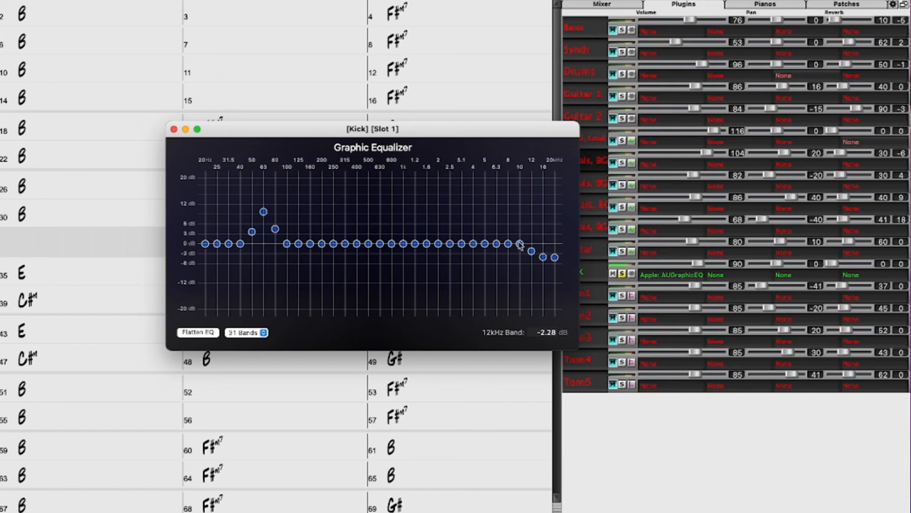
pyautogui.moveTo(520, 245); pyautogui.dragTo(487, 262)
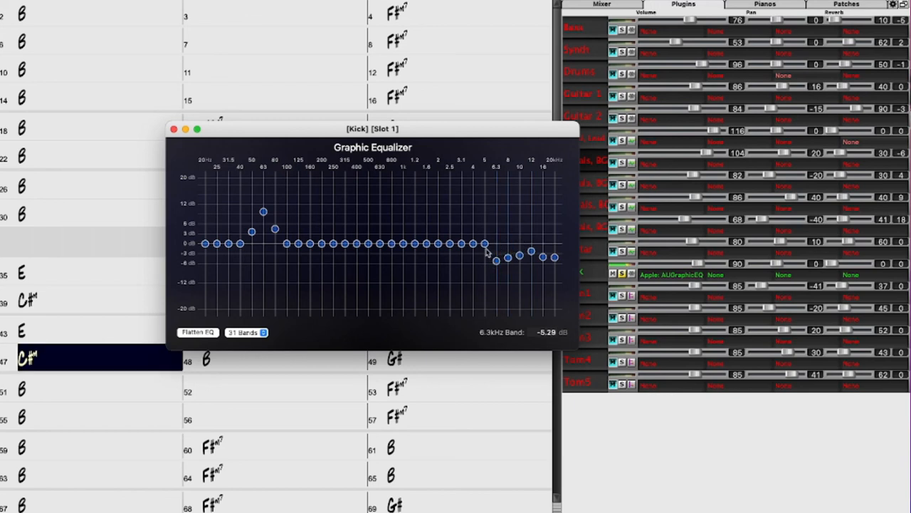
pyautogui.moveTo(462, 260); pyautogui.dragTo(461, 248)
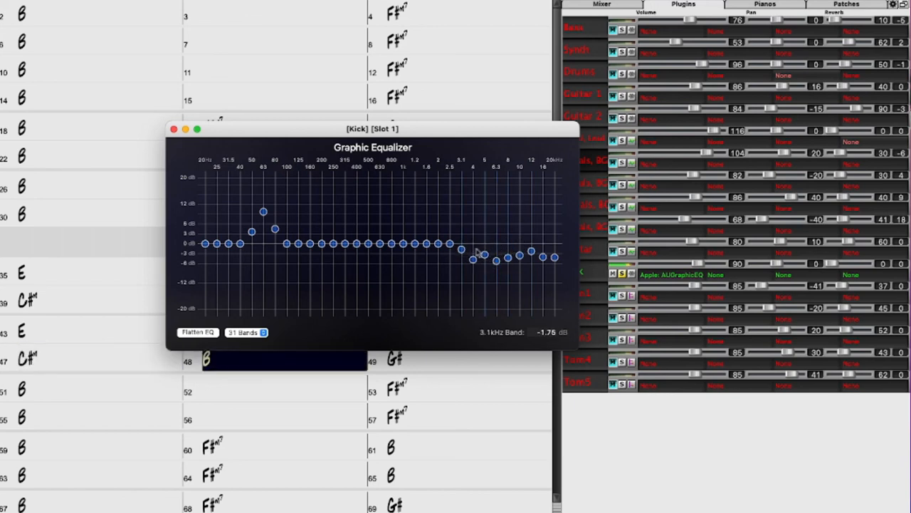
pyautogui.moveTo(484, 255); pyautogui.dragTo(495, 265)
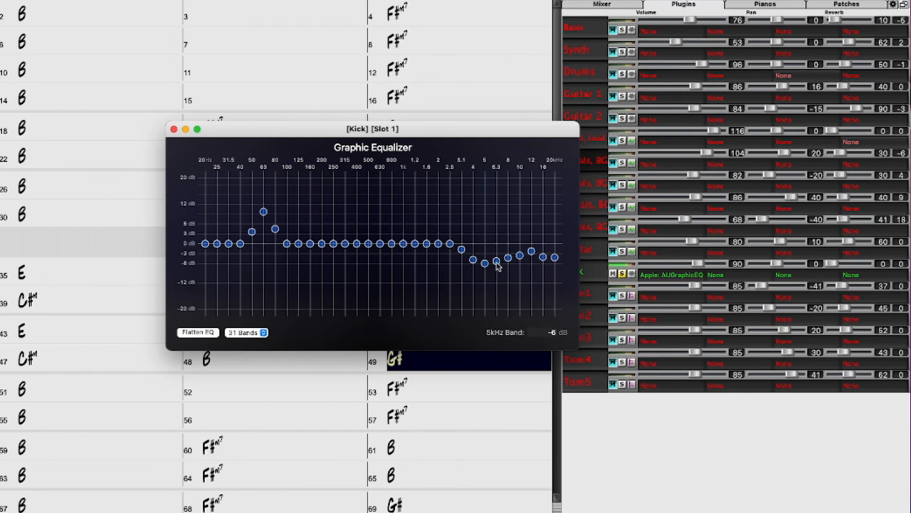
pyautogui.moveTo(505, 253); pyautogui.dragTo(520, 256)
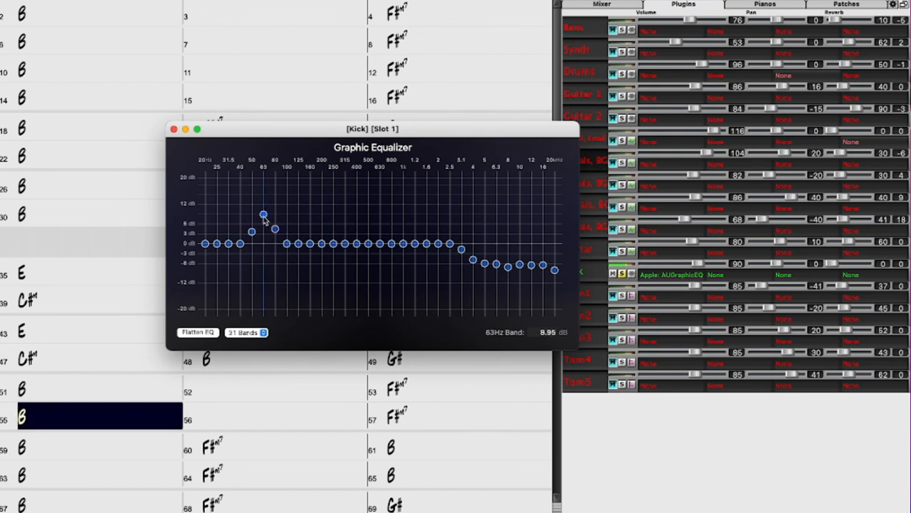
pyautogui.moveTo(264, 214); pyautogui.dragTo(264, 210)
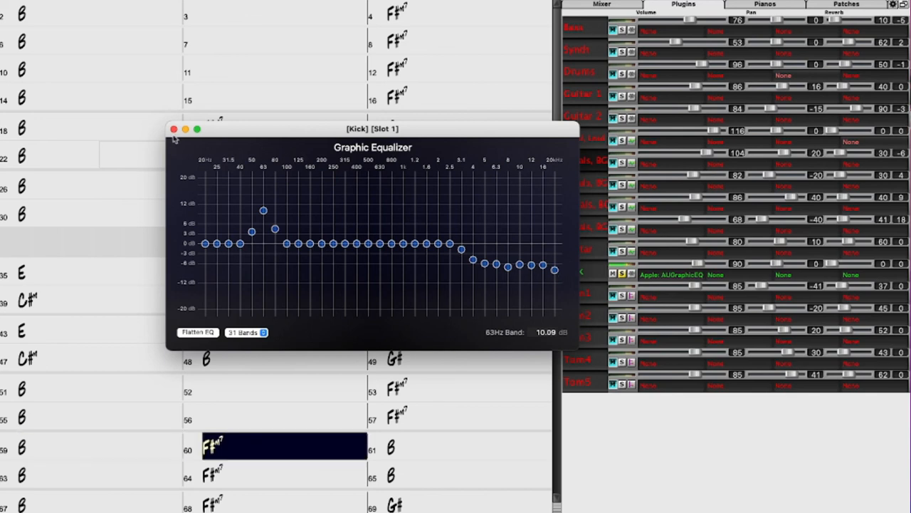
pyautogui.click(173, 128)
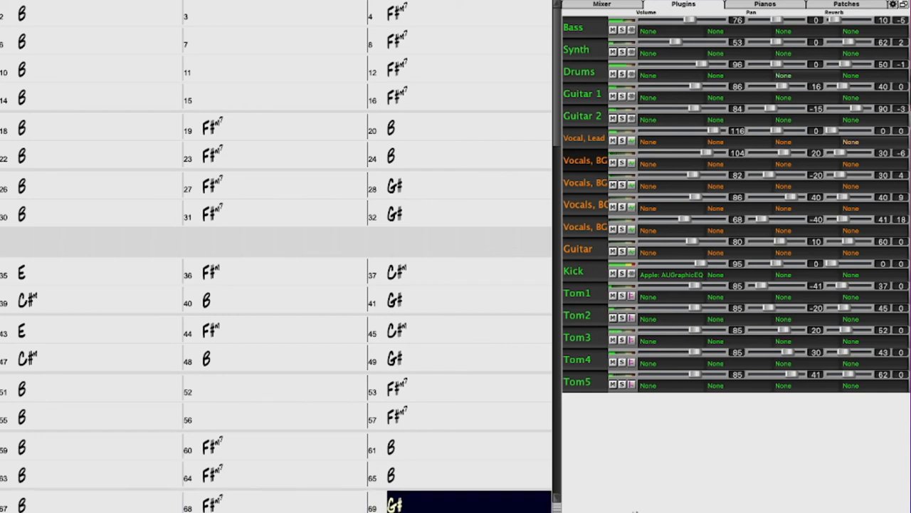
# Step: Scroll the Mixer down to reveal Utility#12–#16 beneath Tom5
pyautogui.scroll(-3)
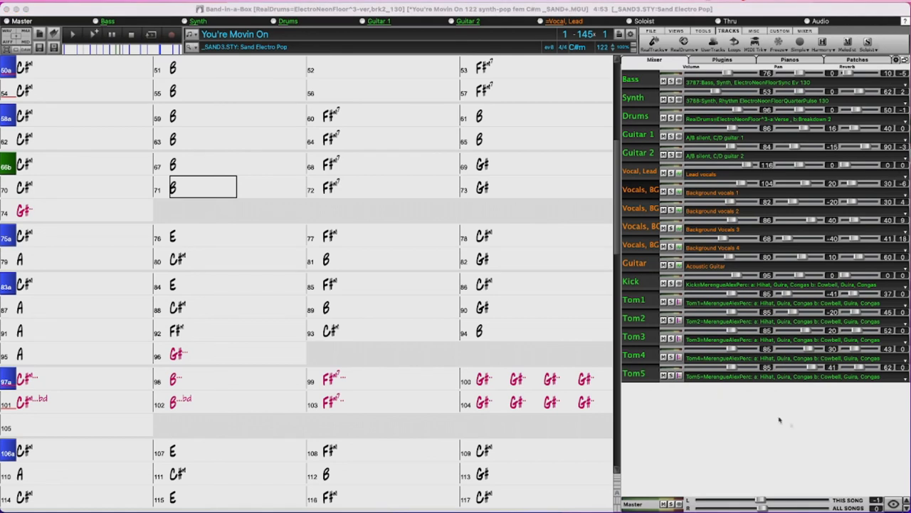
pyautogui.moveTo(789, 433)
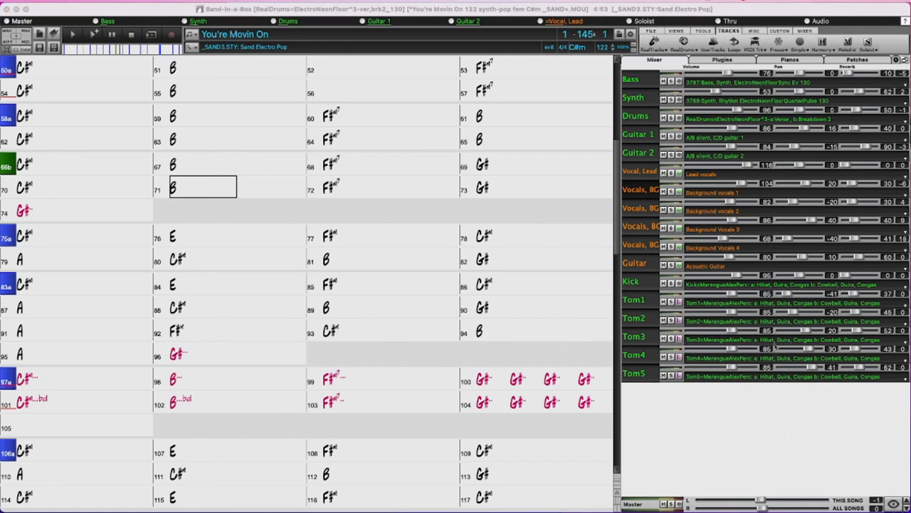
pyautogui.moveTo(711, 397)
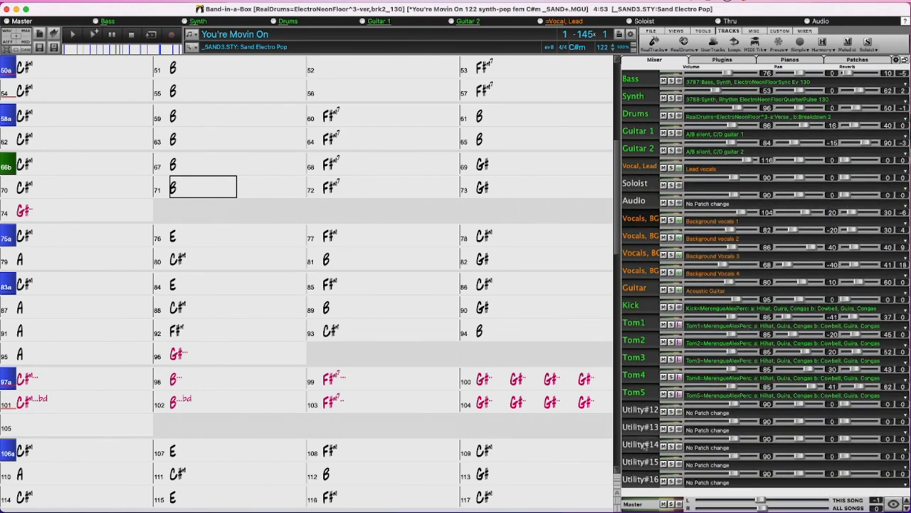
# Step: Choose RealDrums for the empty Utility#12 track to bring up the RealDrums Picker
pyautogui.rightClick(710, 412)
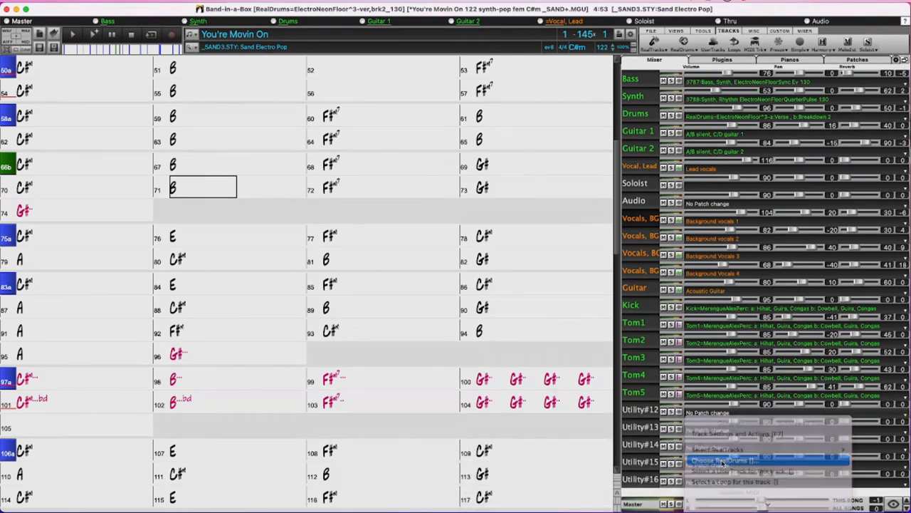
pyautogui.click(723, 460)
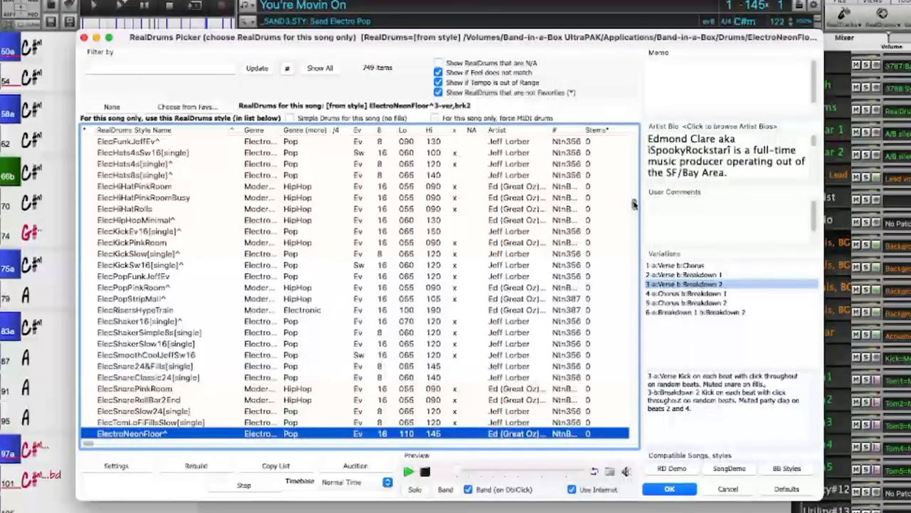
# Step: Browse past FunkSync16thsPerc and FunkRock70sSlowPerc and select the FunkRock70sPerc^ drum style
pyautogui.scroll(-3)
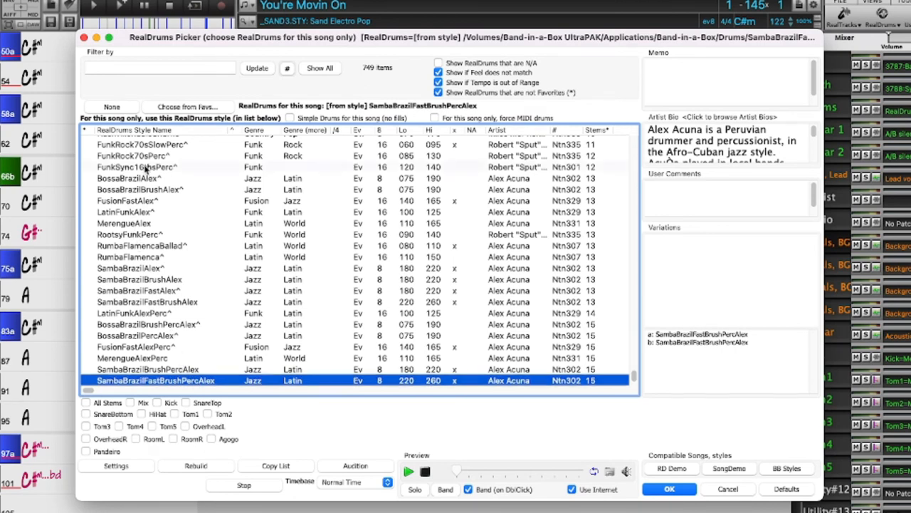
pyautogui.click(136, 245)
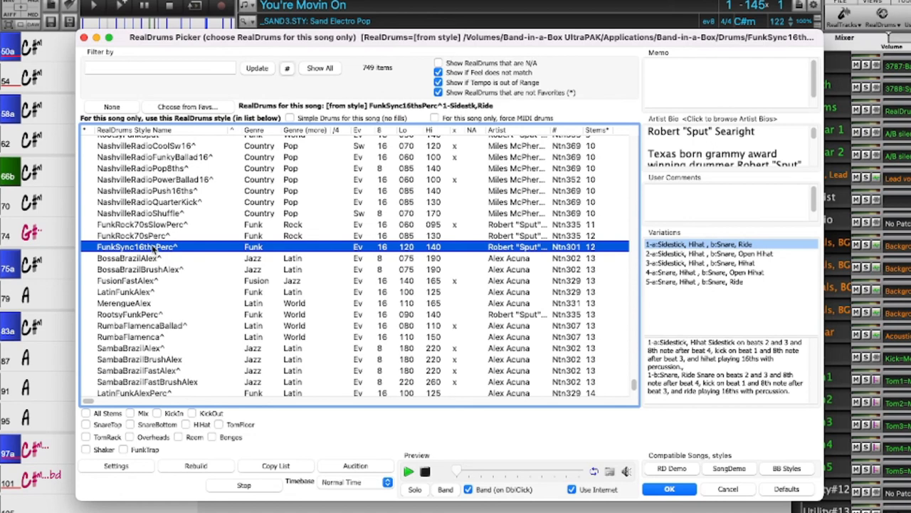
pyautogui.click(407, 470)
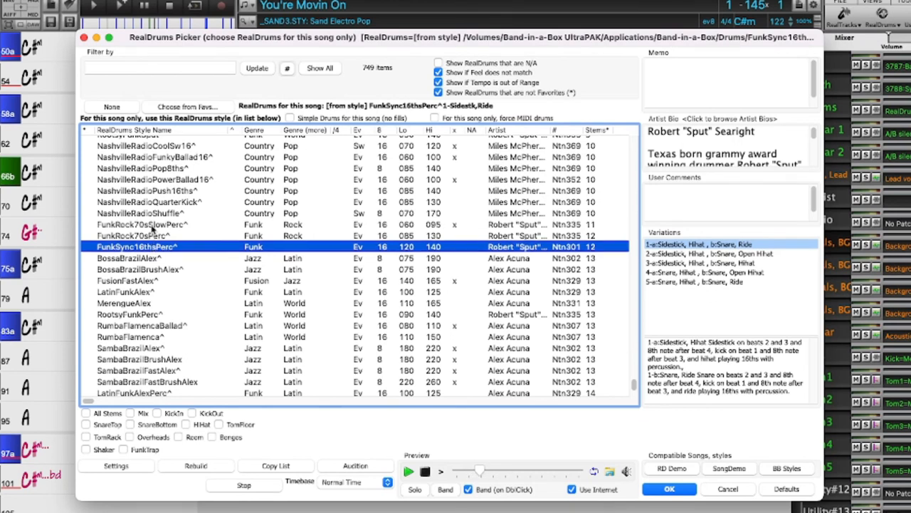
pyautogui.click(142, 223)
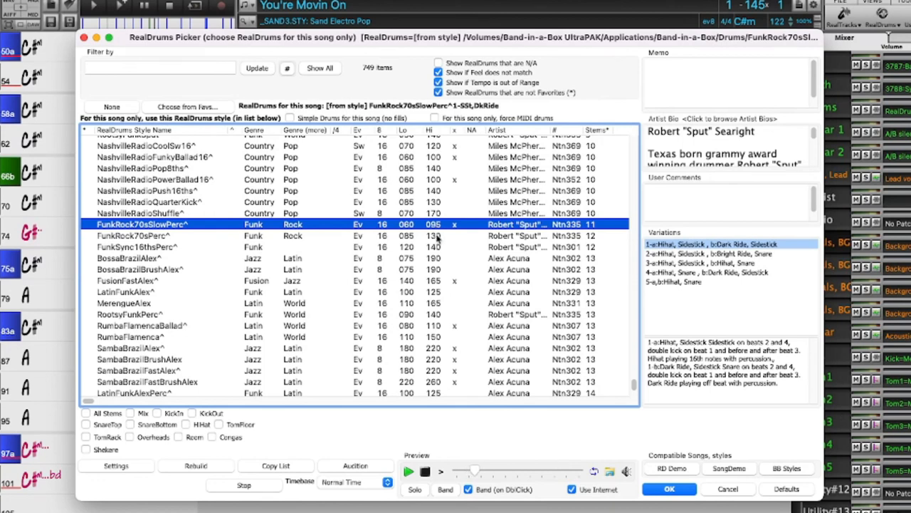
pyautogui.click(136, 235)
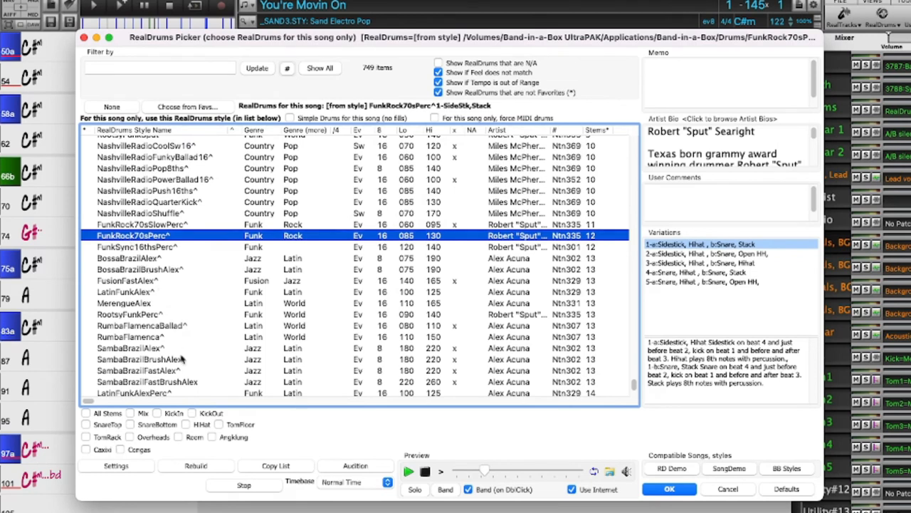
pyautogui.moveTo(240, 441)
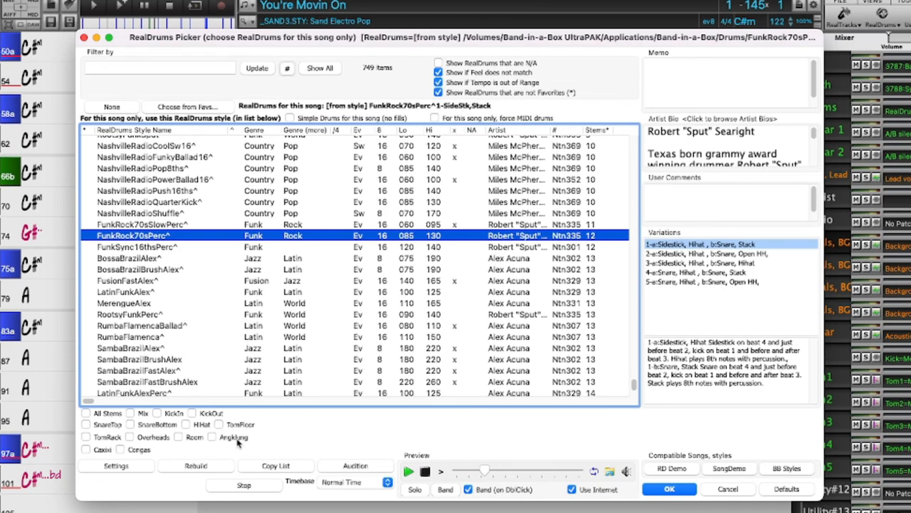
pyautogui.moveTo(215, 442)
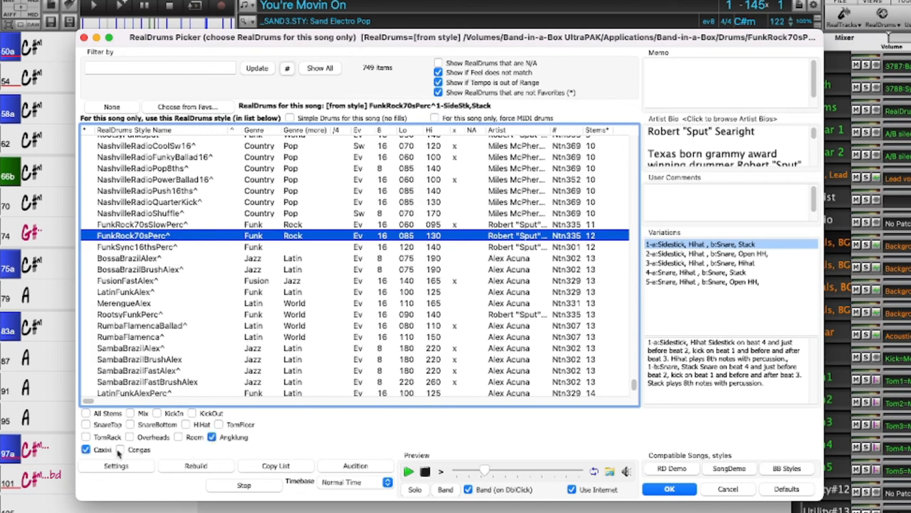
# Step: Tick the Caxixi stem alongside Angklung and Congas and confirm to add them as utility tracks
pyautogui.click(120, 450)
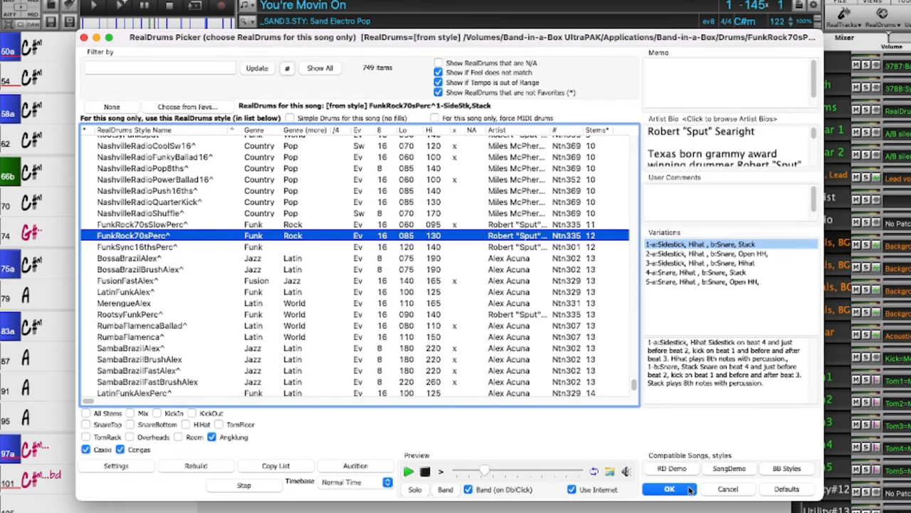
pyautogui.click(670, 490)
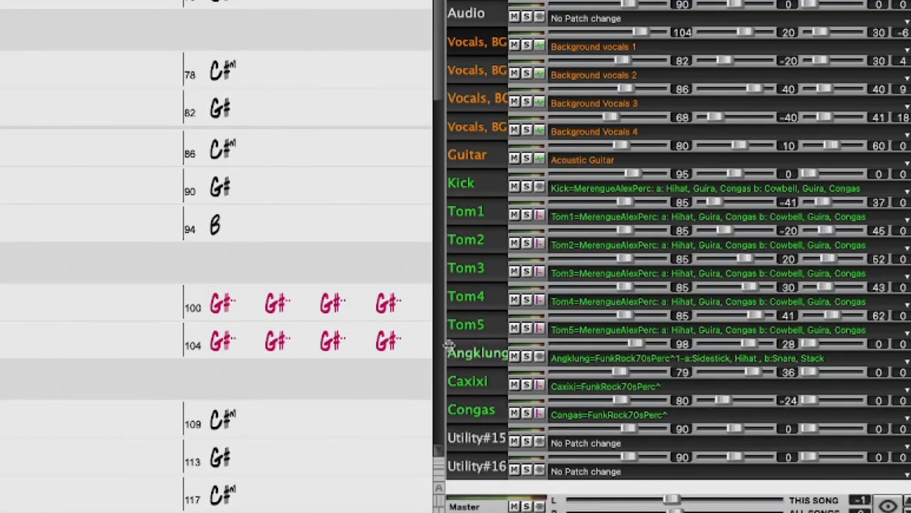
pyautogui.moveTo(459, 362)
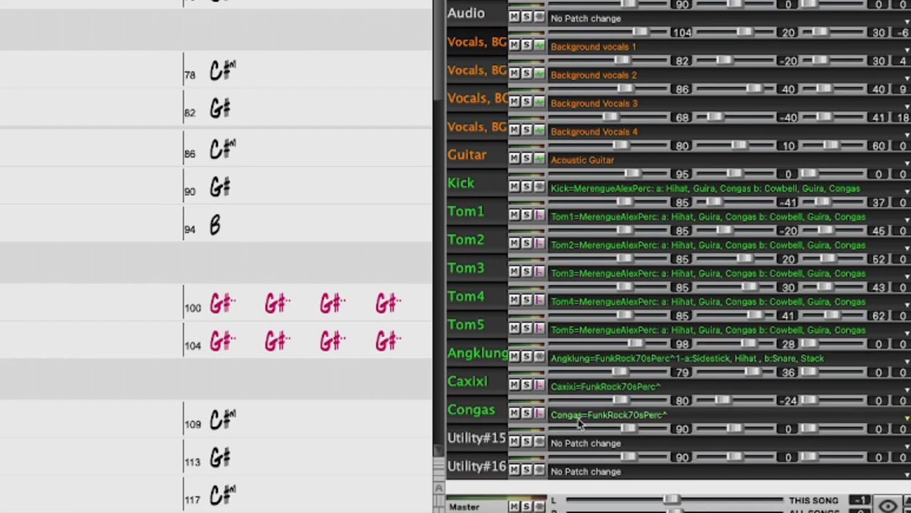
pyautogui.moveTo(582, 425)
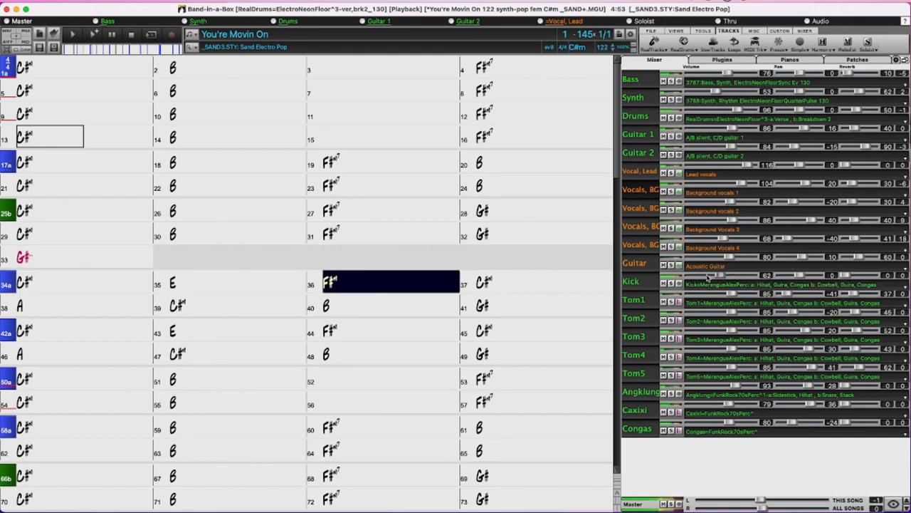
# Step: Start playback and select chord cells to audition the new Angklung, Caxixi and Congas stems
pyautogui.click(544, 281)
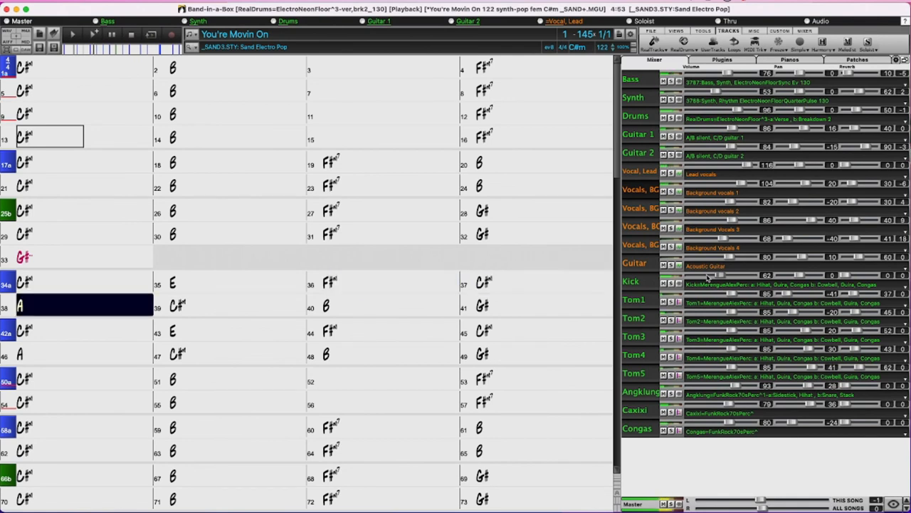
pyautogui.click(239, 304)
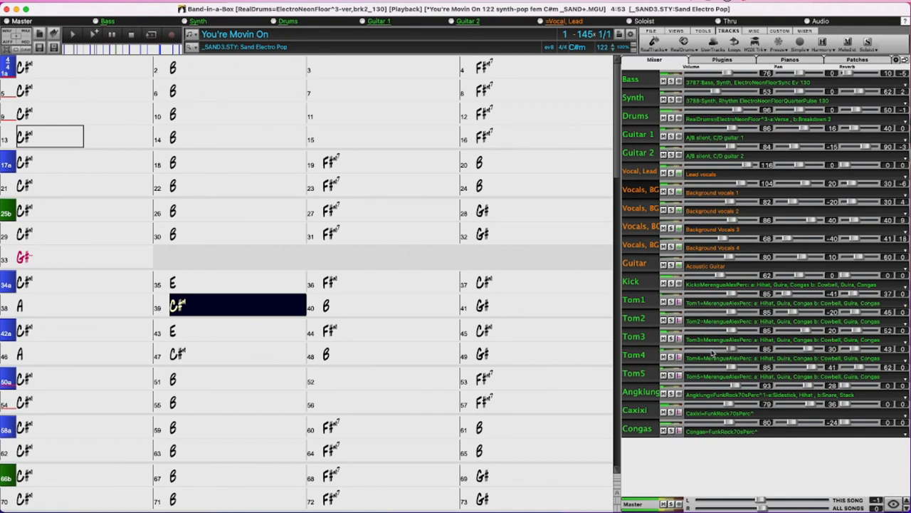